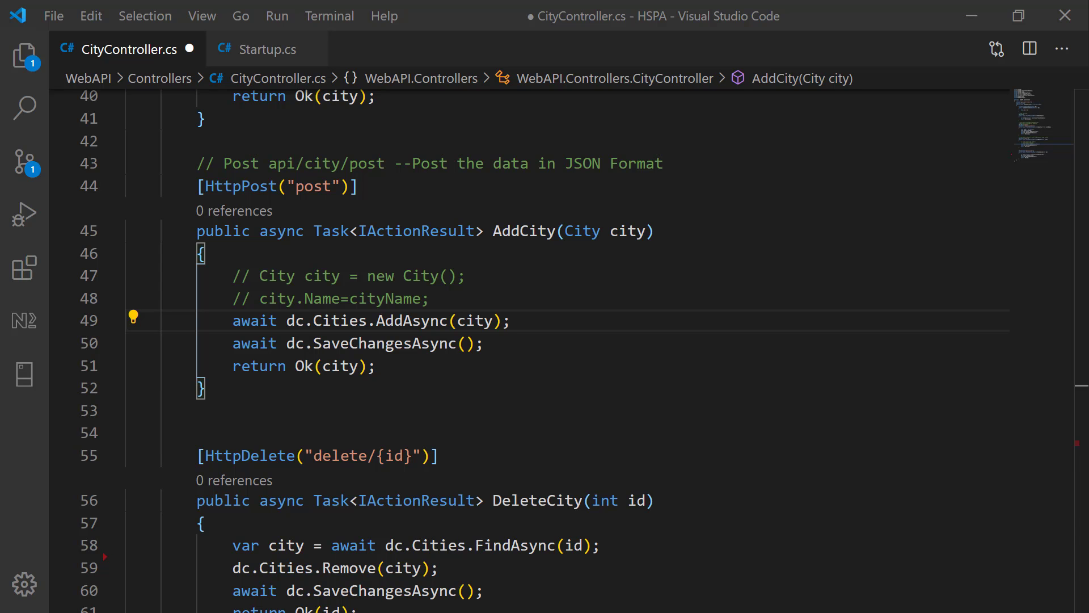
Create a new Repo folder inside the Data folder from the Explorer tree
{"action": "scroll", "scroll_direction": "up", "scroll_amount": 3}
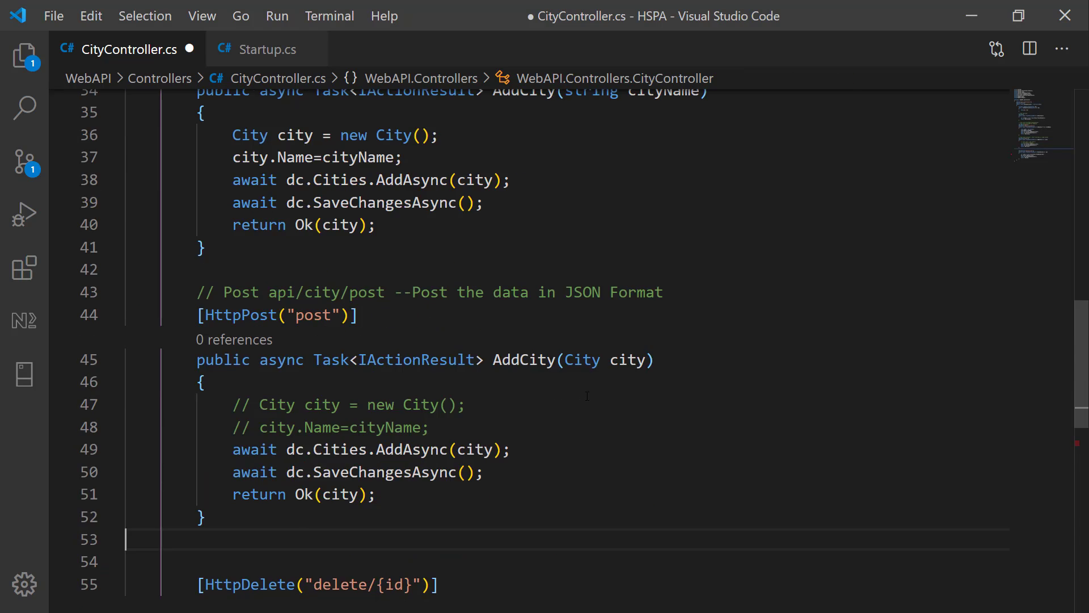
{"action": "scroll", "scroll_direction": "up", "scroll_amount": 3}
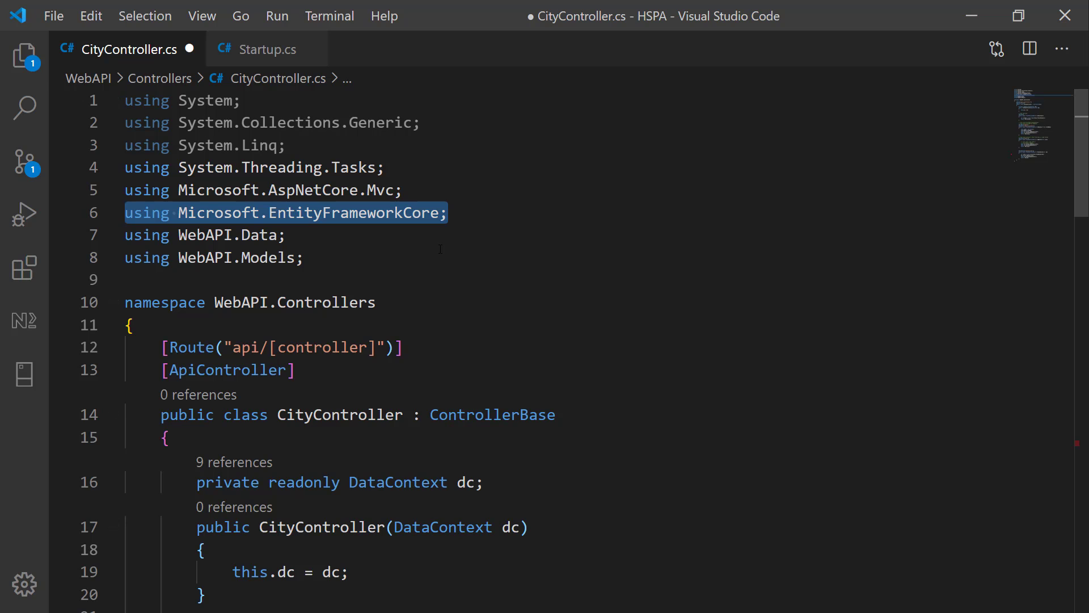
{"action": "scroll", "scroll_direction": "down", "scroll_amount": 3}
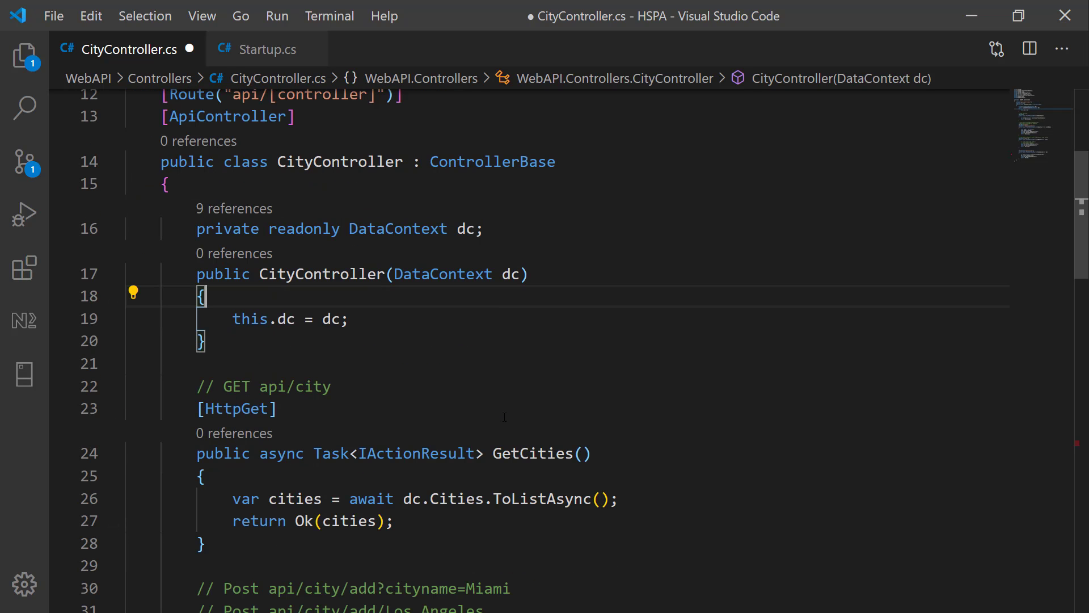
{"action": "scroll", "scroll_direction": "down", "scroll_amount": 3}
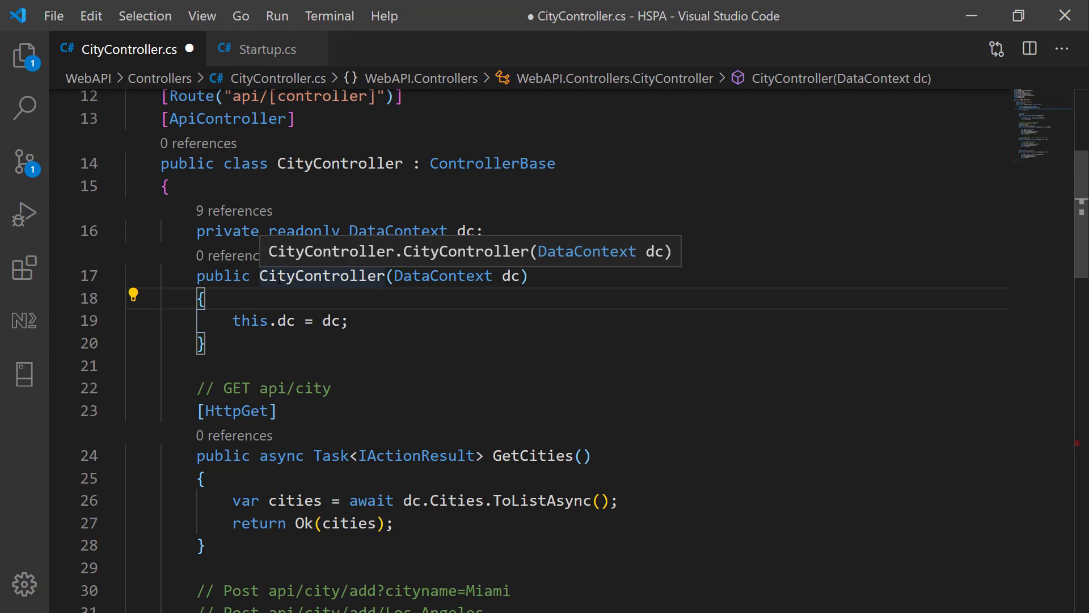
{"action": "left_click", "coordinate": [24, 55]}
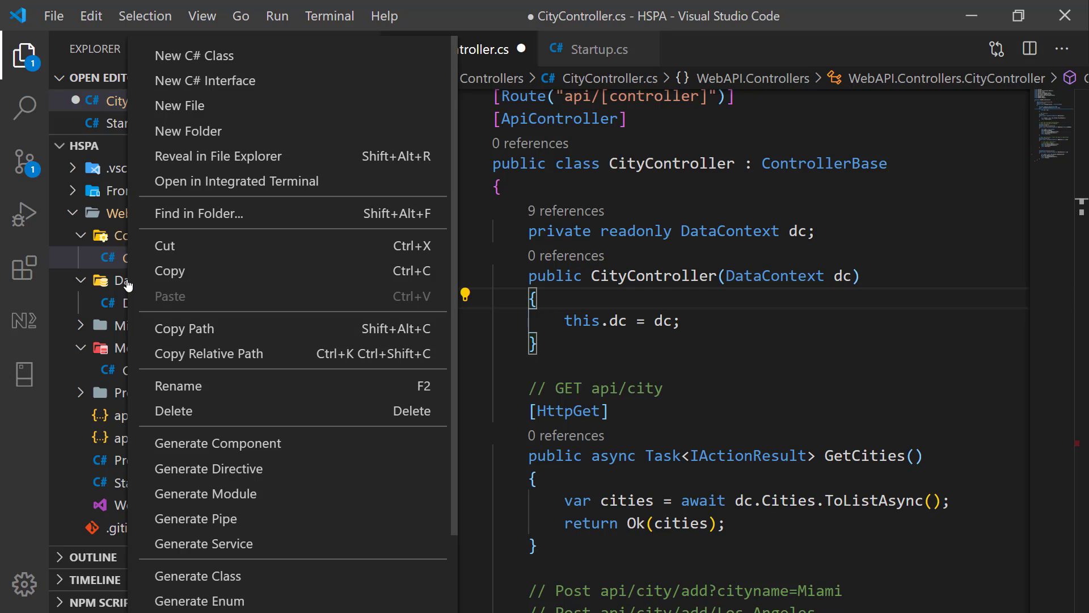
{"action": "left_click", "coordinate": [187, 131]}
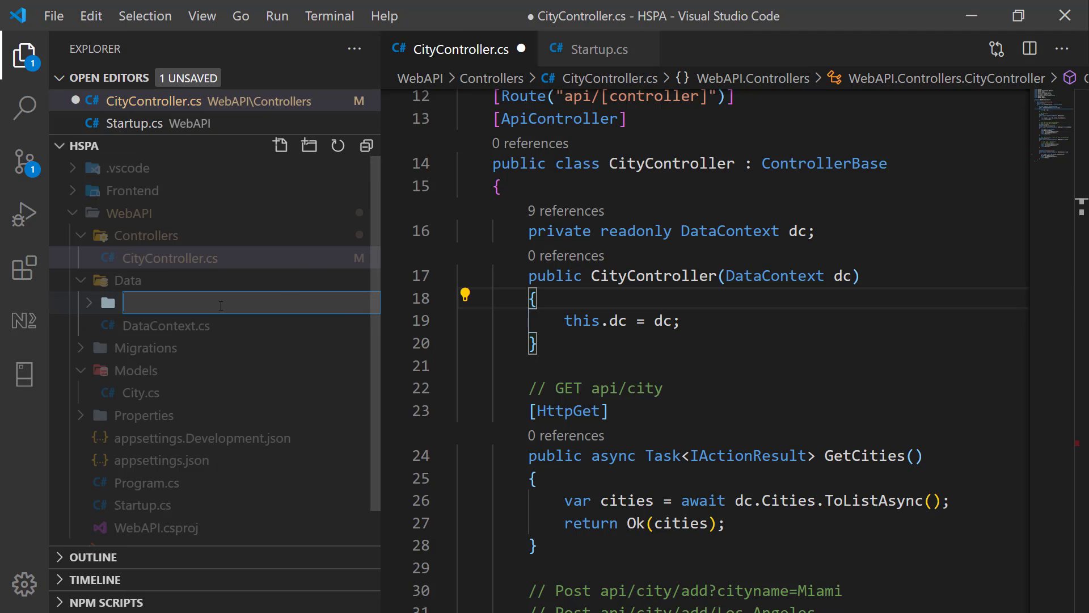
Add a new C# interface file named ICityRepository inside the Repo folder
{"action": "right_click", "coordinate": [132, 302]}
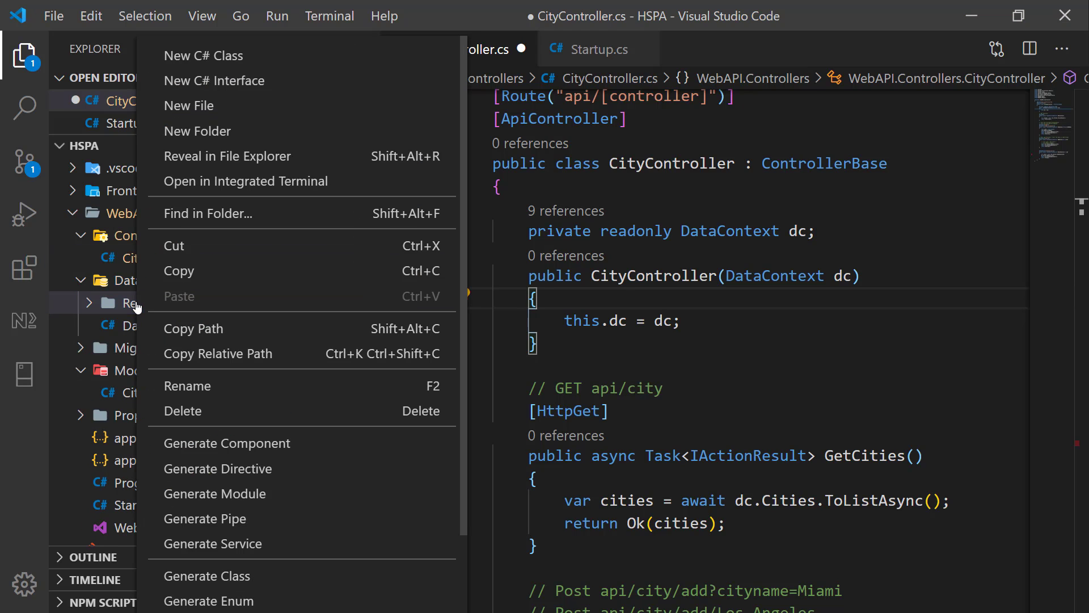
{"action": "left_click", "coordinate": [215, 81]}
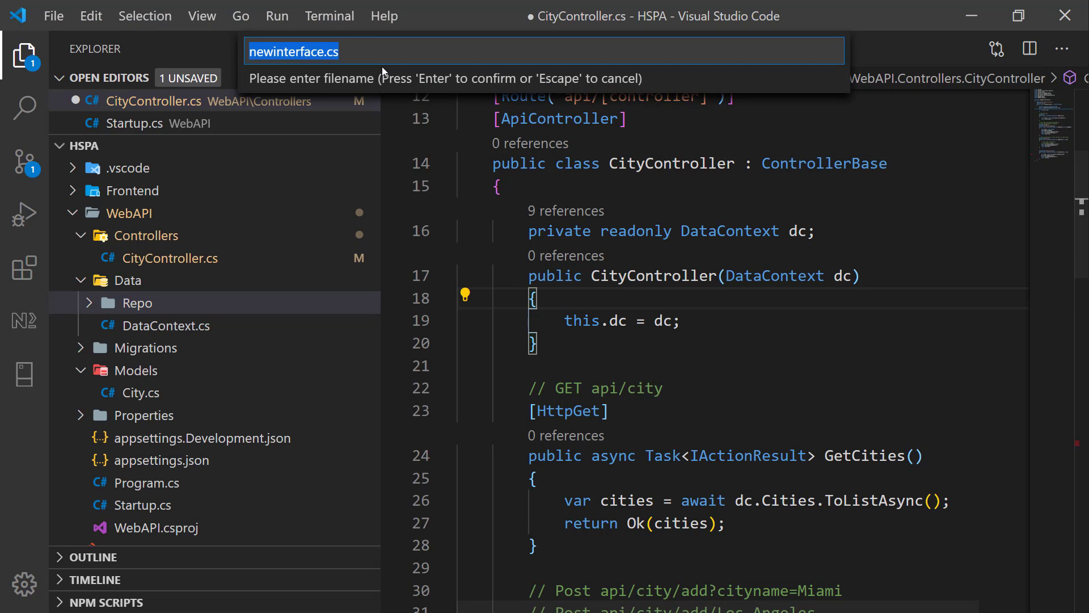
{"action": "type", "text": "ICityRe"}
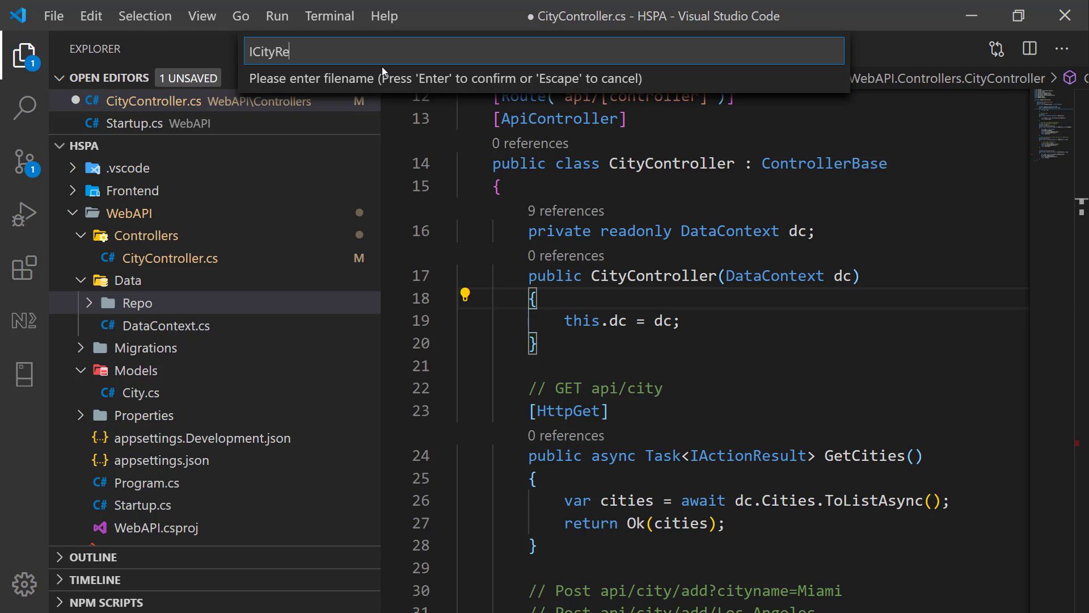
{"action": "key", "text": "Enter"}
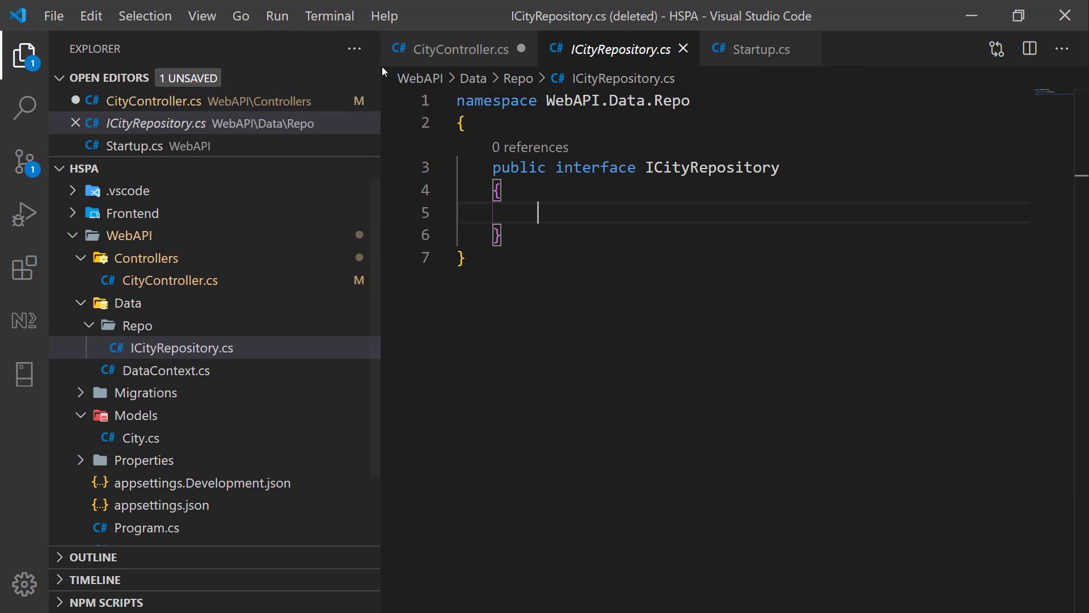
Declare Task<IEnumerable<City>> GetCitiesAsync() in the ICityRepository interface
{"action": "left_click", "coordinate": [25, 55]}
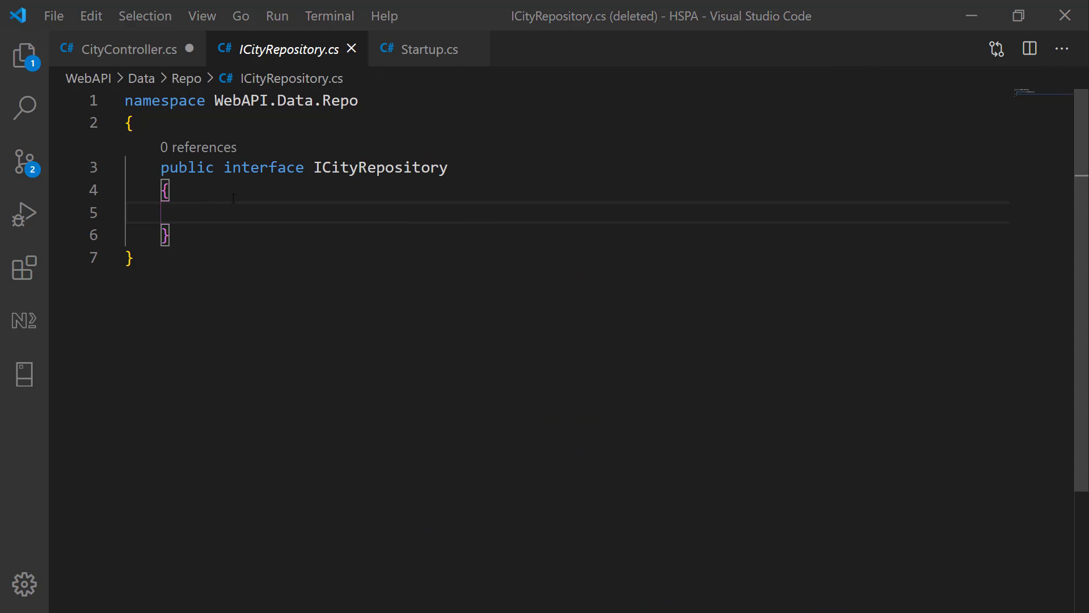
{"action": "type", "text": "Task"}
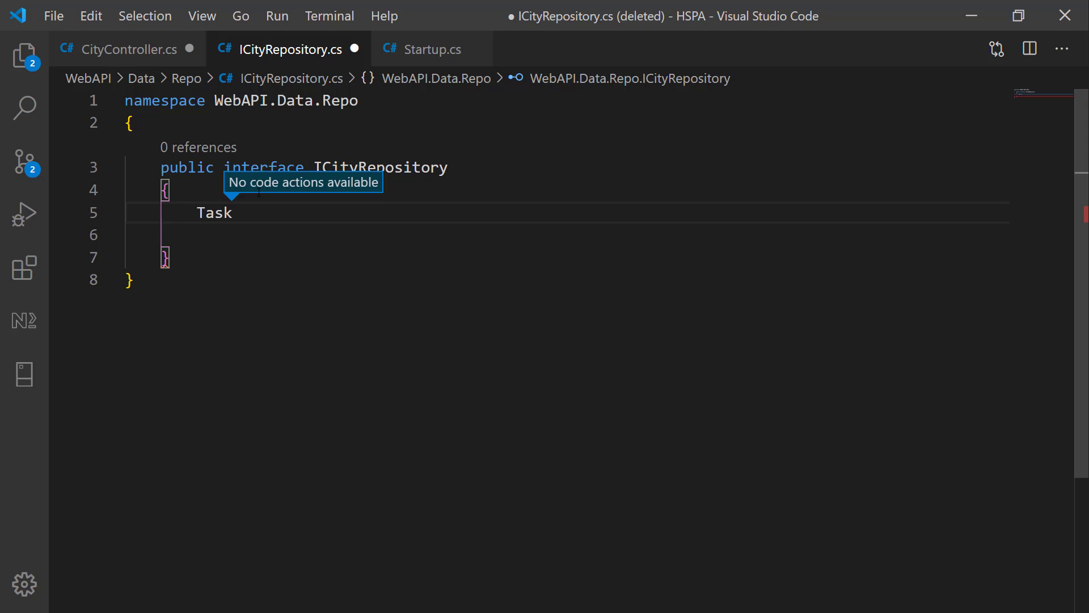
{"action": "type", "text": "<IEnumerable<City>> G"}
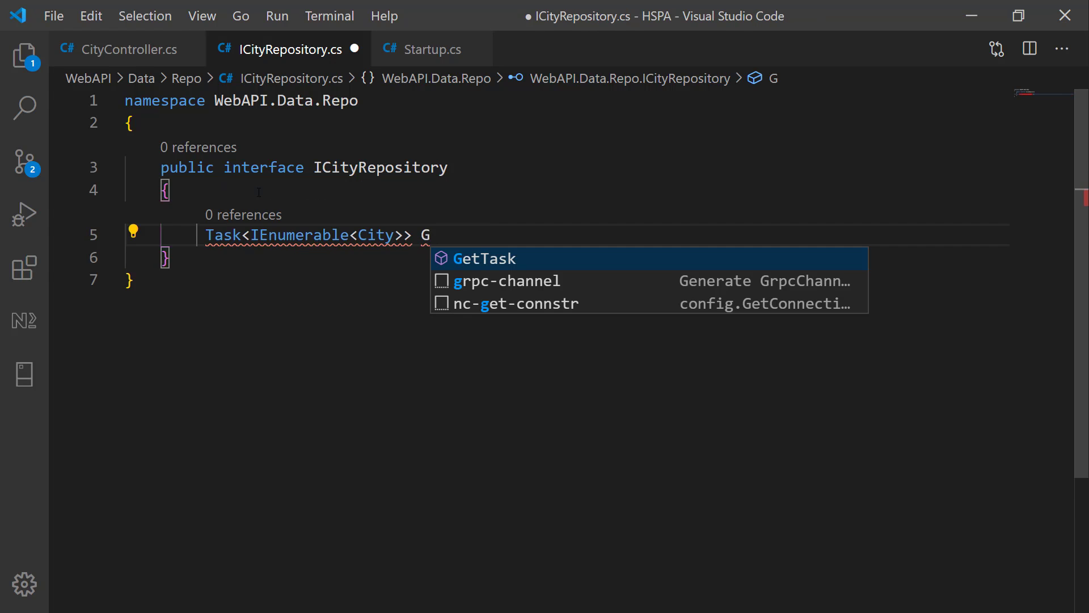
{"action": "type", "text": "etCit"}
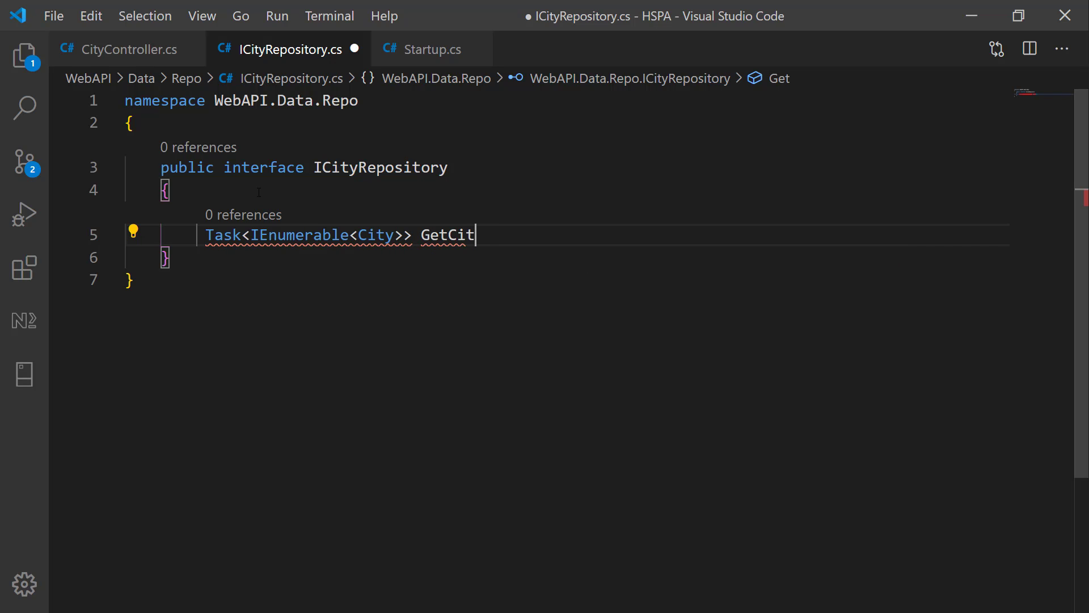
{"action": "type", "text": "ies"}
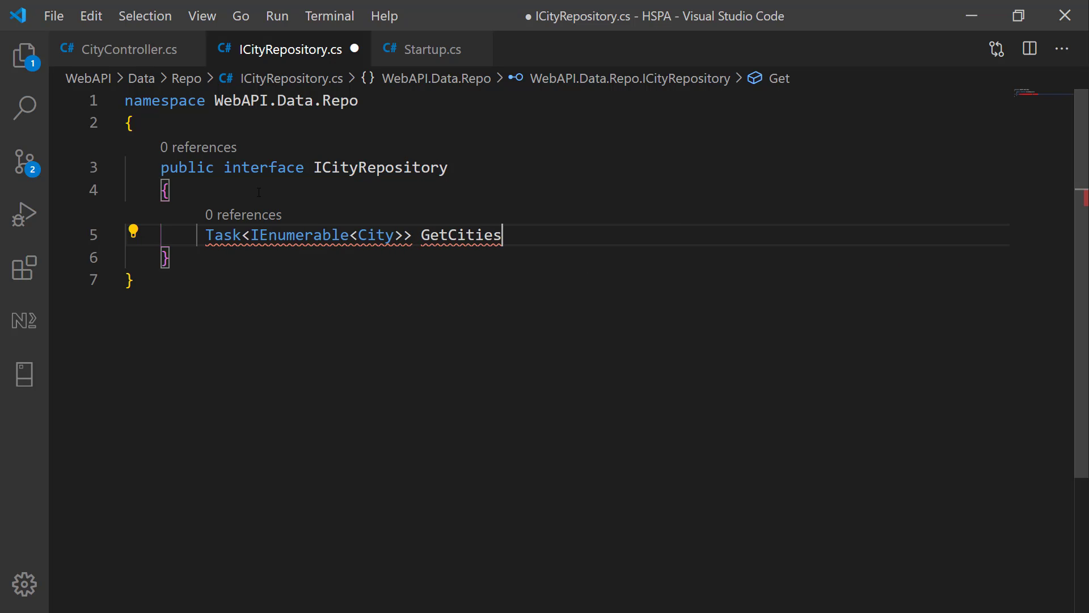
{"action": "type", "text": "Async"}
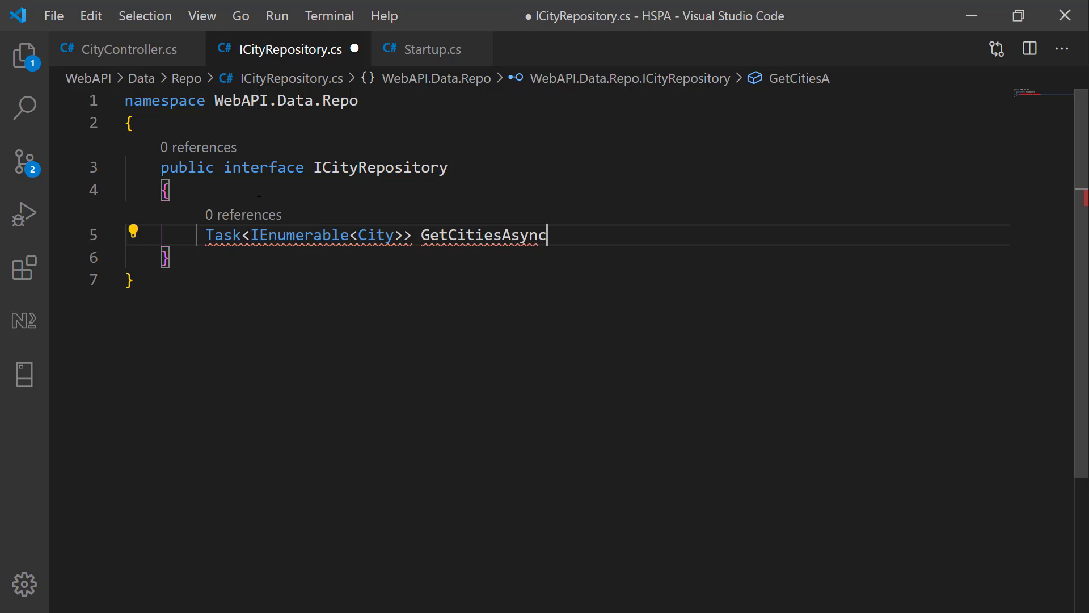
{"action": "type", "text": "()"}
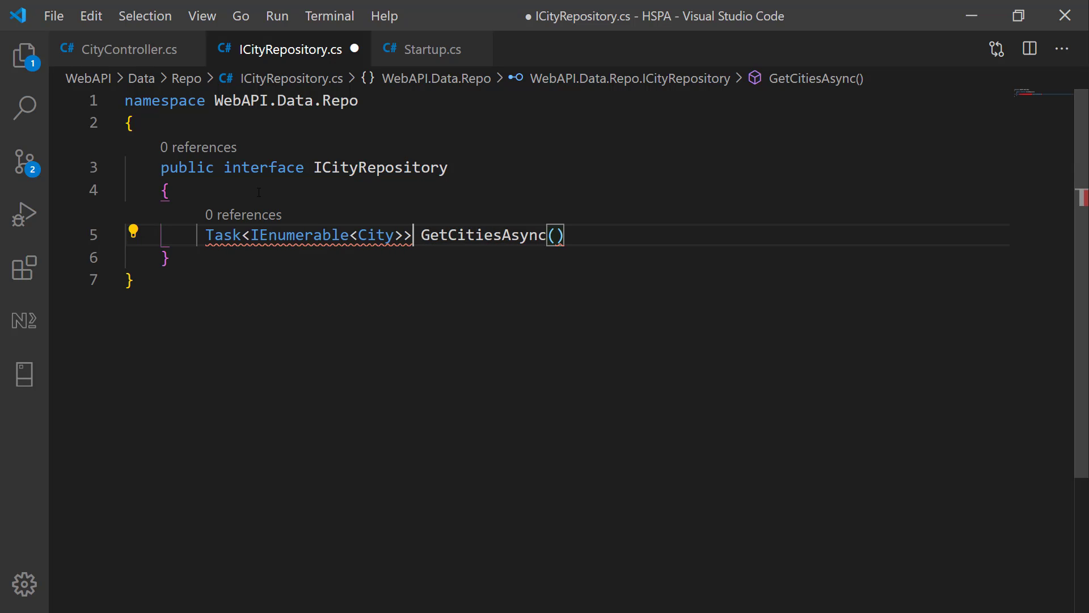
{"action": "left_click", "coordinate": [370, 235]}
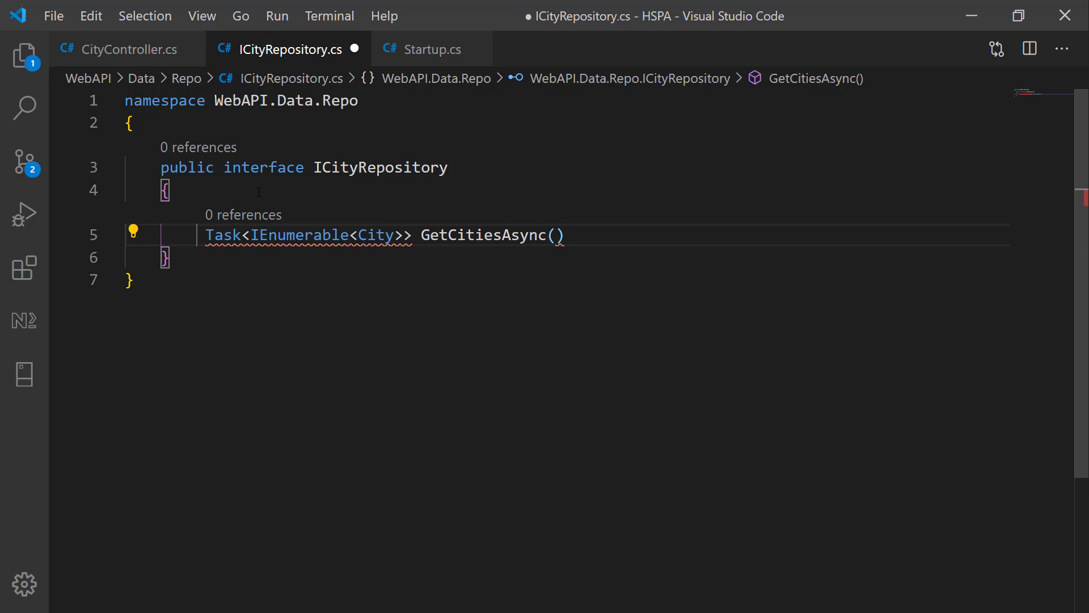
Add usings for System.Threading.Tasks, System.Collections.Generic and WebAPI.Models via quick fixes
{"action": "left_click", "coordinate": [132, 232]}
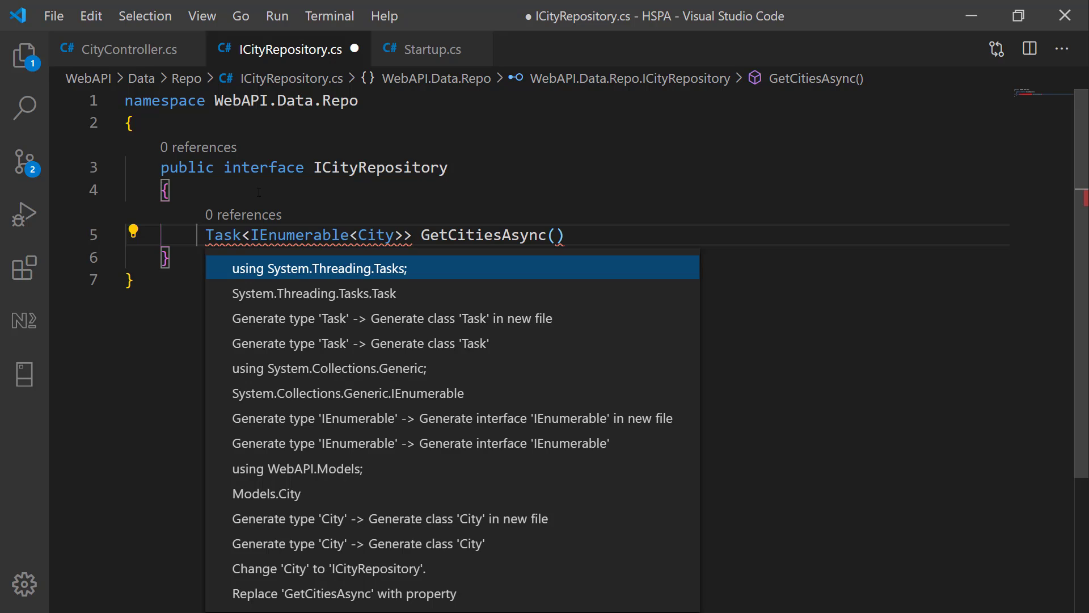
{"action": "left_click", "coordinate": [318, 268]}
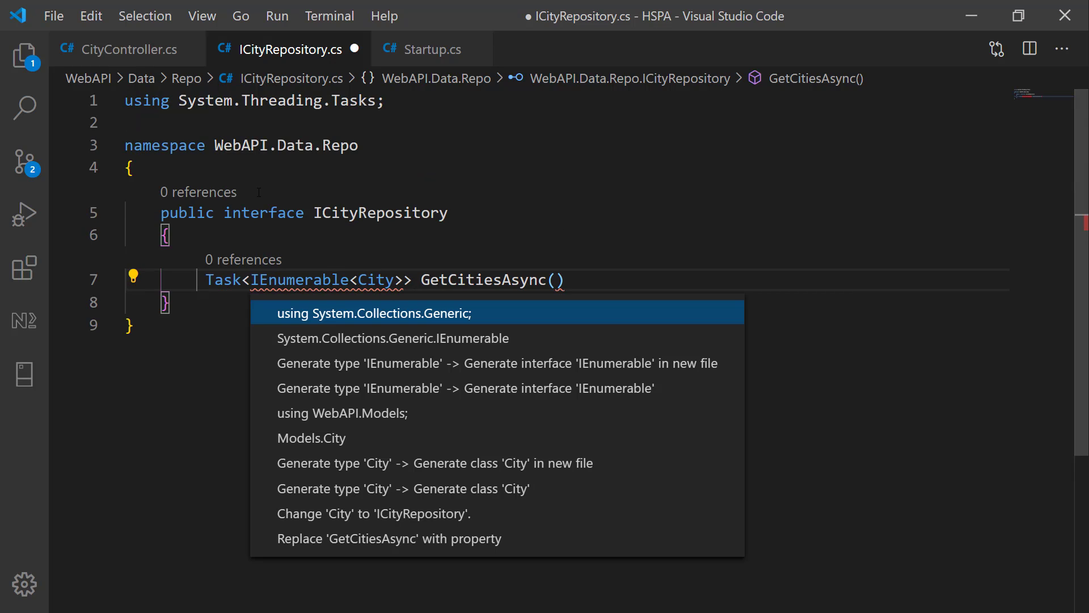
{"action": "left_click", "coordinate": [374, 313]}
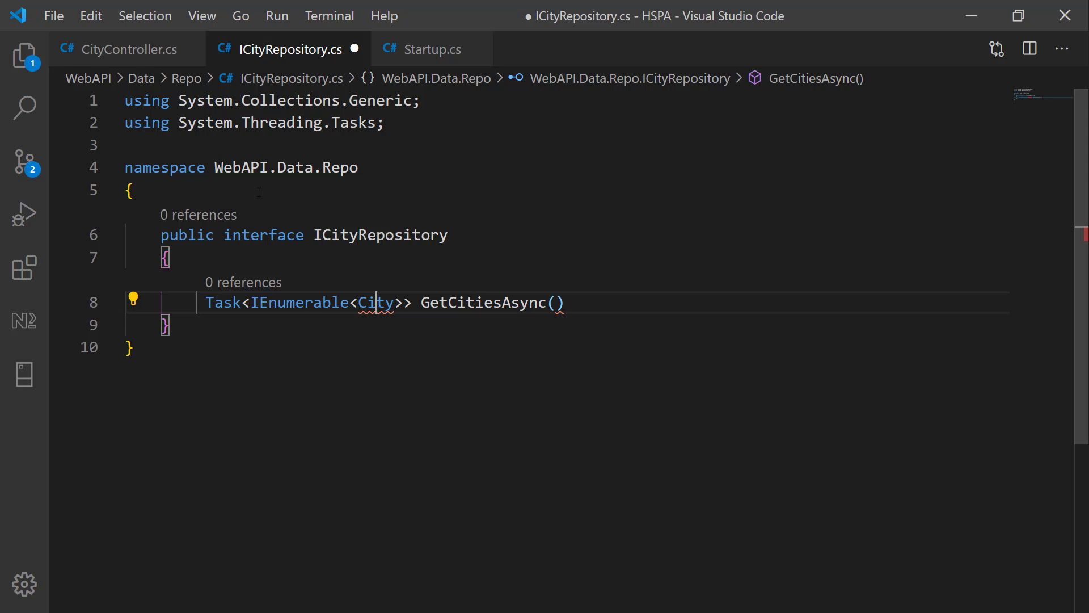
{"action": "left_click", "coordinate": [134, 300]}
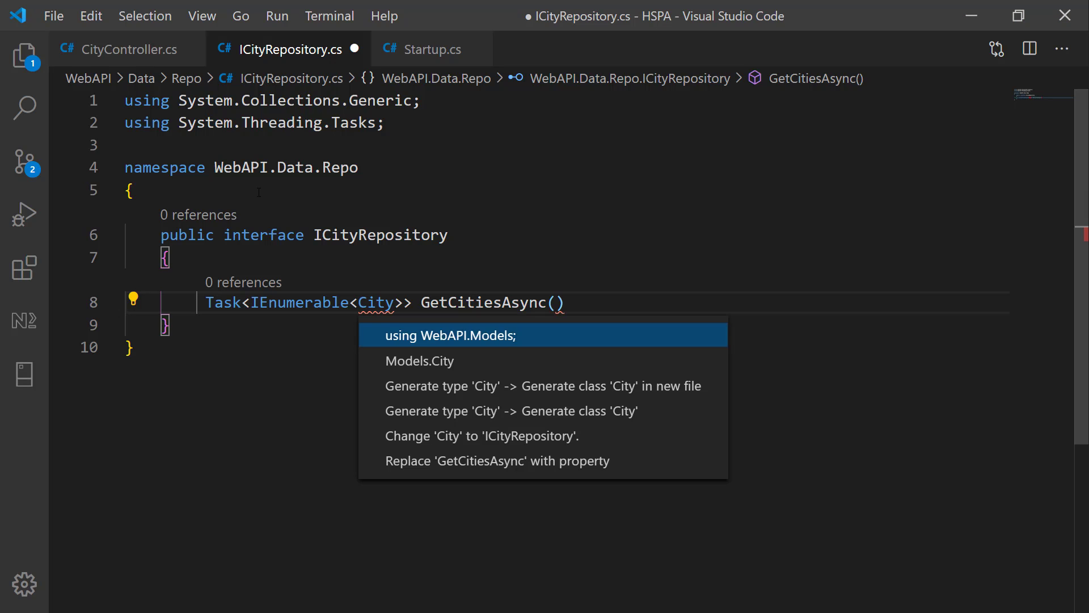
{"action": "left_click", "coordinate": [451, 335]}
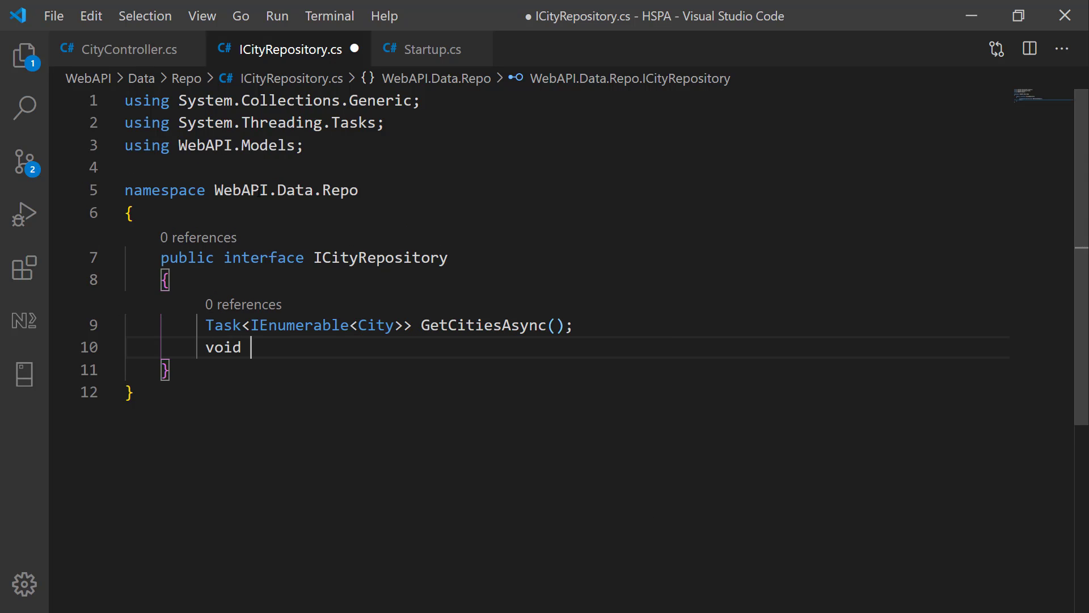
Declare void AddCity(City city) and void DeleteCity(int CityId) in ICityRepository
{"action": "type", "text": "AddCity"}
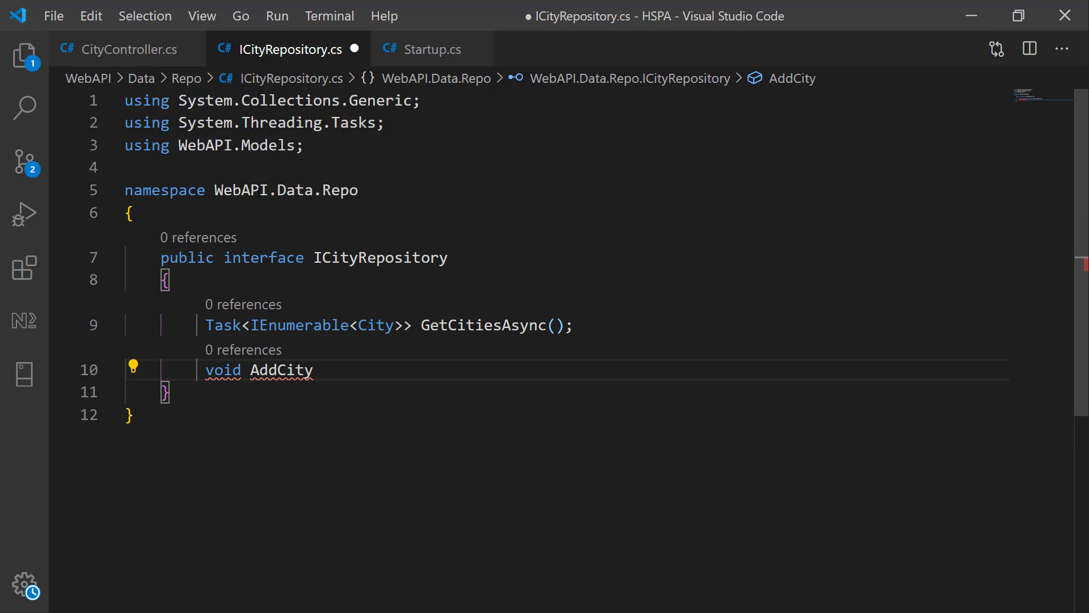
{"action": "left_click", "coordinate": [314, 370]}
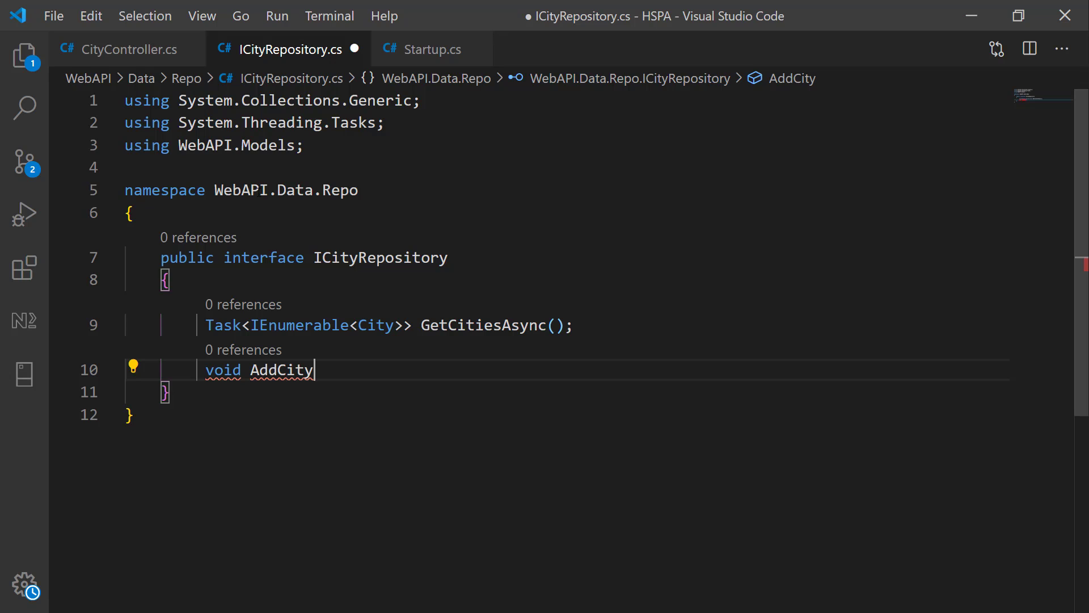
{"action": "type", "text": "()"}
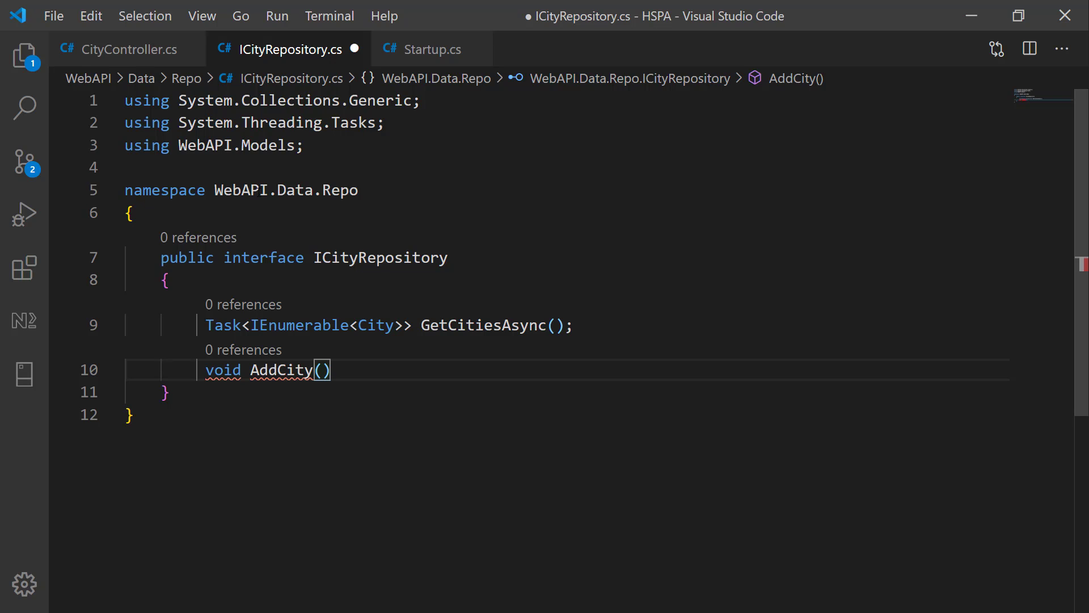
{"action": "type", "text": "City city"}
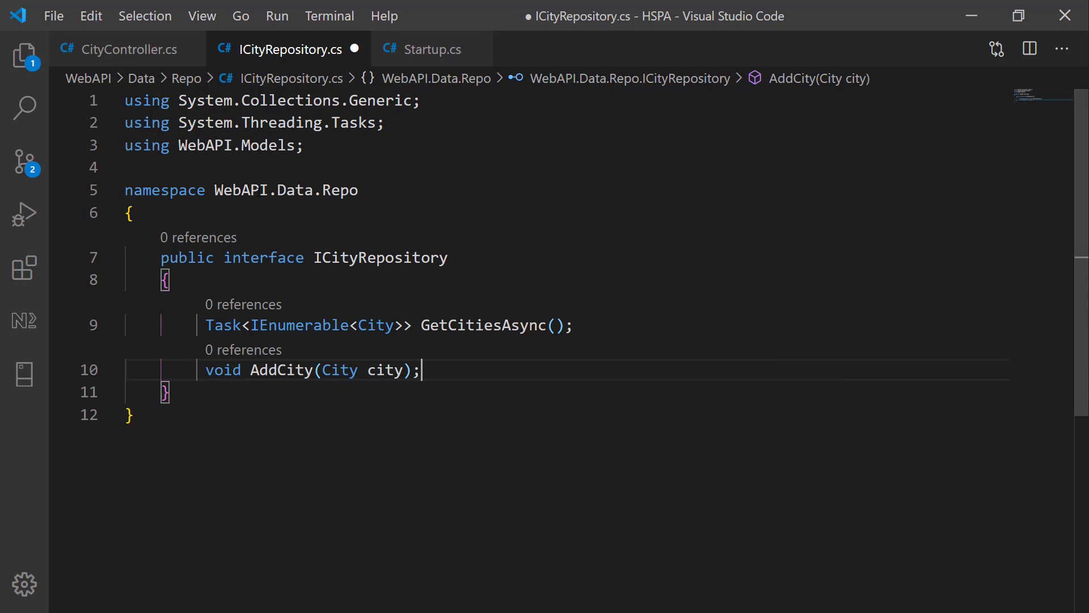
{"action": "type", "text": "void"}
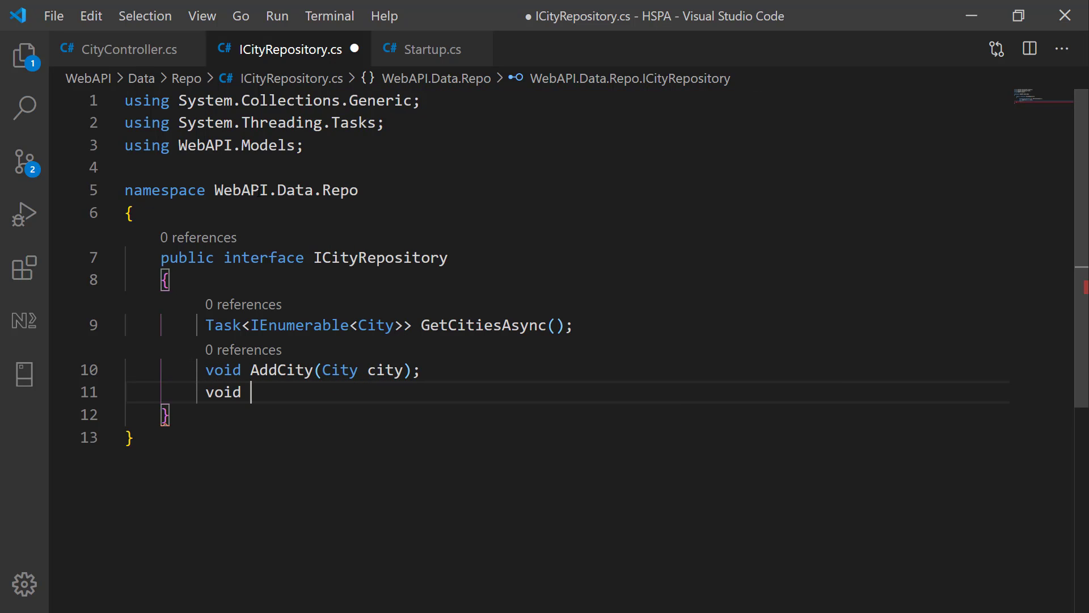
{"action": "type", "text": "DeleteCity()"}
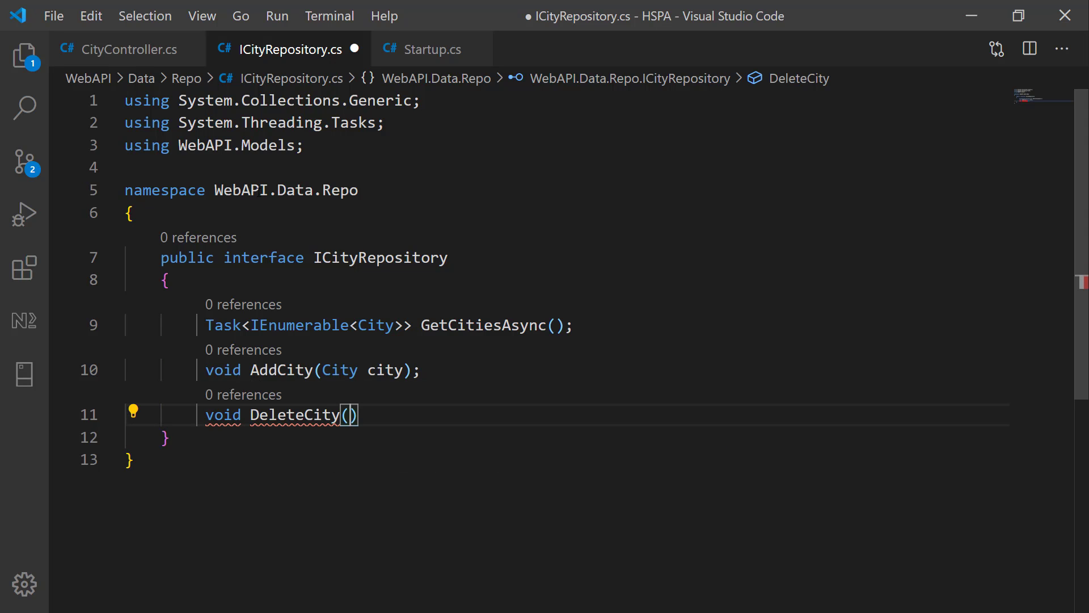
{"action": "type", "text": "int CityId"}
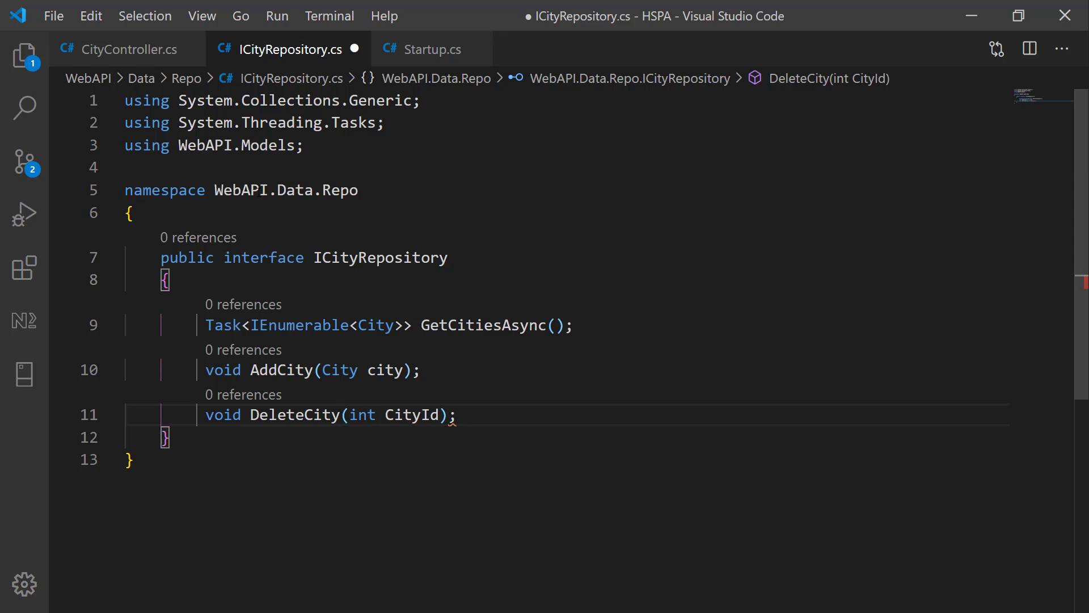
Declare Task<bool> SaveAsync() after DeleteCity in the interface
{"action": "key", "text": "Enter"}
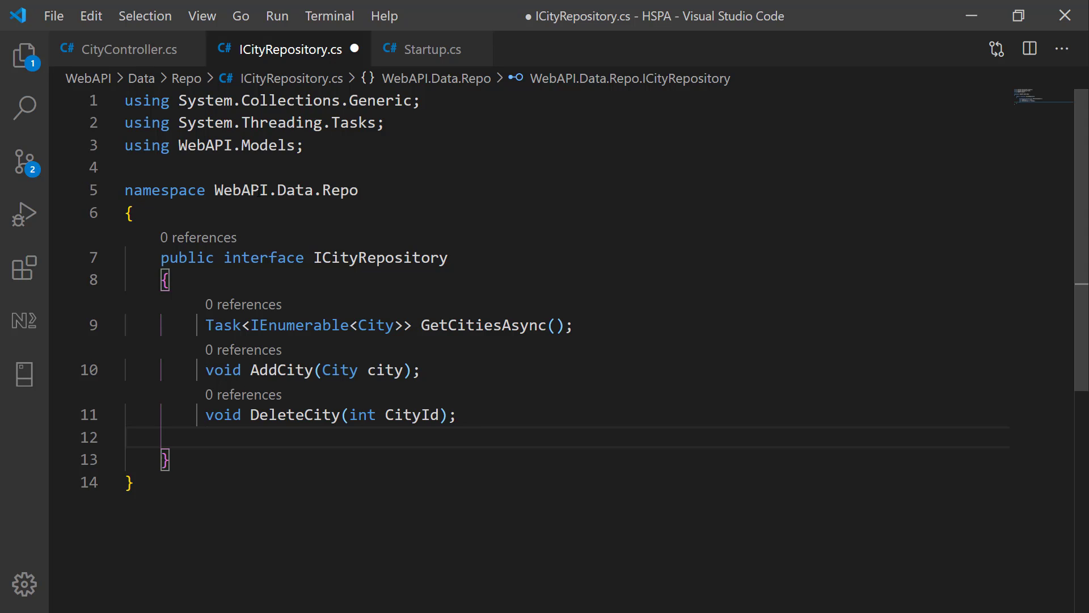
{"action": "type", "text": "T"}
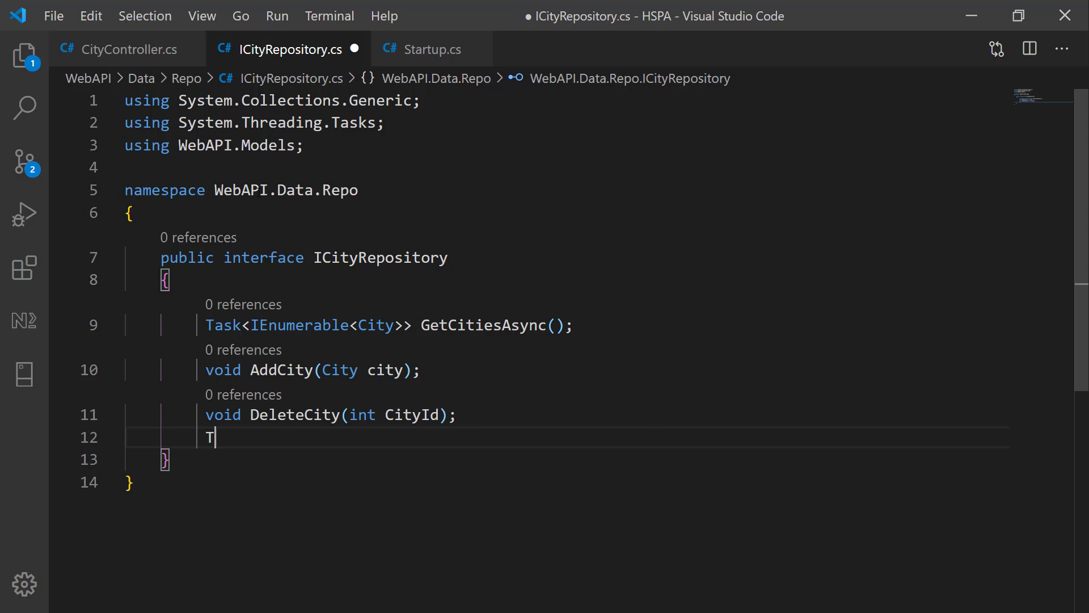
{"action": "type", "text": "ask<bool>"}
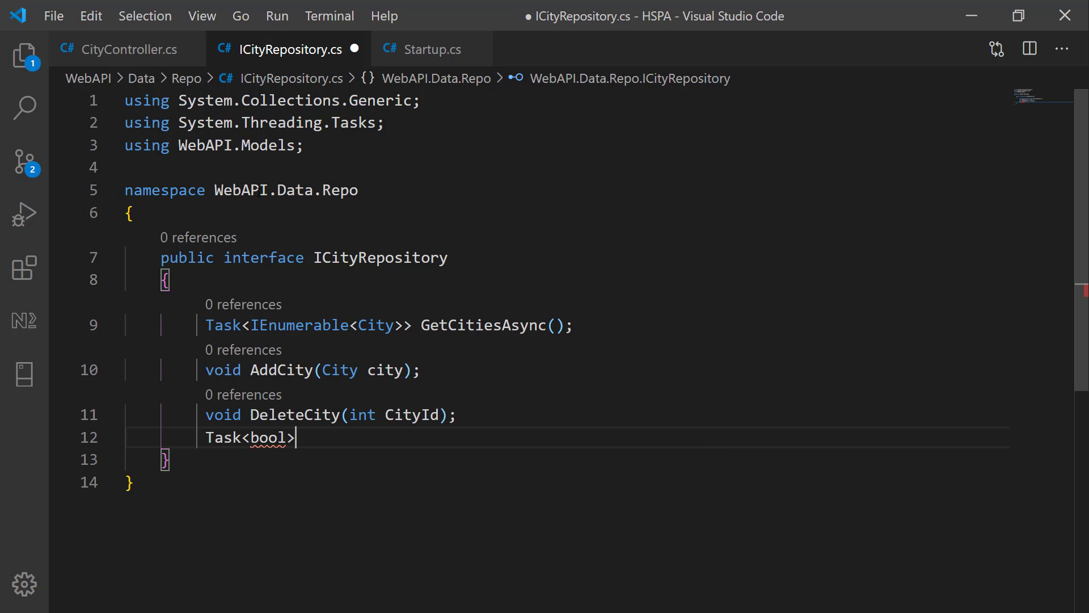
{"action": "type", "text": "SaveAsync"}
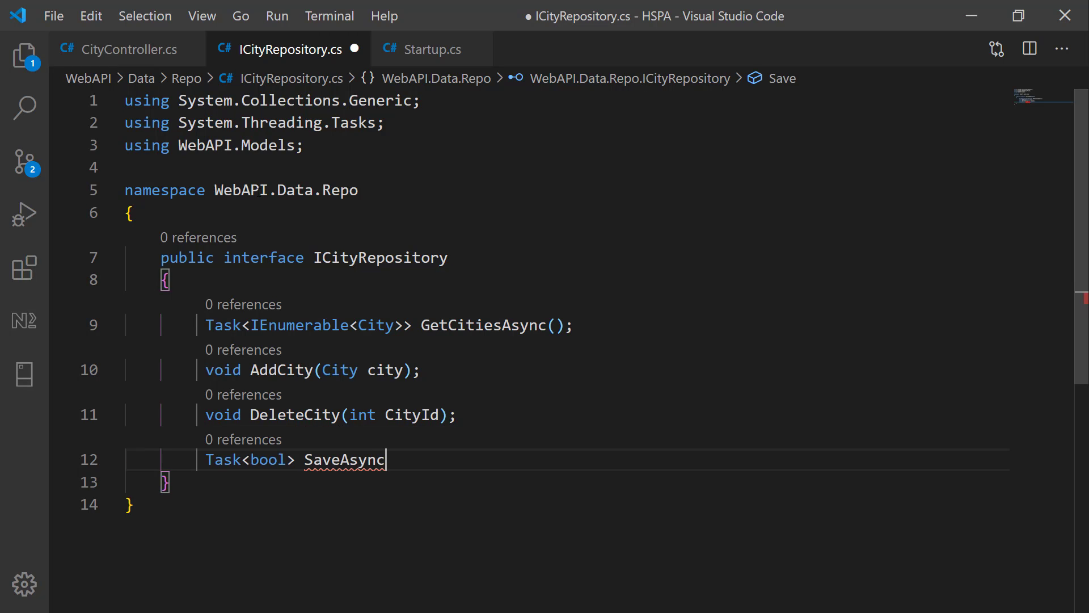
{"action": "type", "text": "();"}
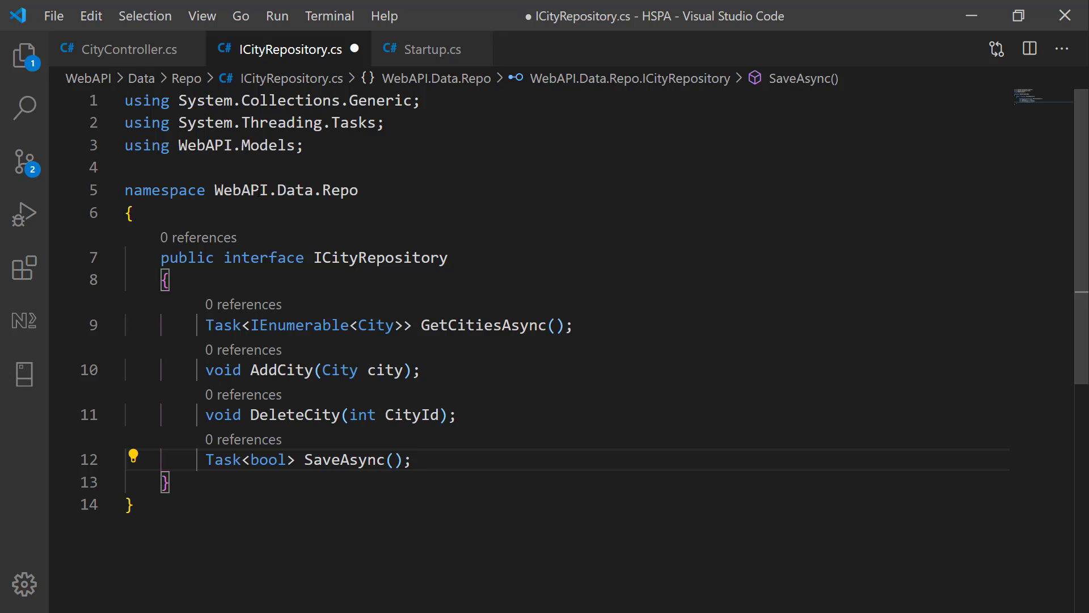
{"action": "left_click", "coordinate": [413, 460]}
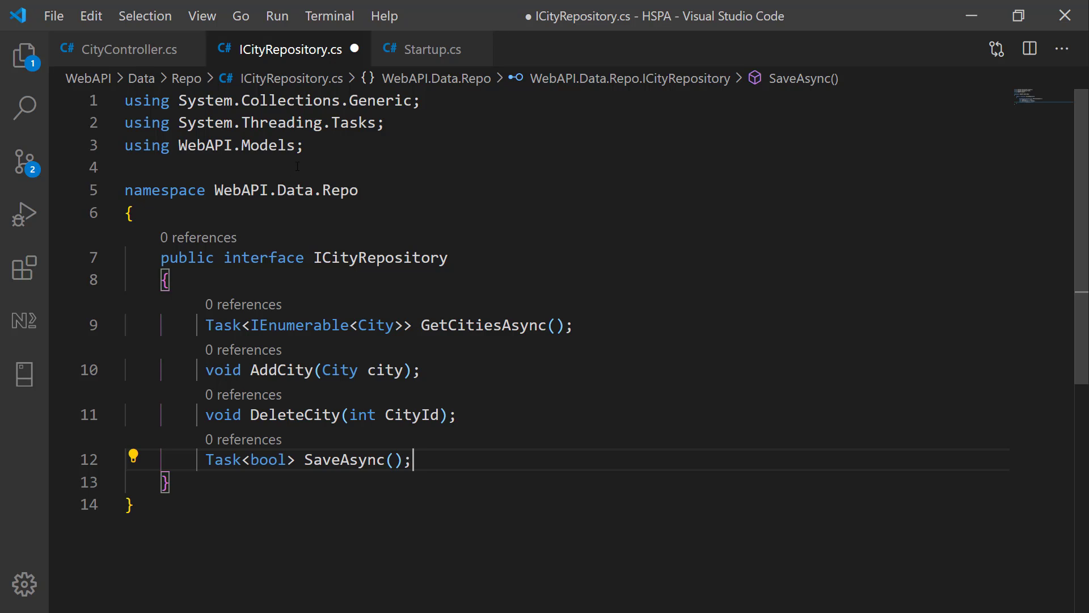
{"action": "mouse_move", "coordinate": [434, 390]}
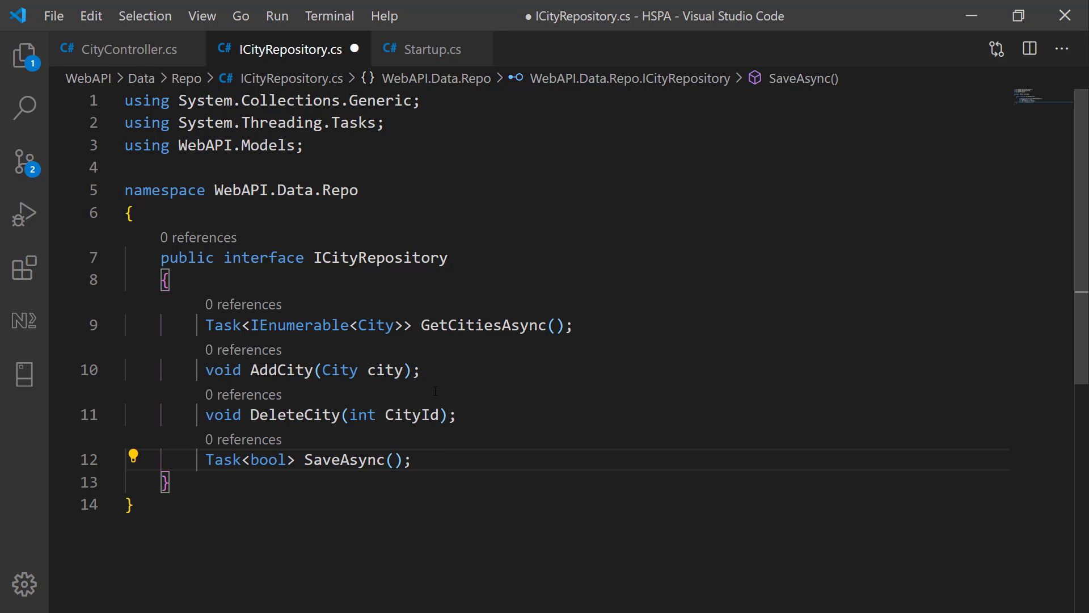
{"action": "left_click", "coordinate": [413, 459]}
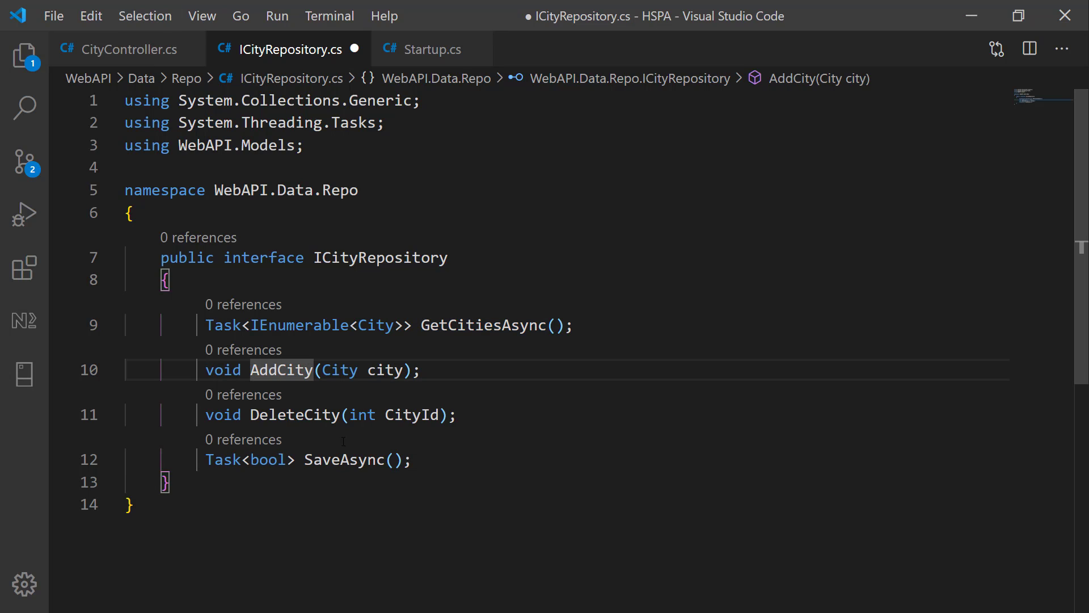
{"action": "double_click", "coordinate": [295, 415]}
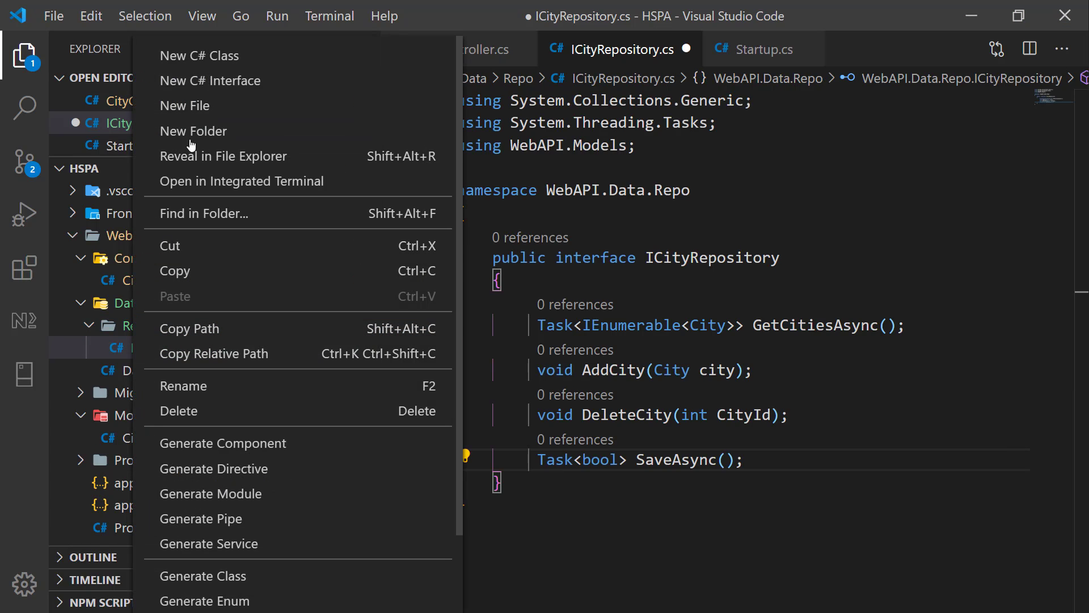
Create CityRepository class implementing ICityRepository with generated AddCity, DeleteCity and GetCitiesAsync stubs
{"action": "left_click", "coordinate": [185, 104]}
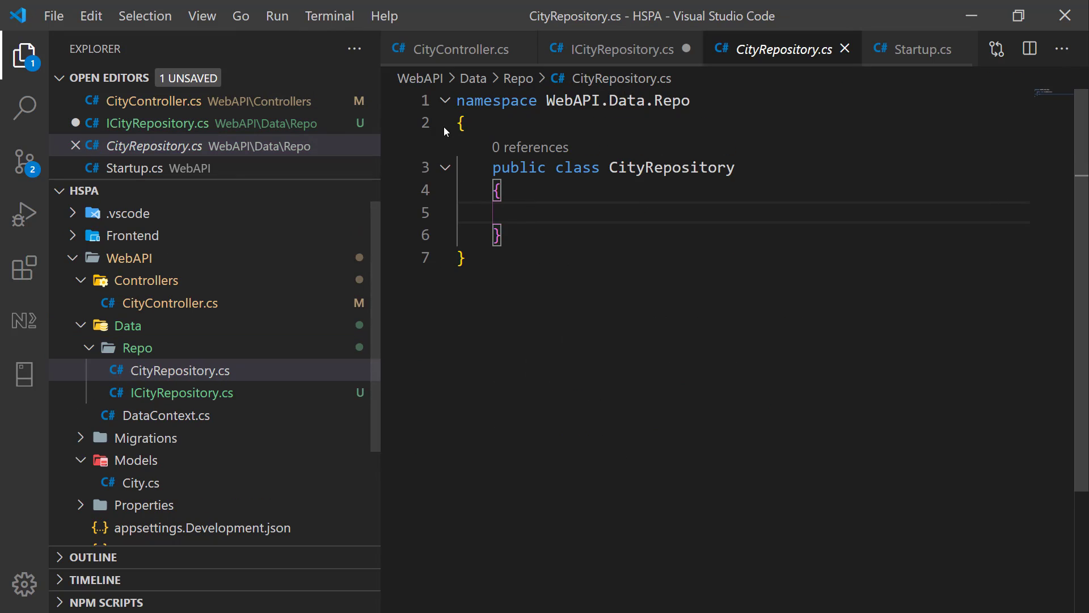
{"action": "left_click", "coordinate": [25, 54]}
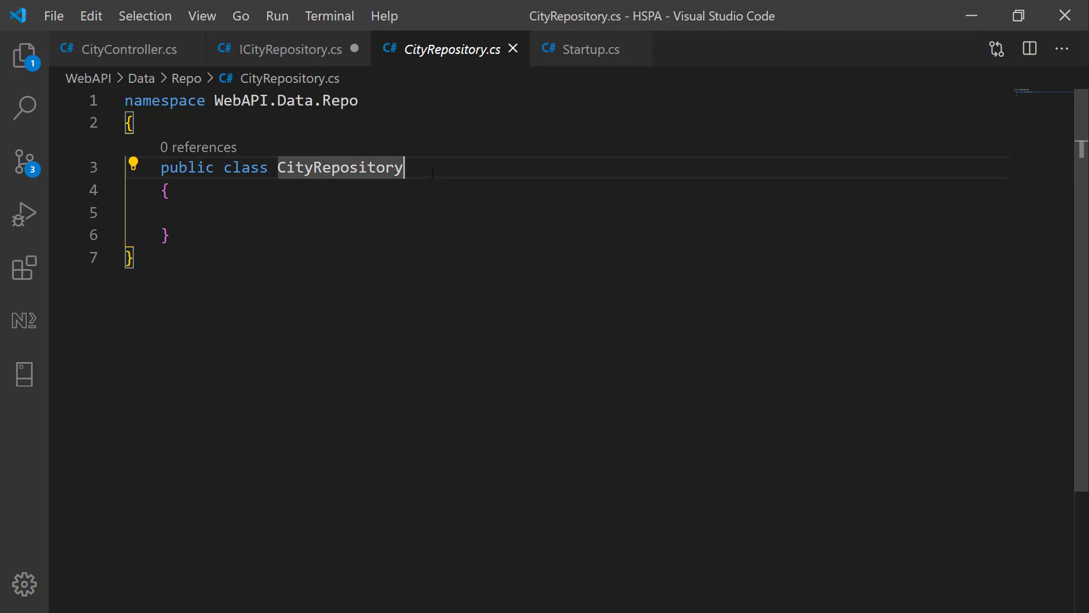
{"action": "type", "text": ": ICityRepository"}
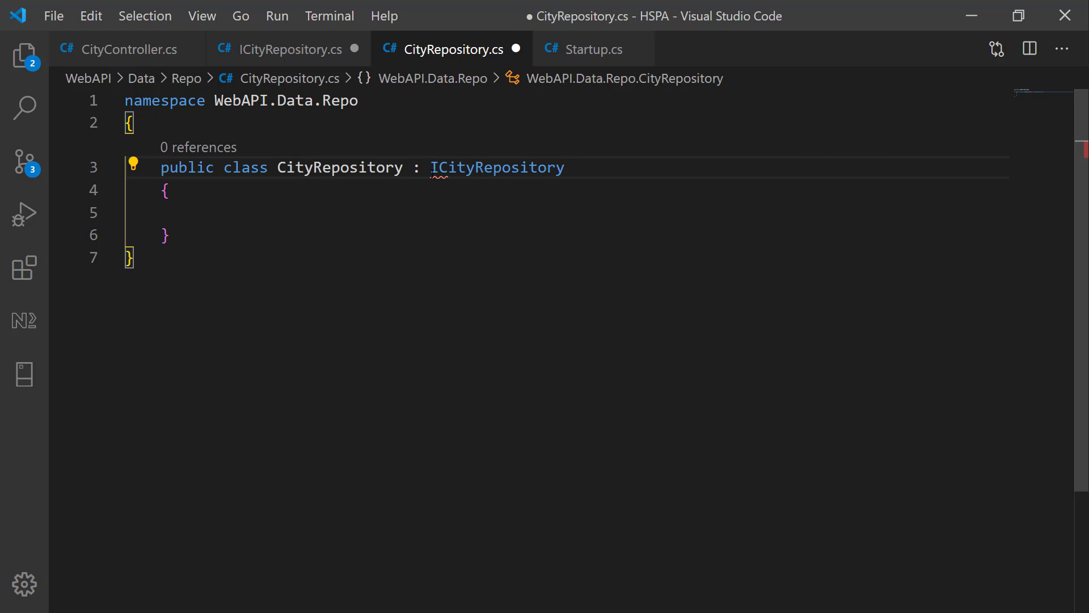
{"action": "double_click", "coordinate": [497, 168]}
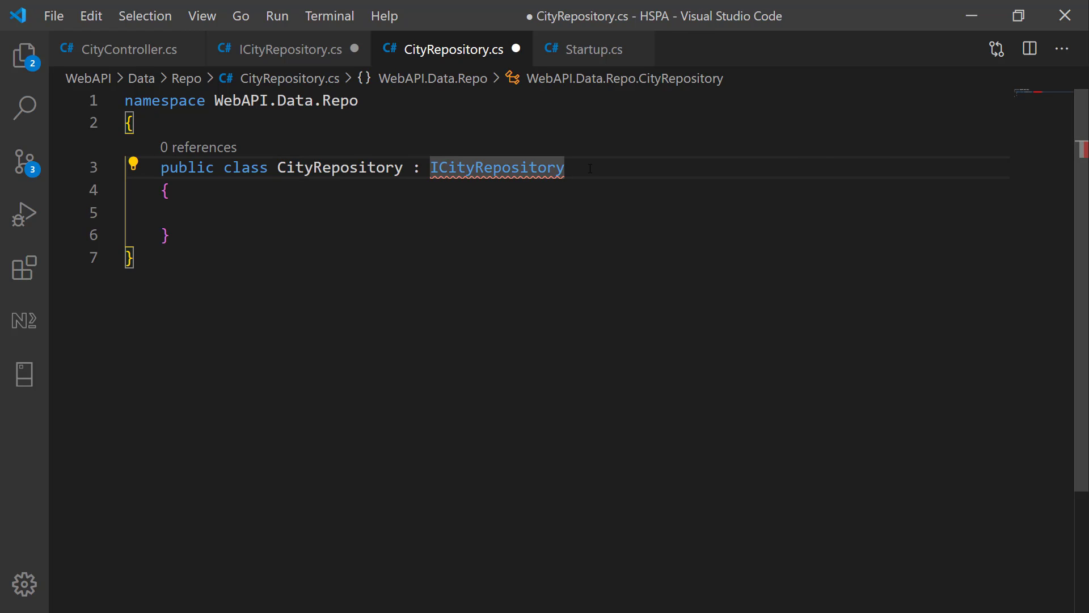
{"action": "left_click", "coordinate": [132, 162]}
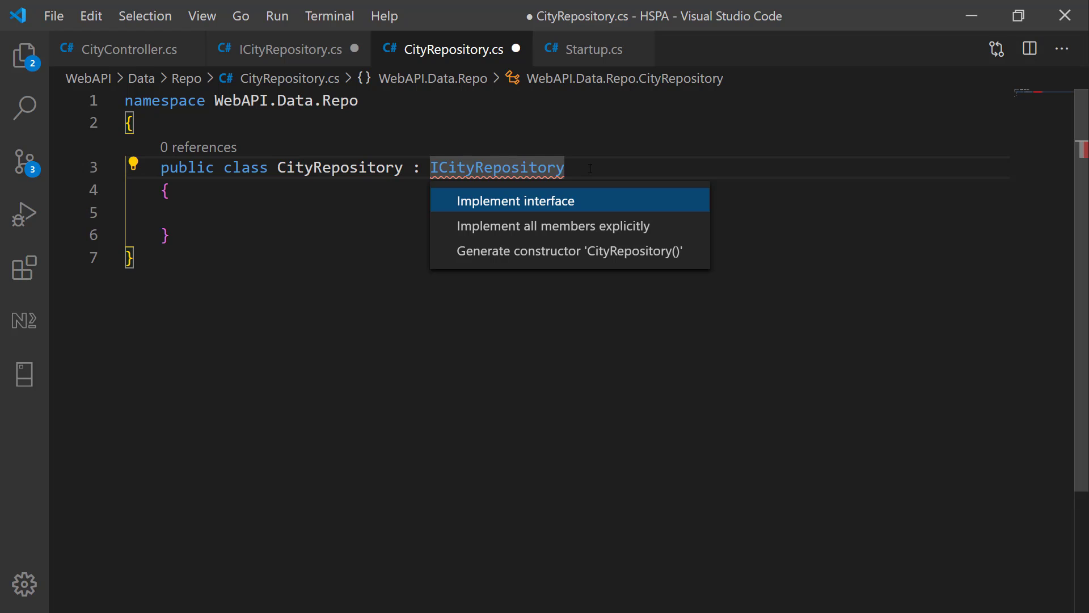
{"action": "left_click", "coordinate": [515, 201]}
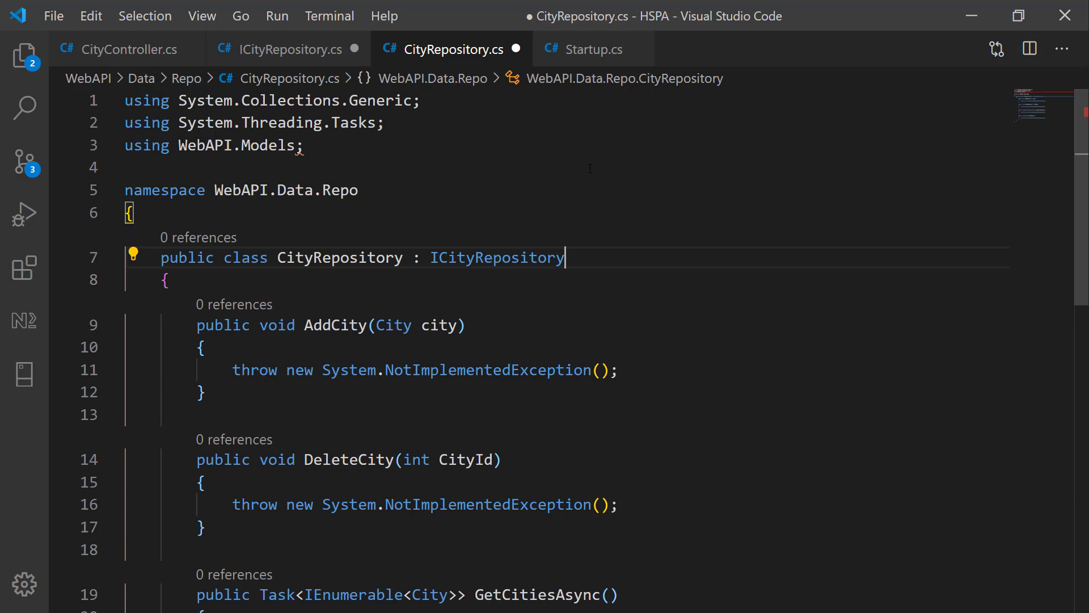
{"action": "scroll", "scroll_direction": "down", "scroll_amount": 3}
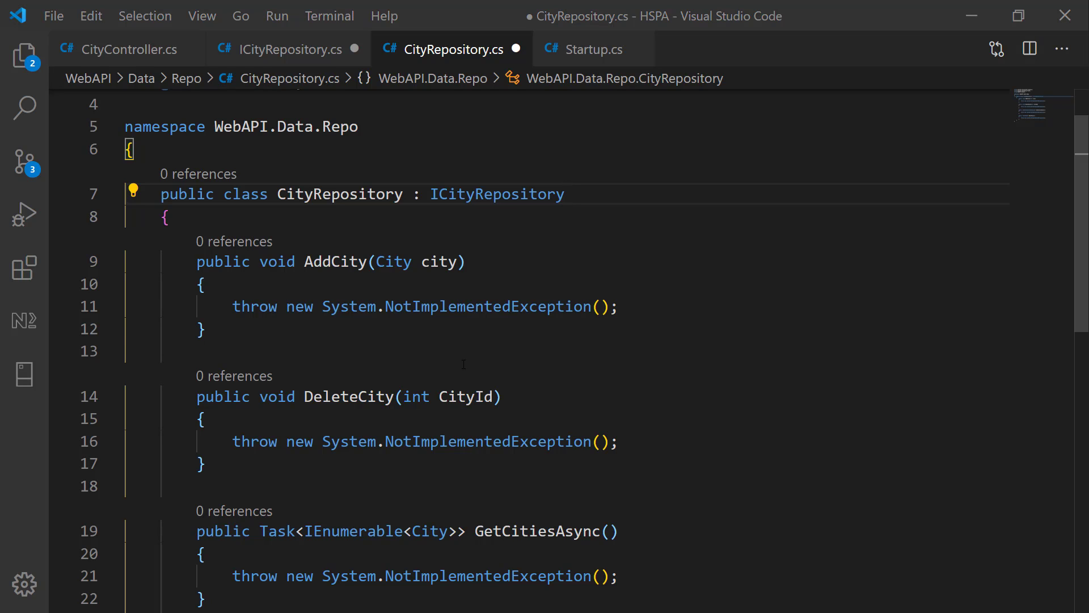
Add a constructor taking DataContext dc and assign it to a private readonly dc field
{"action": "left_click", "coordinate": [202, 283]}
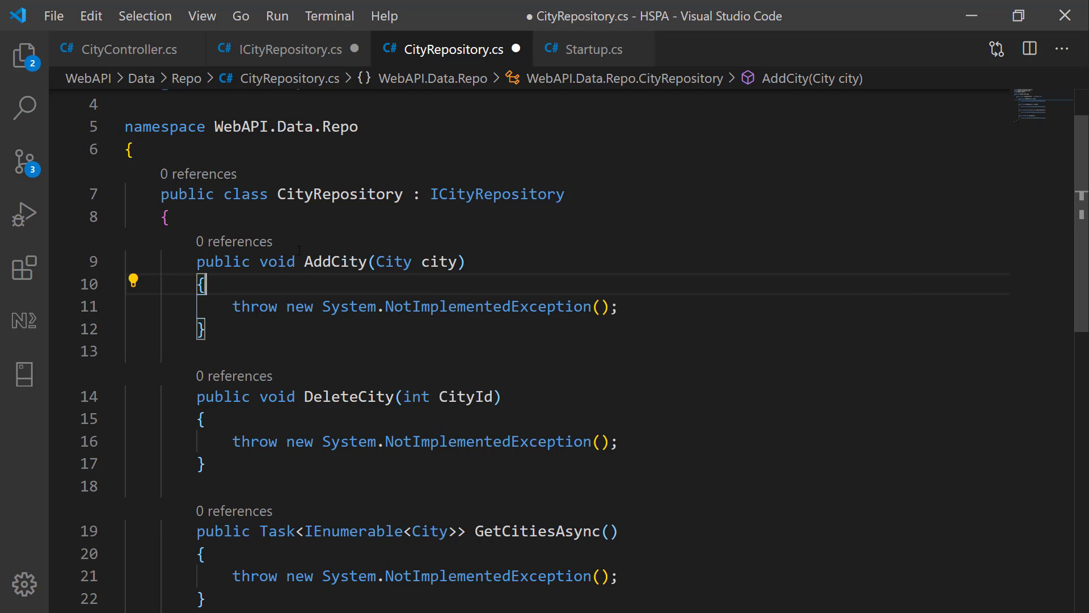
{"action": "type", "text": "ctor"}
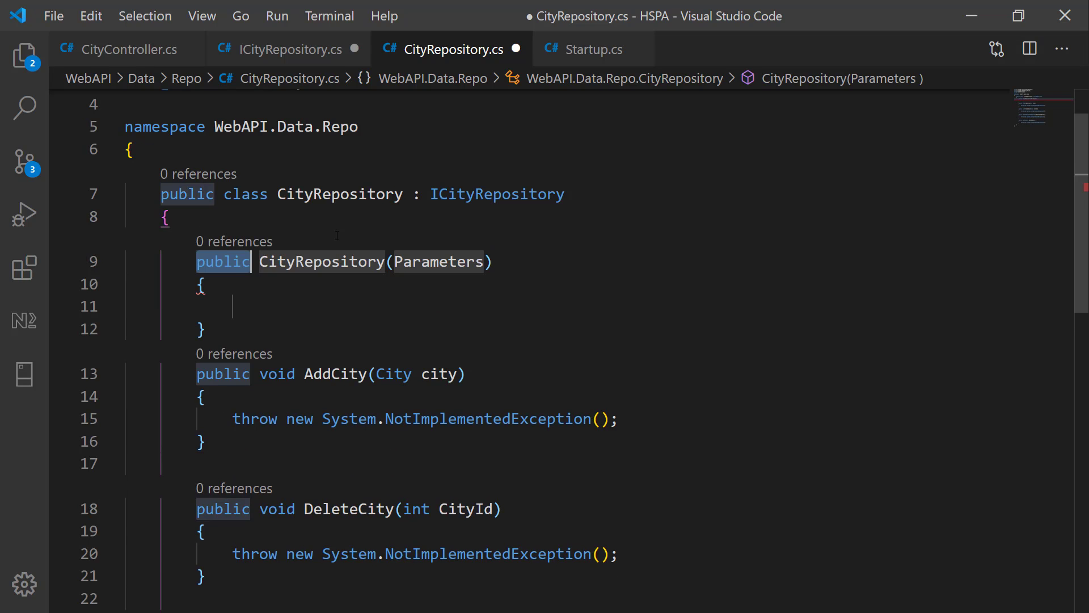
{"action": "double_click", "coordinate": [439, 261]}
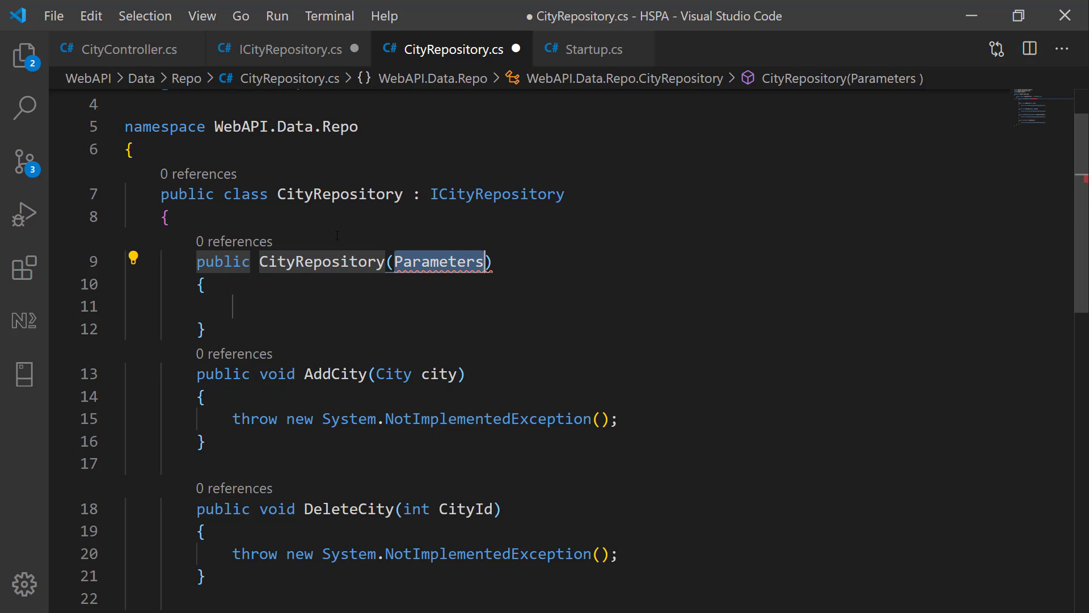
{"action": "type", "text": "DataContext"}
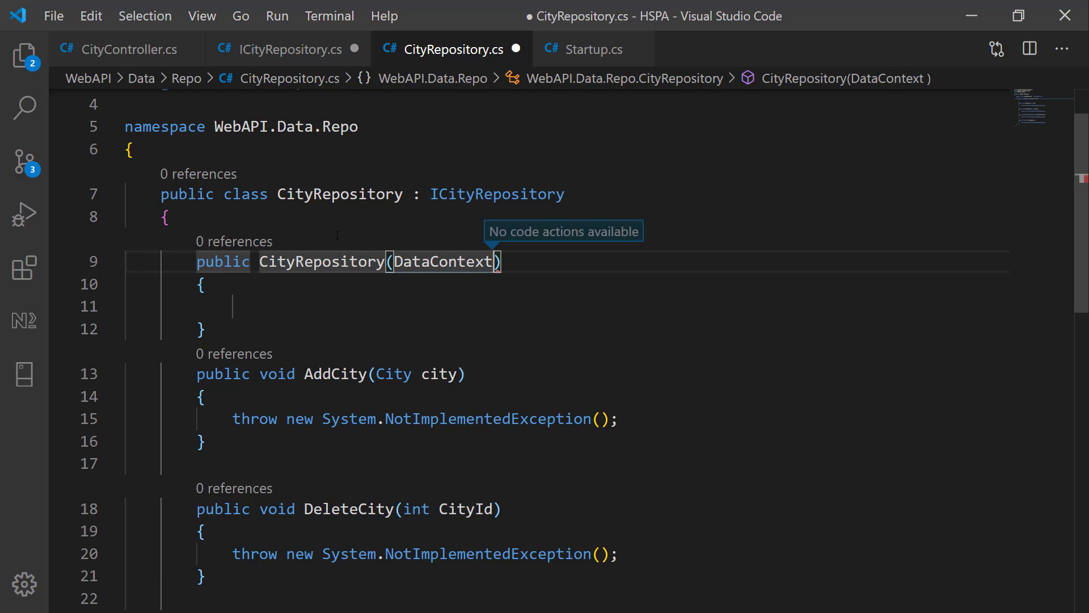
{"action": "type", "text": "dc"}
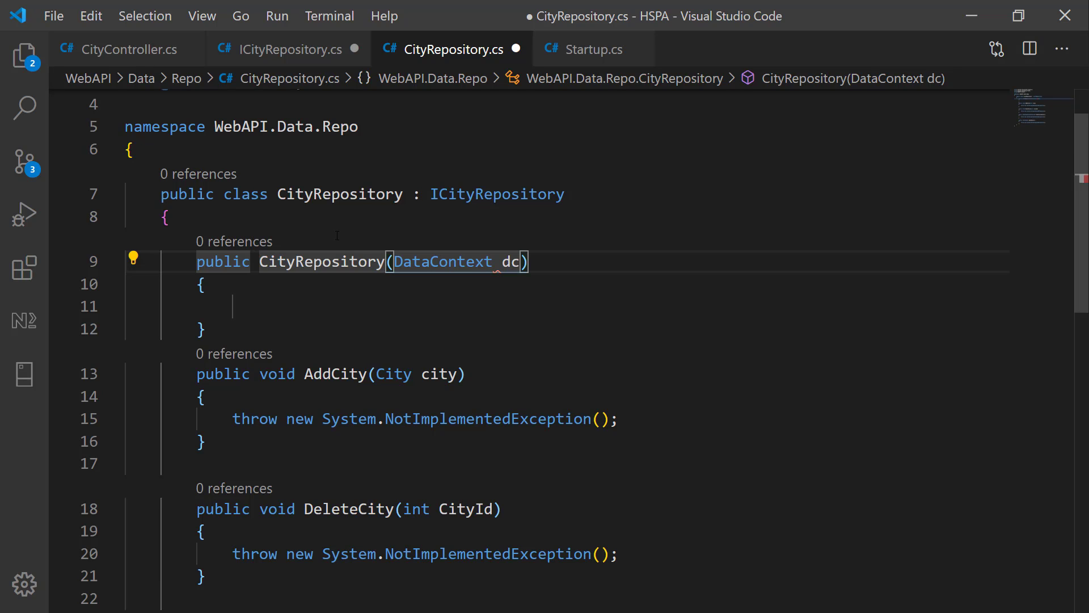
{"action": "left_click", "coordinate": [133, 261]}
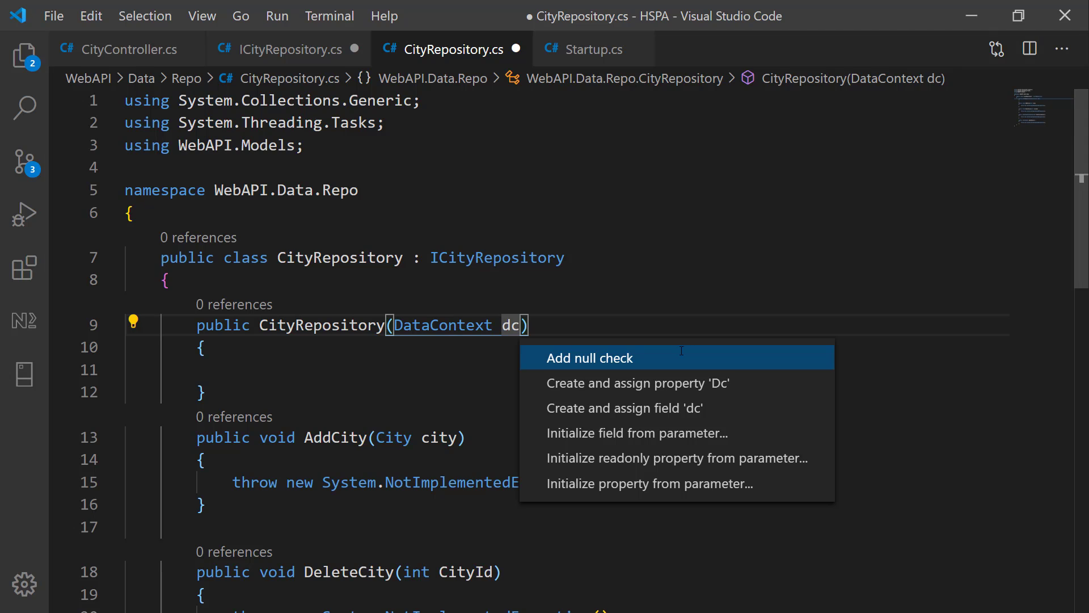
{"action": "mouse_move", "coordinate": [624, 408]}
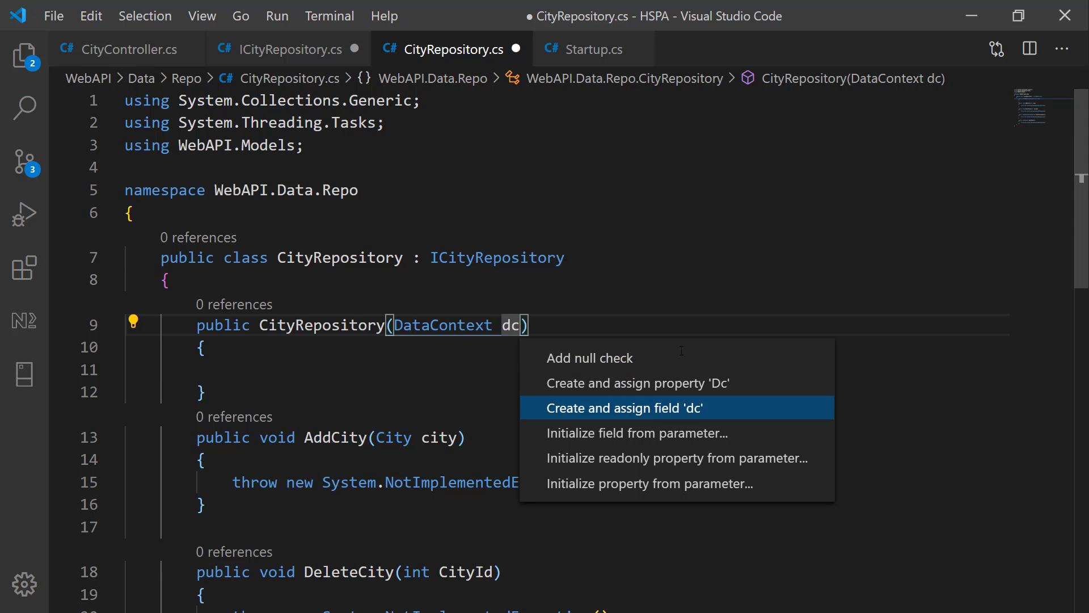
{"action": "left_click", "coordinate": [624, 407]}
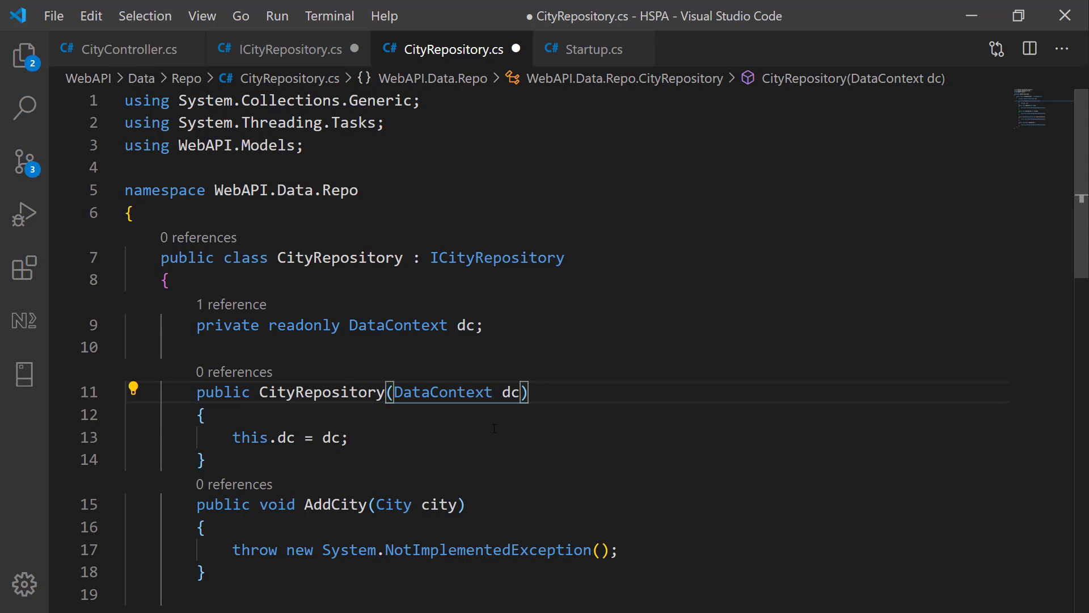
Rewrite the AddCity body to call dc.Cities.AddAsync
{"action": "scroll", "scroll_direction": "down", "scroll_amount": 3}
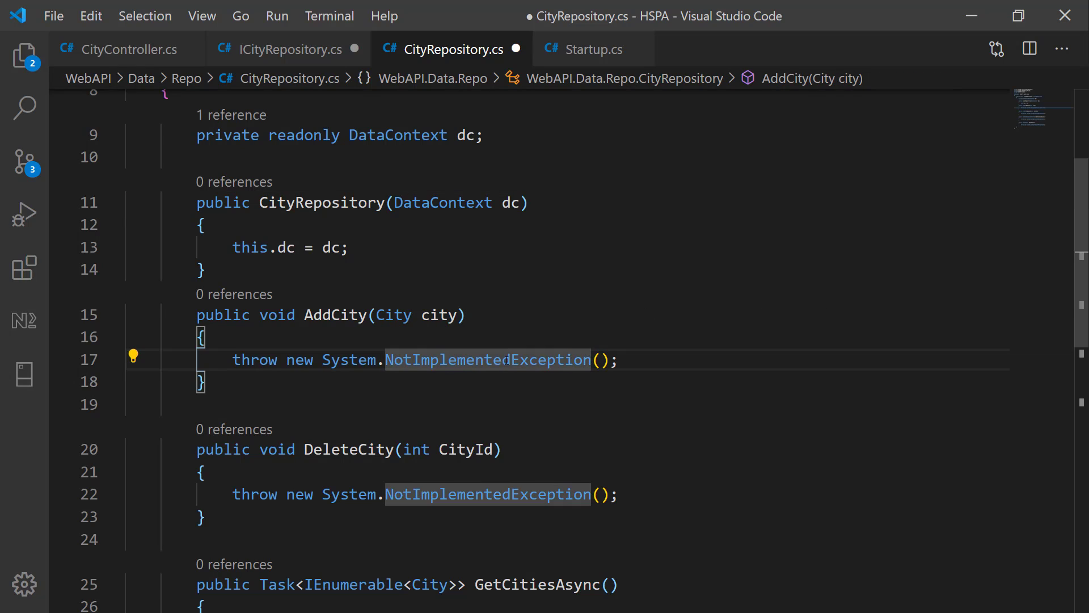
{"action": "mouse_move", "coordinate": [668, 391]}
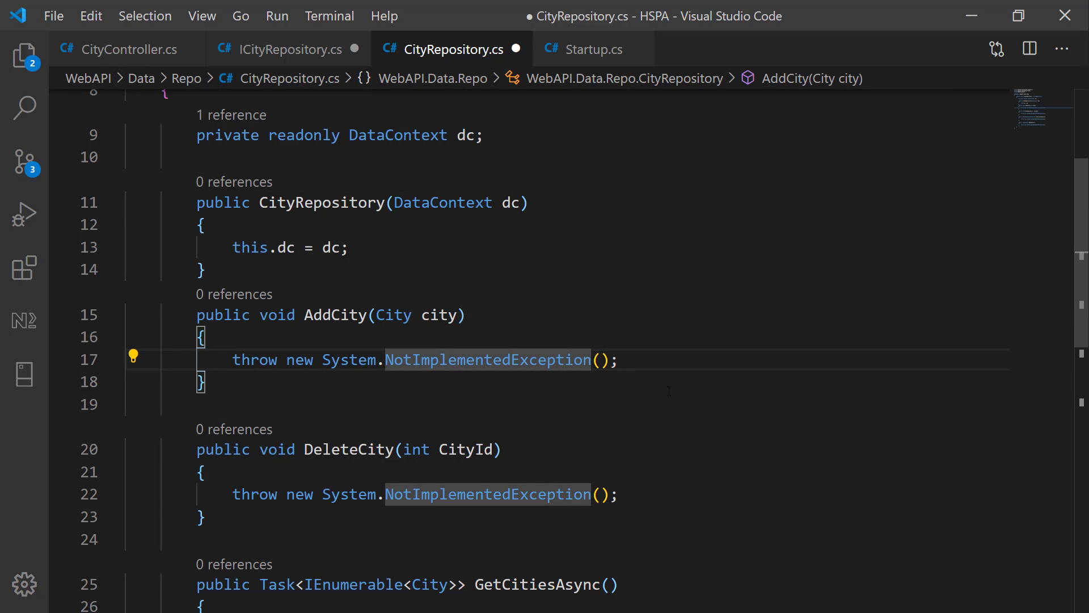
{"action": "left_click", "coordinate": [618, 360]}
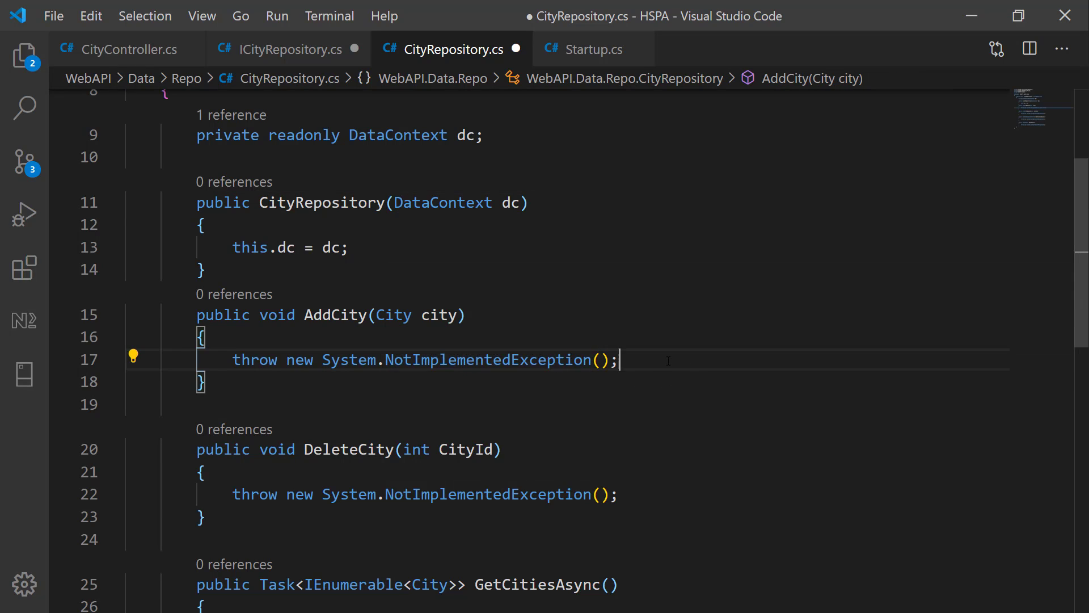
{"action": "type", "text": "dc"}
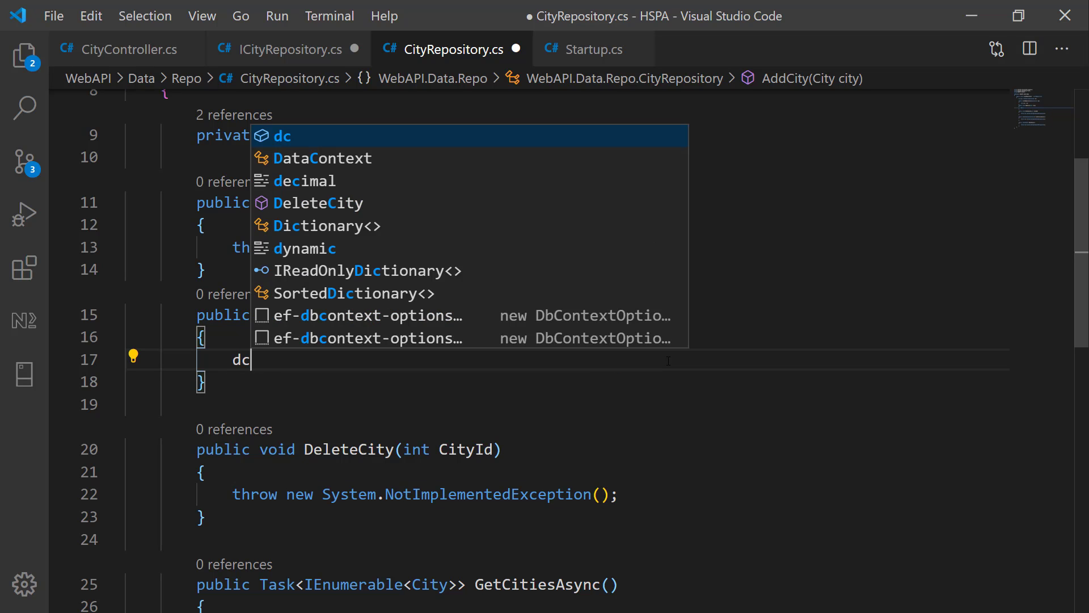
{"action": "type", "text": ".Cities.a"}
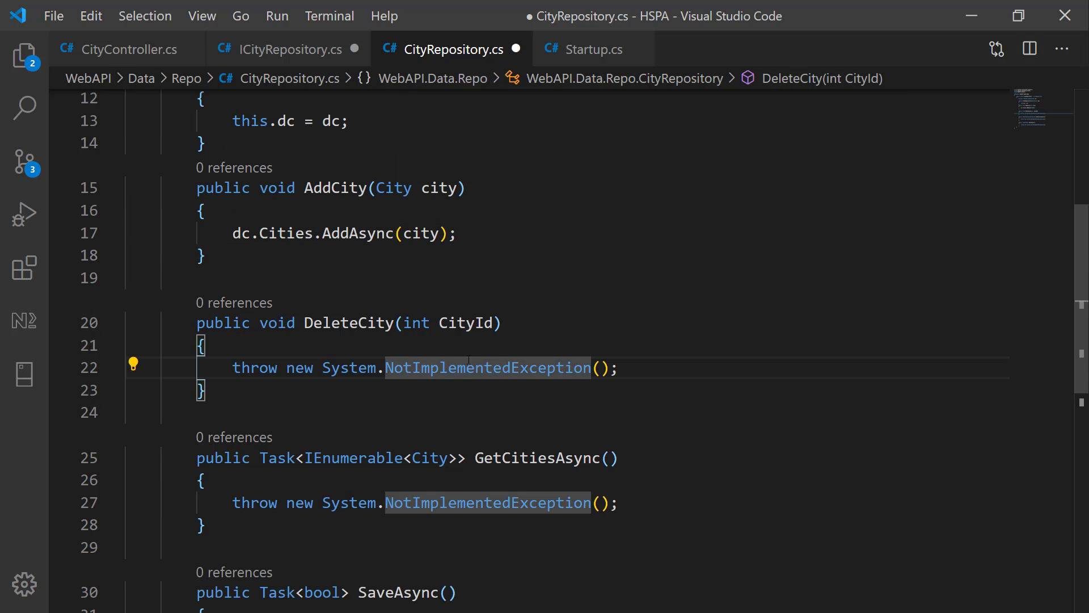
Rewrite DeleteCity to find the city by CityId and remove it from dc.Cities
{"action": "left_click", "coordinate": [233, 368]}
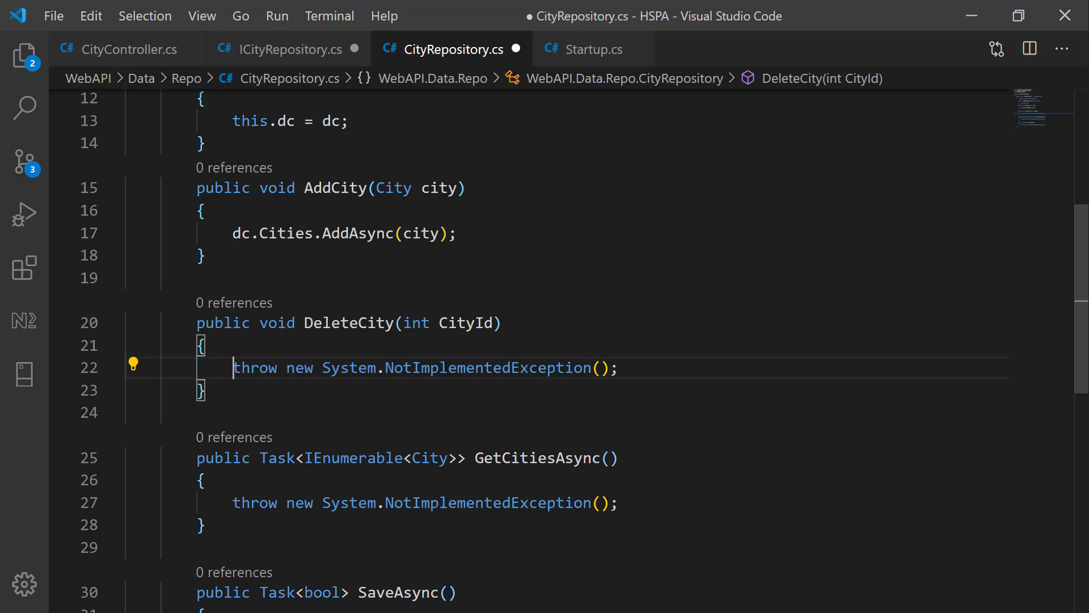
{"action": "type", "text": "var city"}
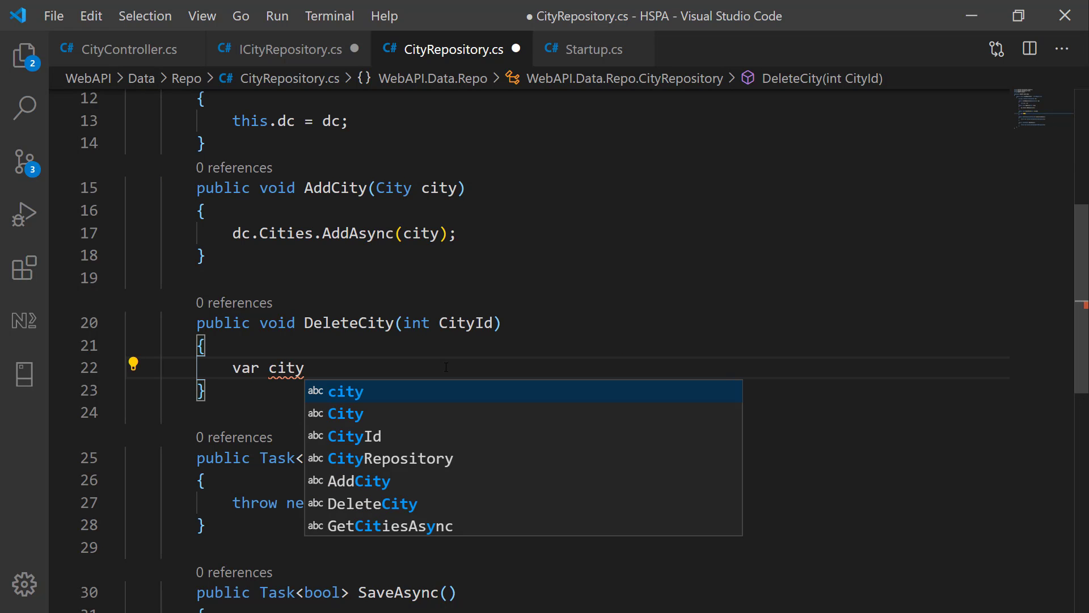
{"action": "type", "text": "= dc.Cities"}
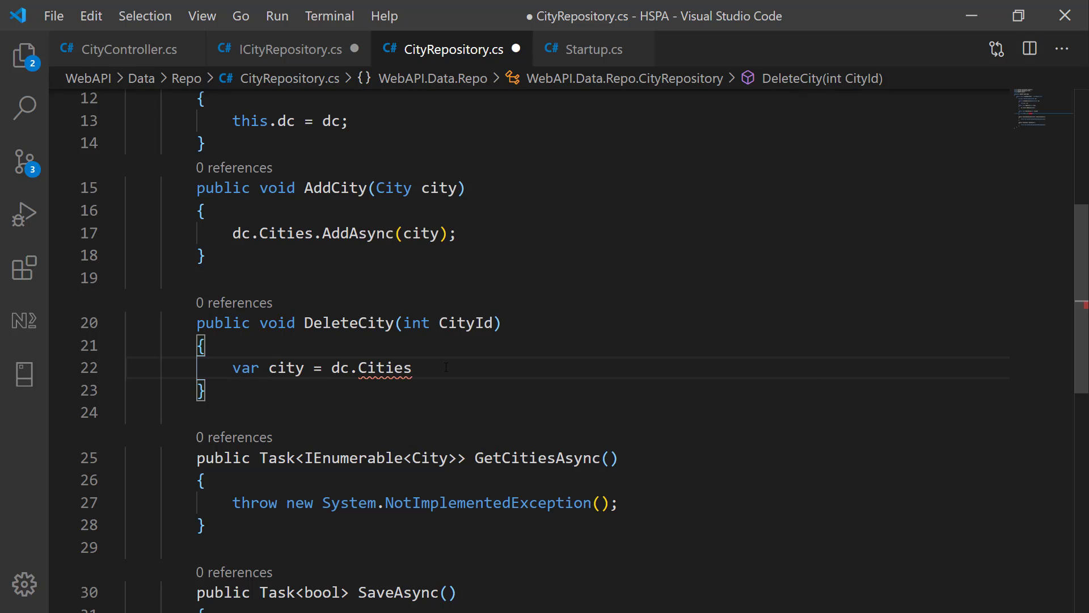
{"action": "type", "text": ".FindAsync"}
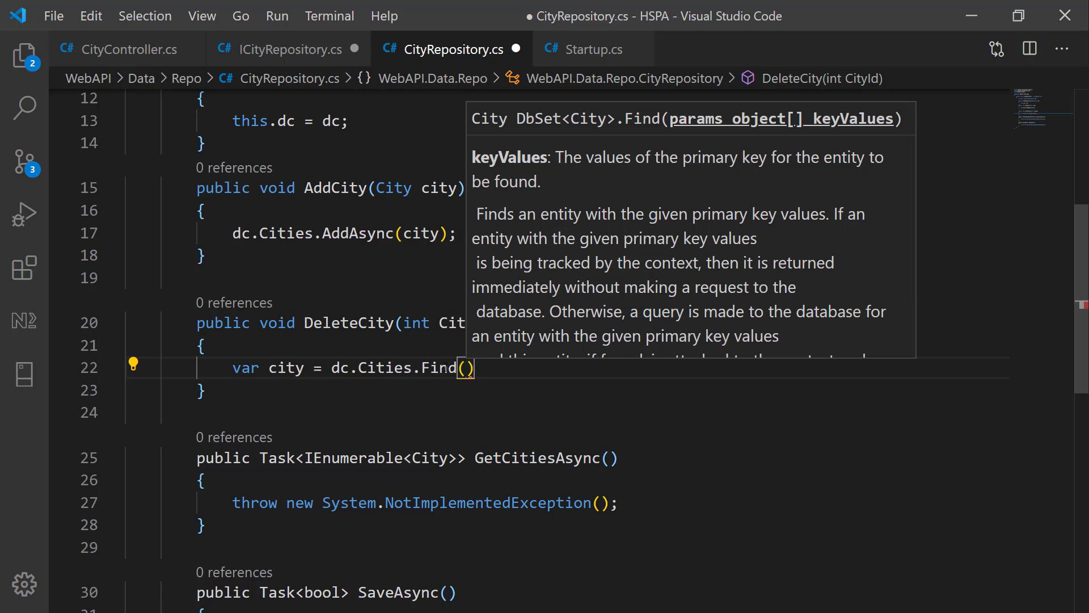
{"action": "type", "text": "CityId"}
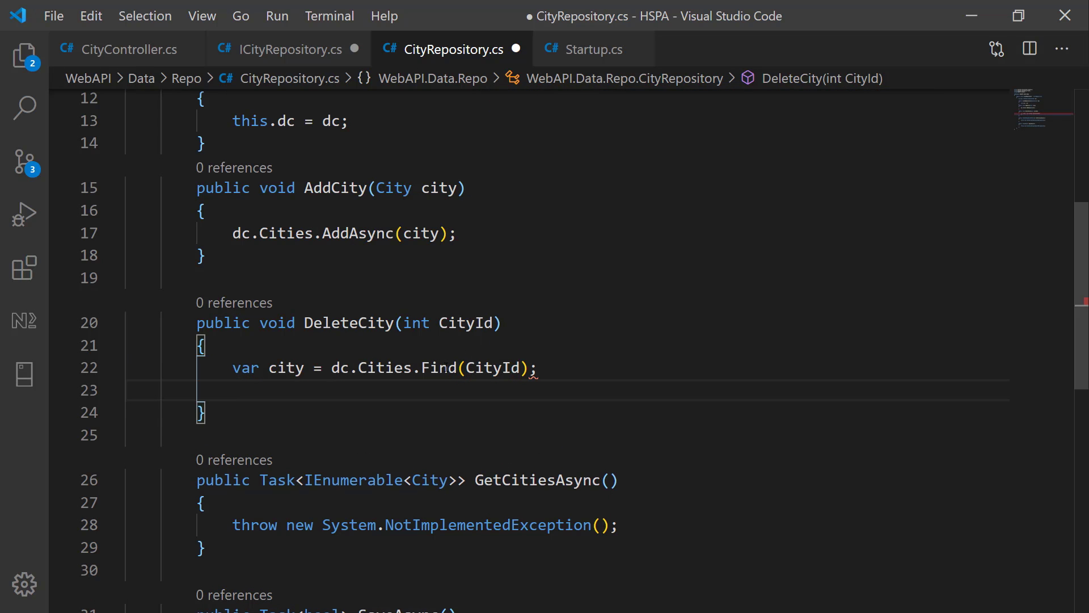
{"action": "type", "text": "dc.Cities"}
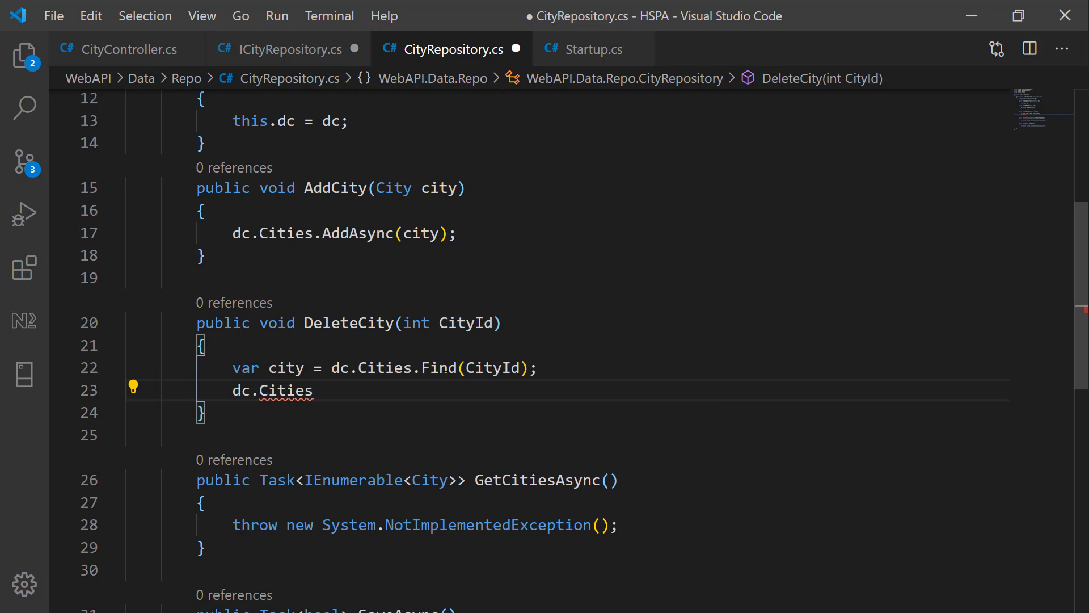
{"action": "type", "text": ".Remove"}
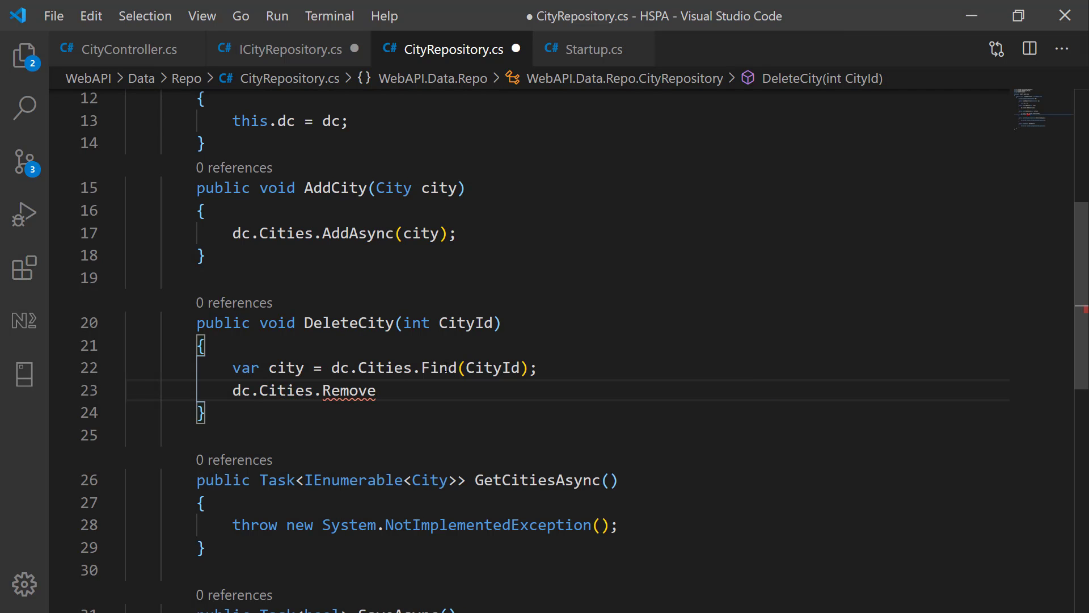
{"action": "type", "text": "(city);"}
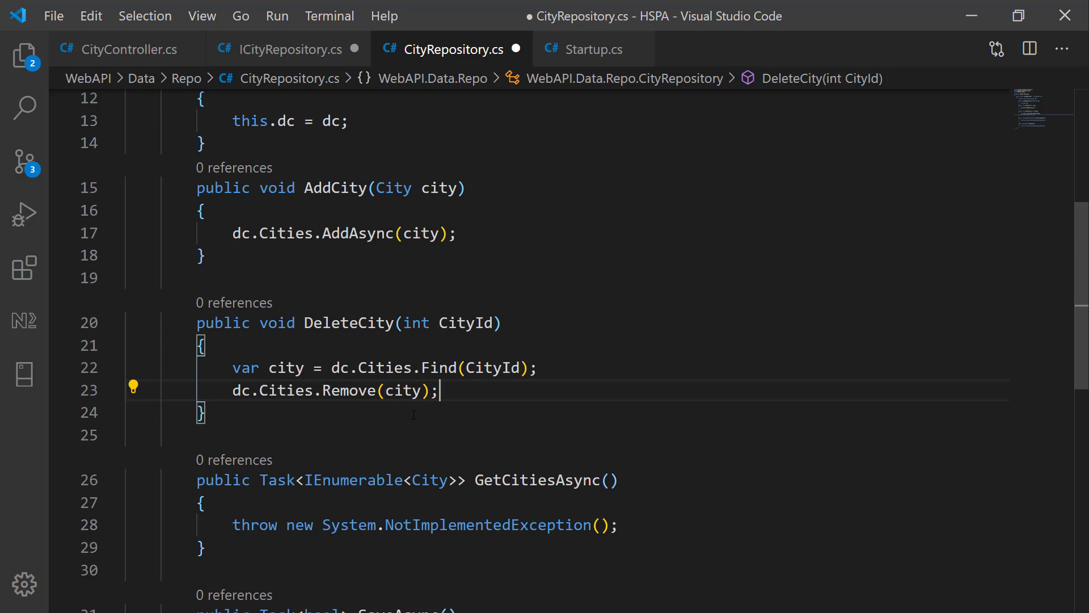
{"action": "type", "text": "return await"}
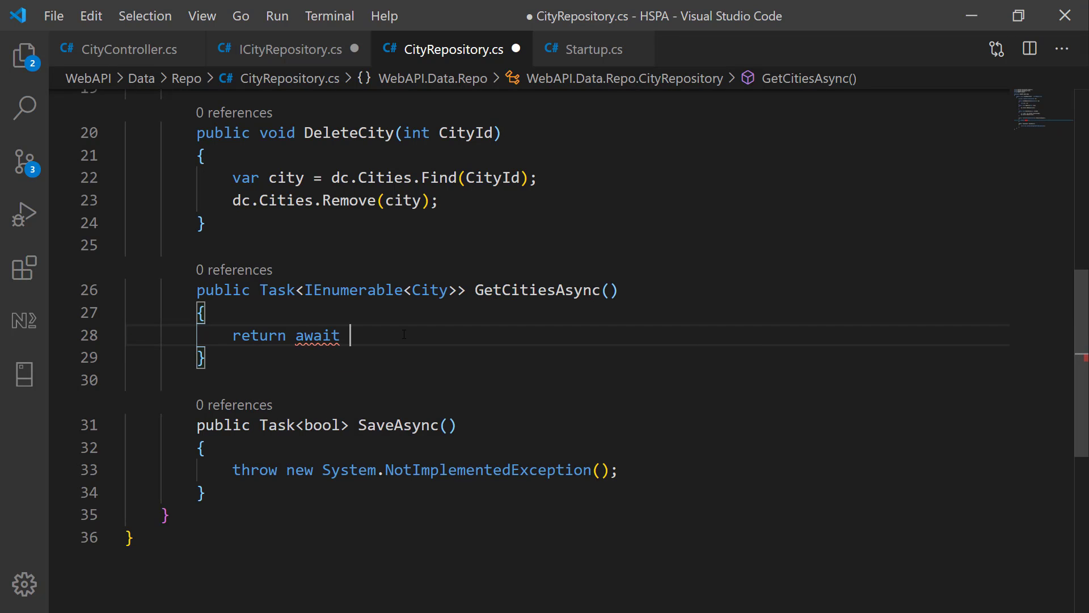
Make GetCitiesAsync return await dc.Cities.ToListAsync() instead of throwing
{"action": "type", "text": "dc.cities"}
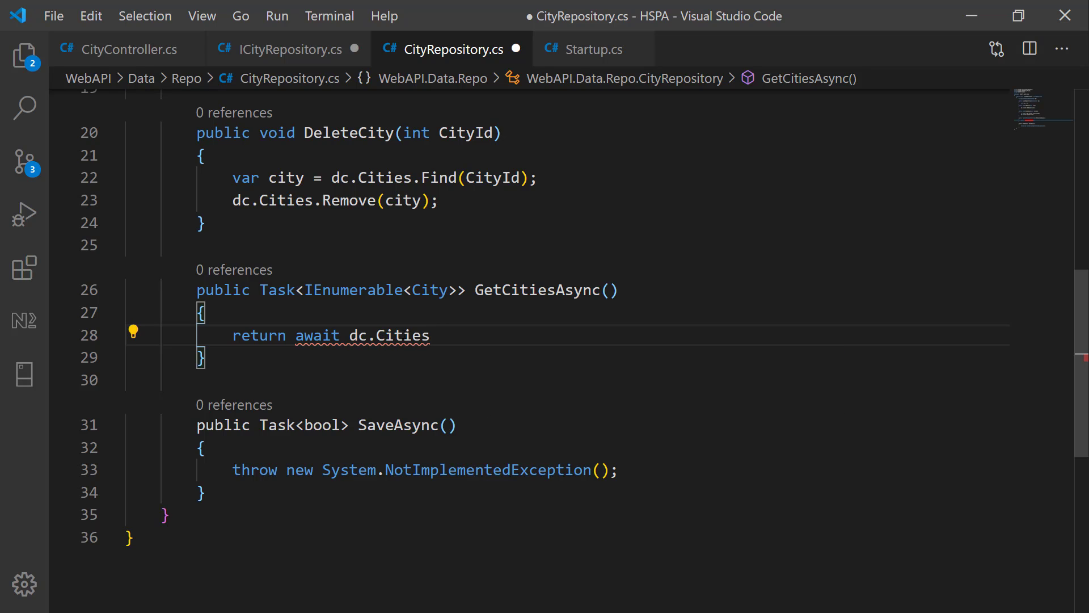
{"action": "left_click", "coordinate": [431, 336]}
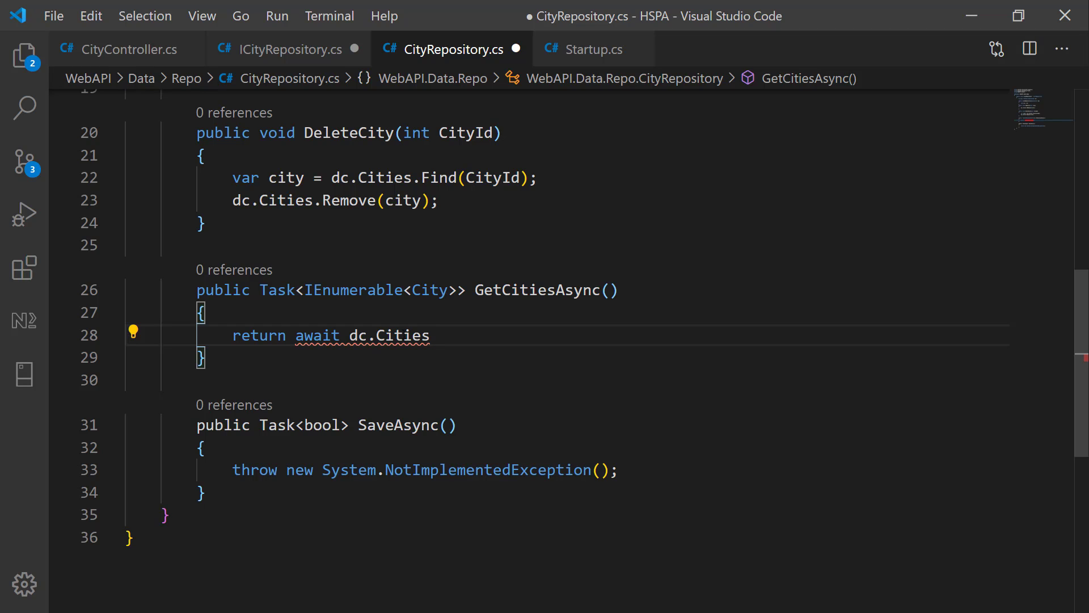
{"action": "type", "text": ".ToList"}
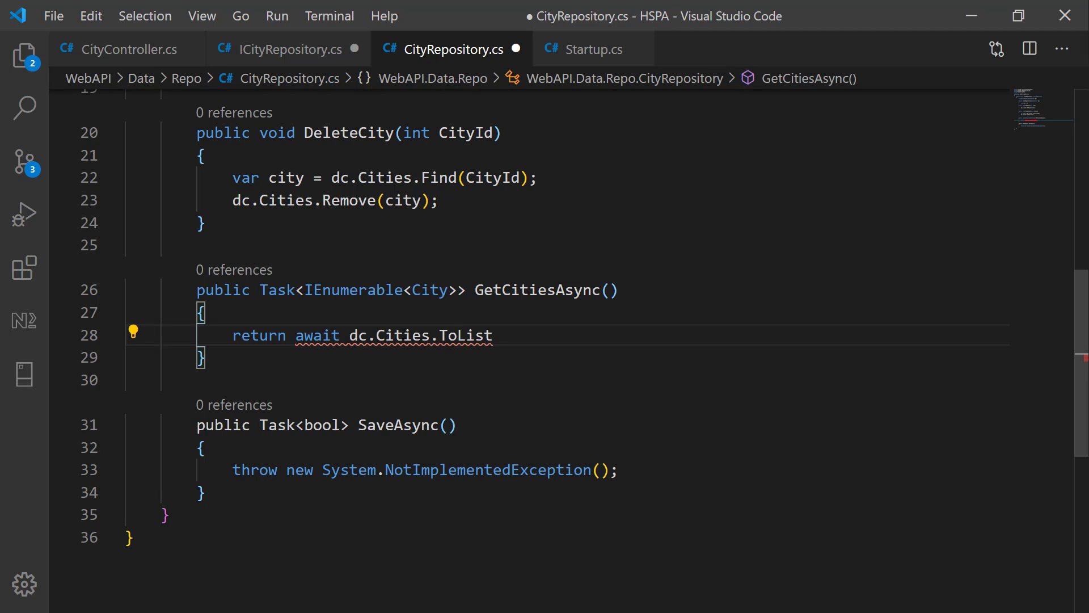
{"action": "type", "text": "Async()"}
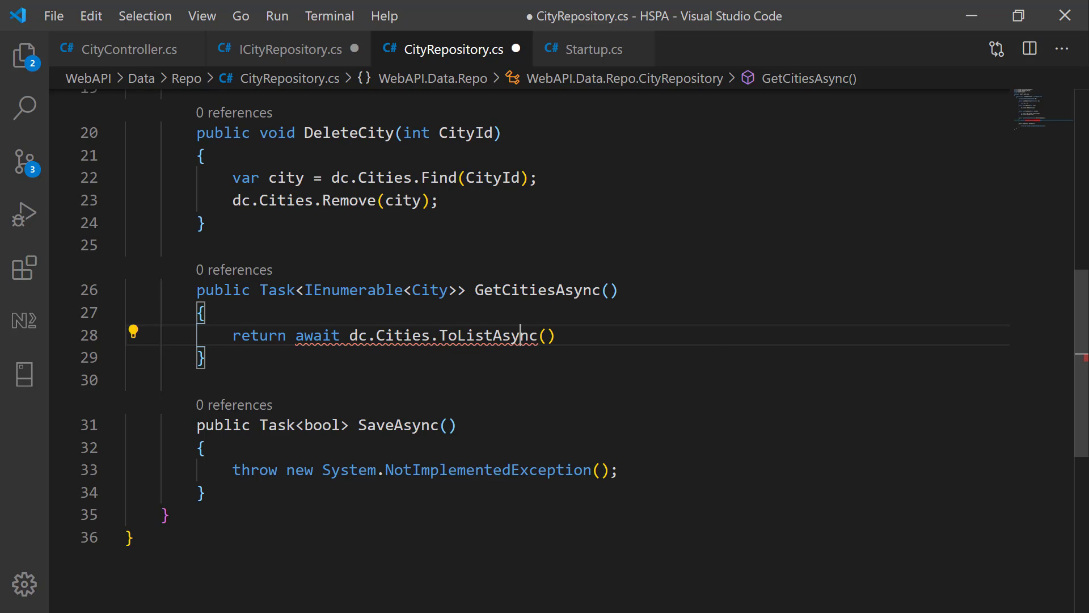
{"action": "left_click", "coordinate": [133, 333]}
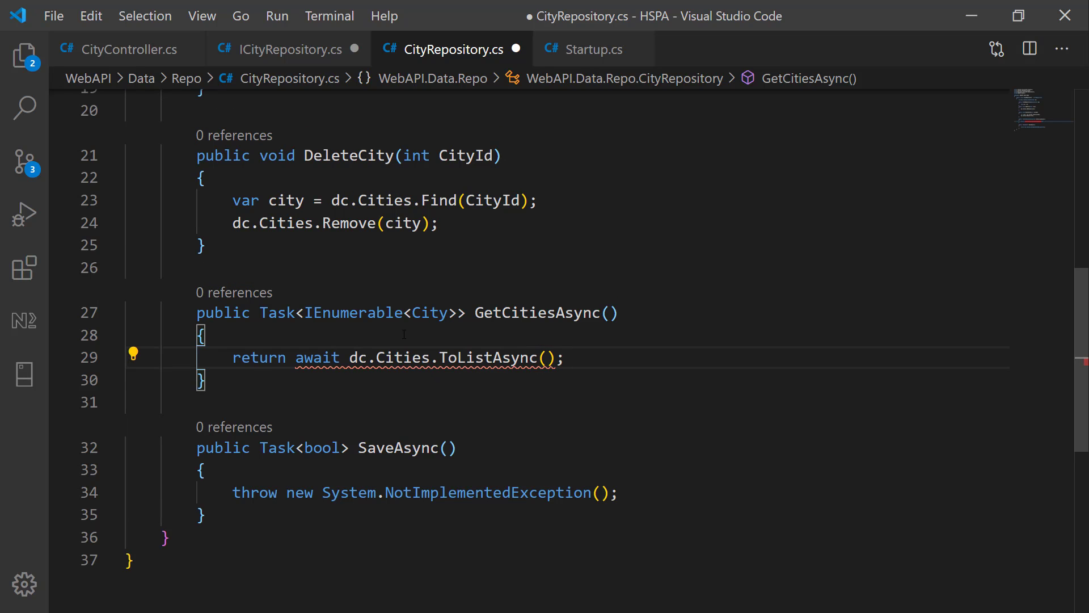
{"action": "left_click", "coordinate": [134, 354]}
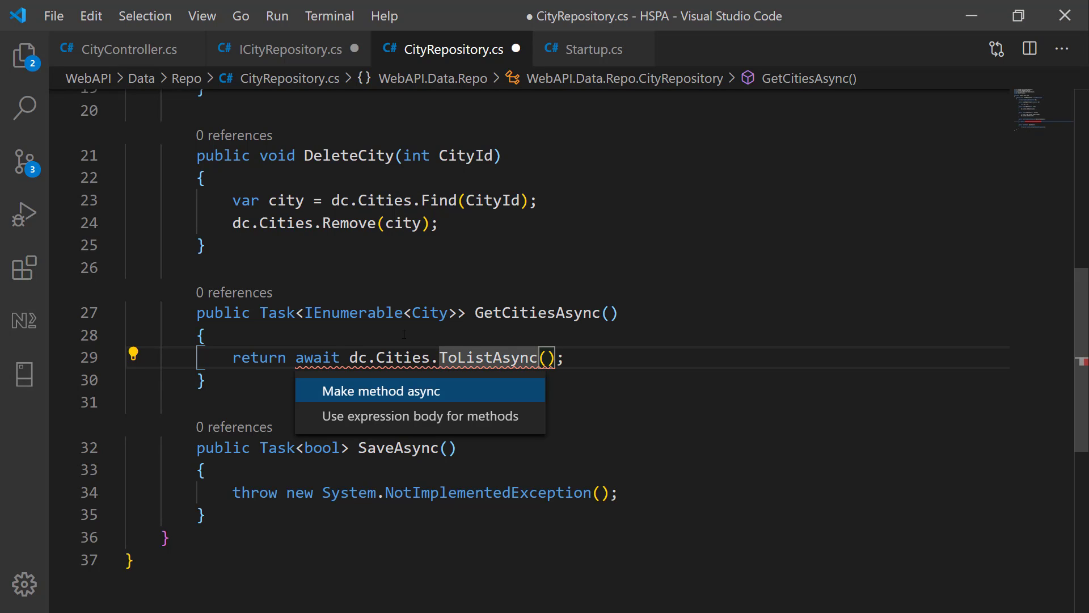
Make GetCitiesAsync async and write SaveAsync as return await dc.SaveChangesAsync() > 0
{"action": "left_click", "coordinate": [382, 390]}
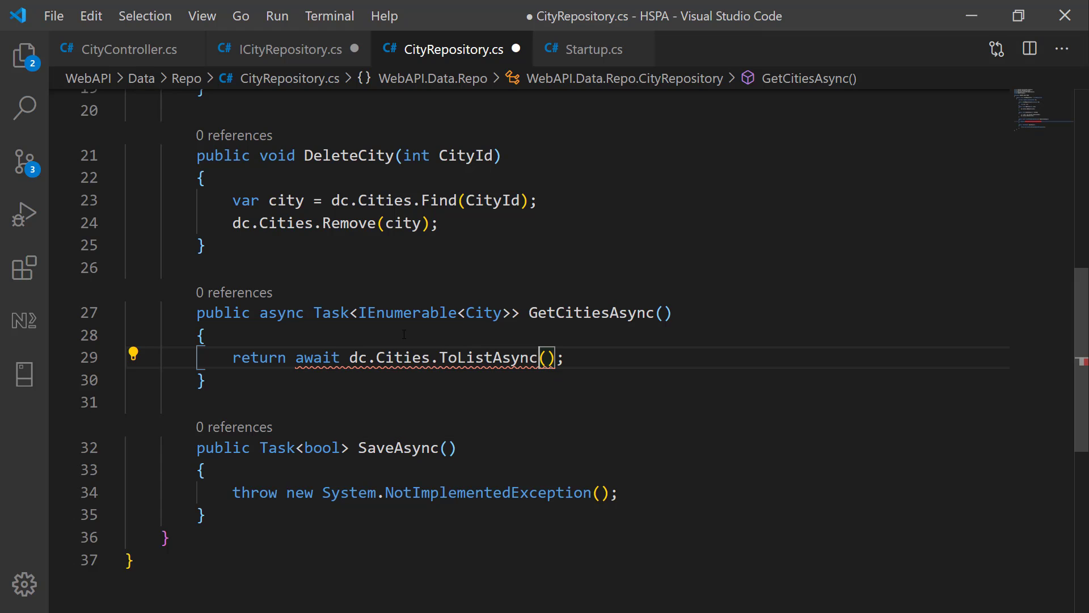
{"action": "type", "text": "return a"}
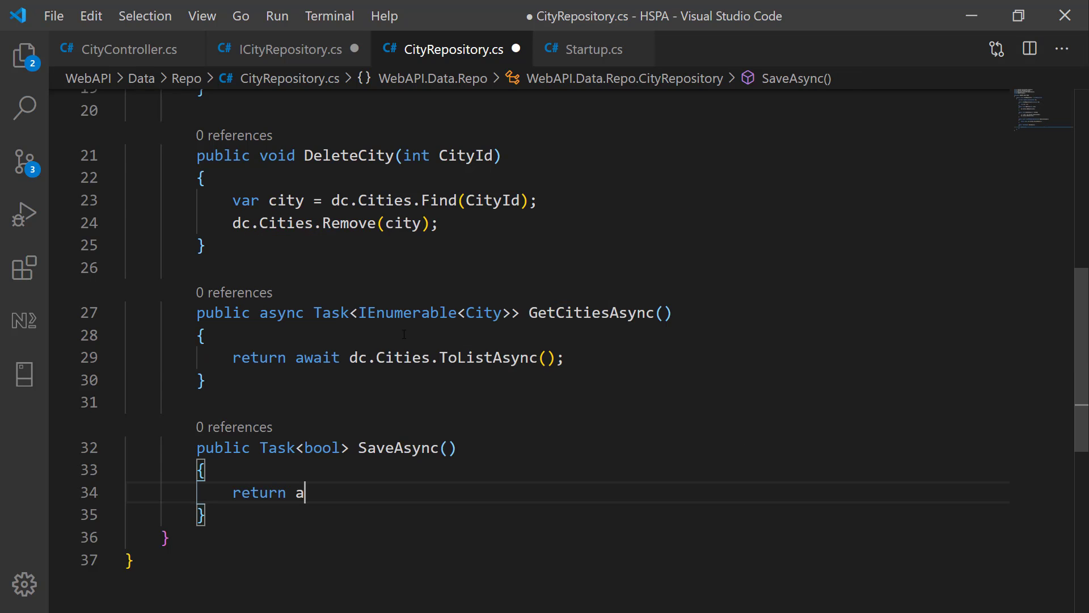
{"action": "type", "text": "wait dc.sa"}
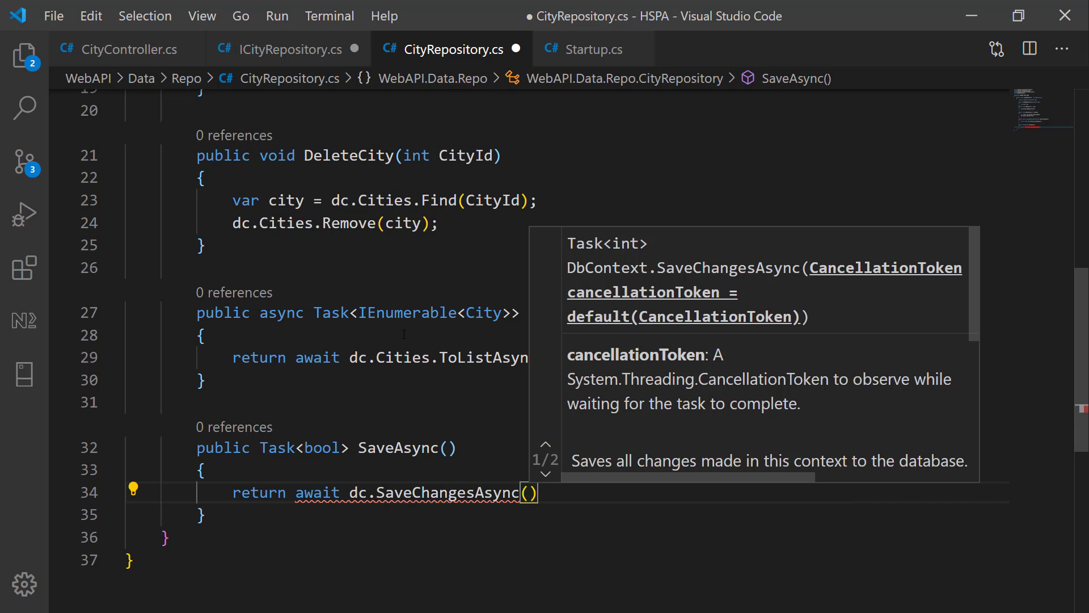
{"action": "type", "text": ">"}
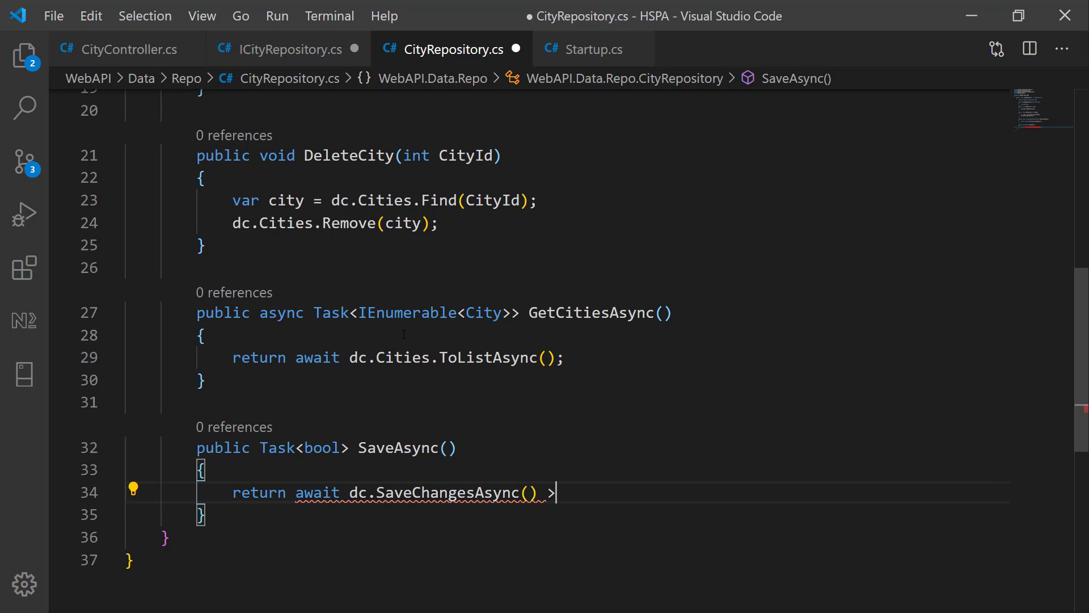
{"action": "type", "text": "0;"}
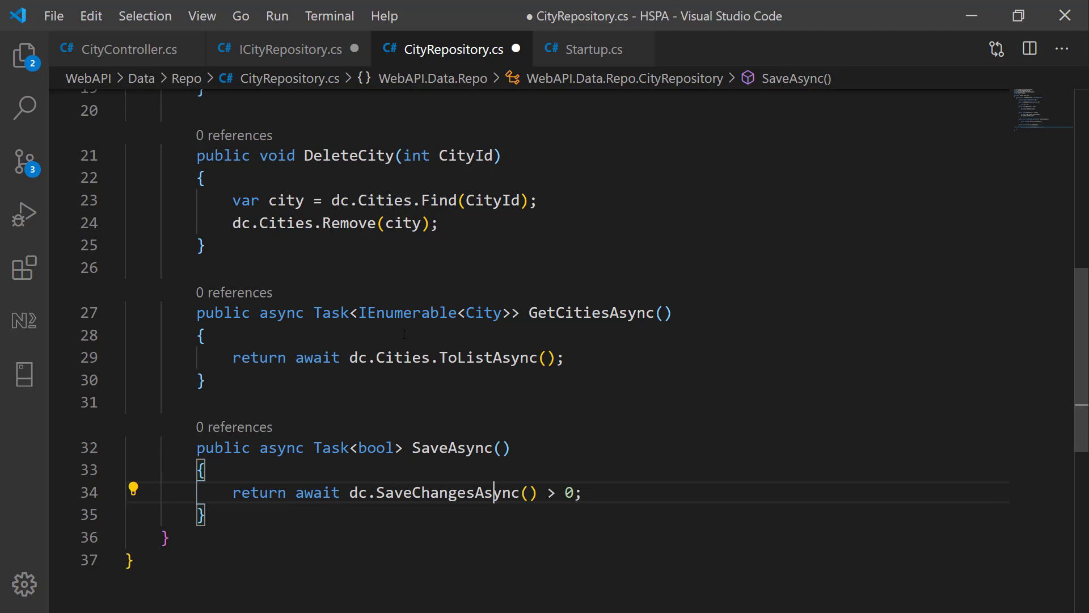
Save CityRepository.cs and switch to Startup.cs at ConfigureServices
{"action": "key", "text": "ctrl+s"}
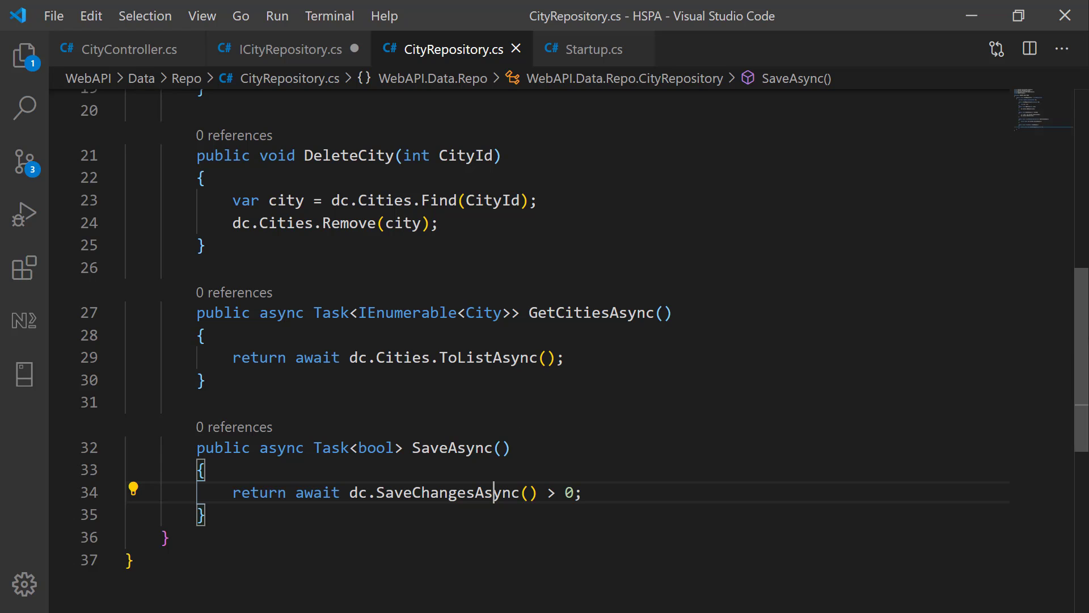
{"action": "scroll", "scroll_direction": "up", "scroll_amount": 3}
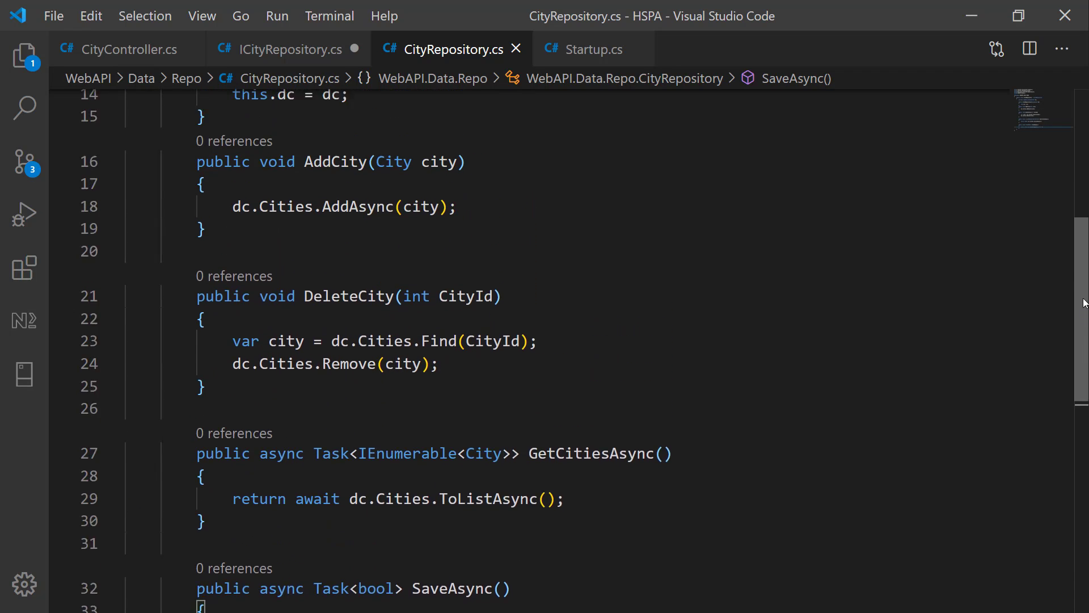
{"action": "scroll", "scroll_direction": "up", "scroll_amount": 3}
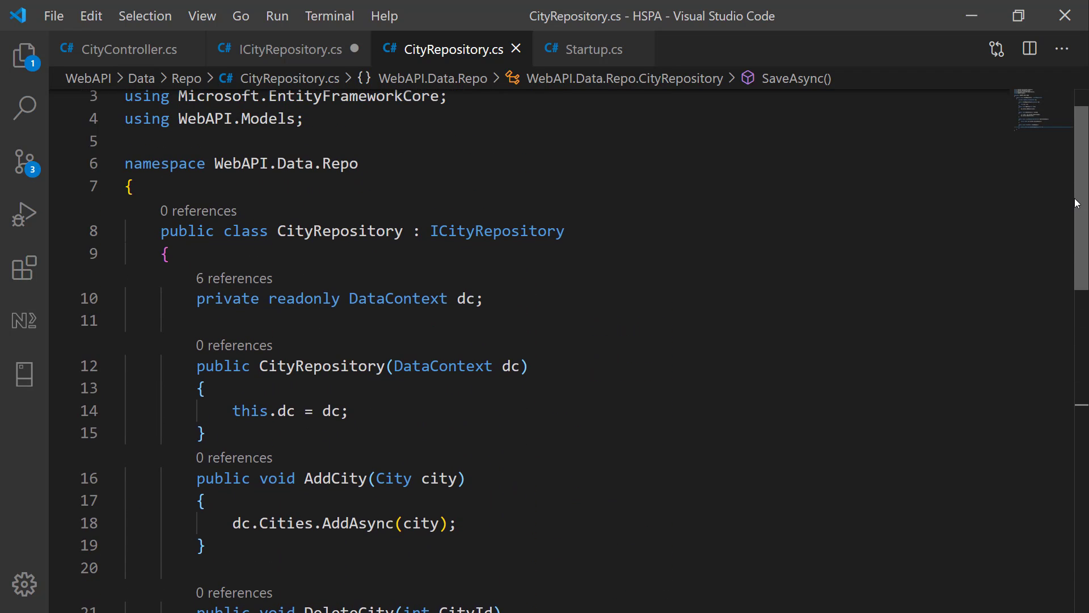
{"action": "scroll", "scroll_direction": "down", "scroll_amount": 3}
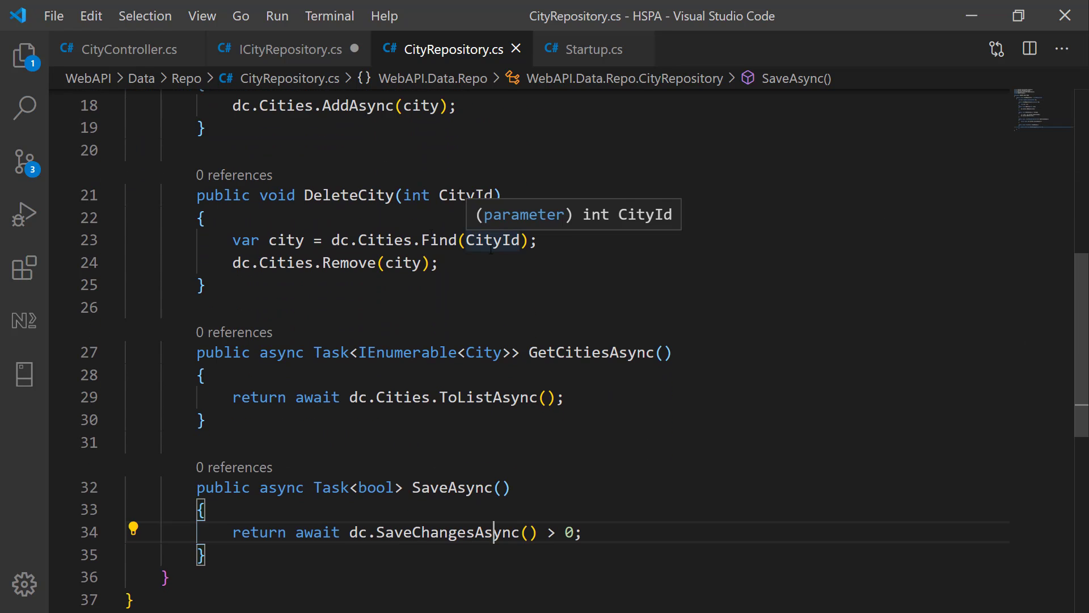
{"action": "left_click", "coordinate": [25, 55]}
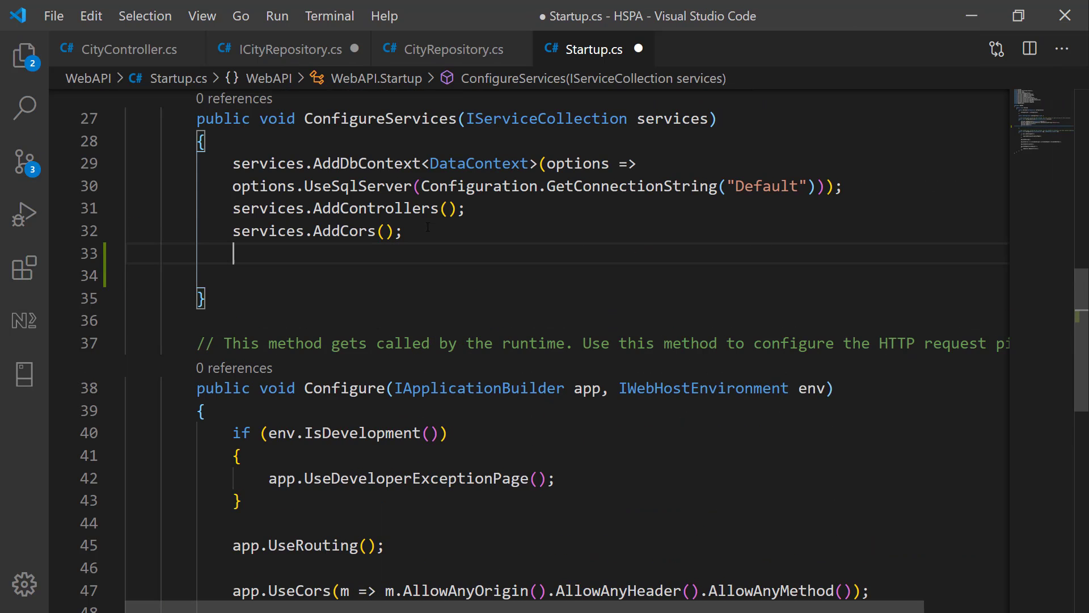
Register services.AddScoped<ICityRepository, CityRepository>() in ConfigureServices
{"action": "type", "text": "services.ad"}
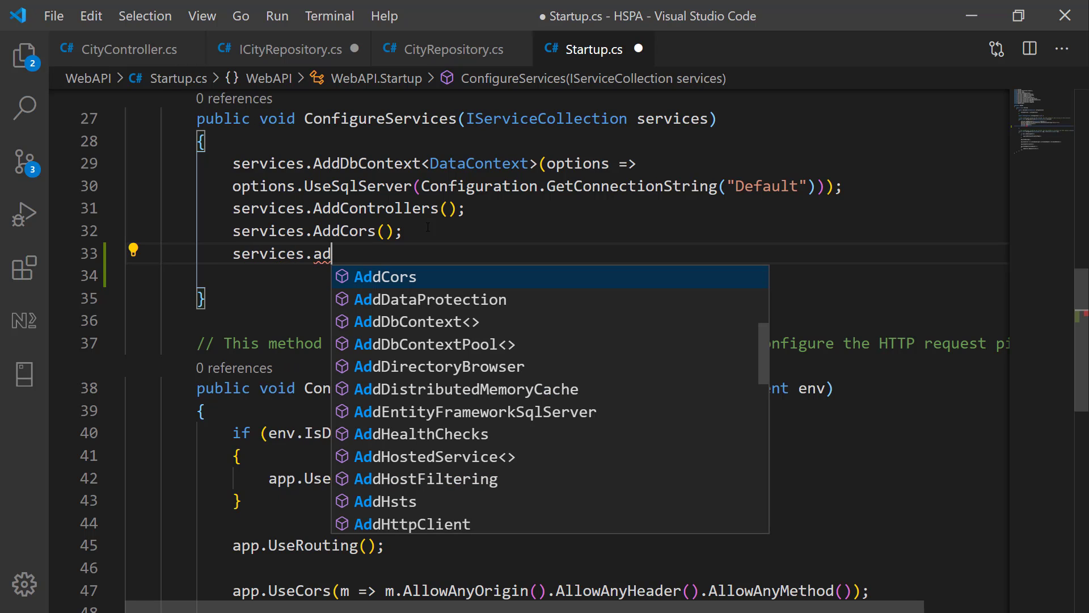
{"action": "type", "text": "dtr"}
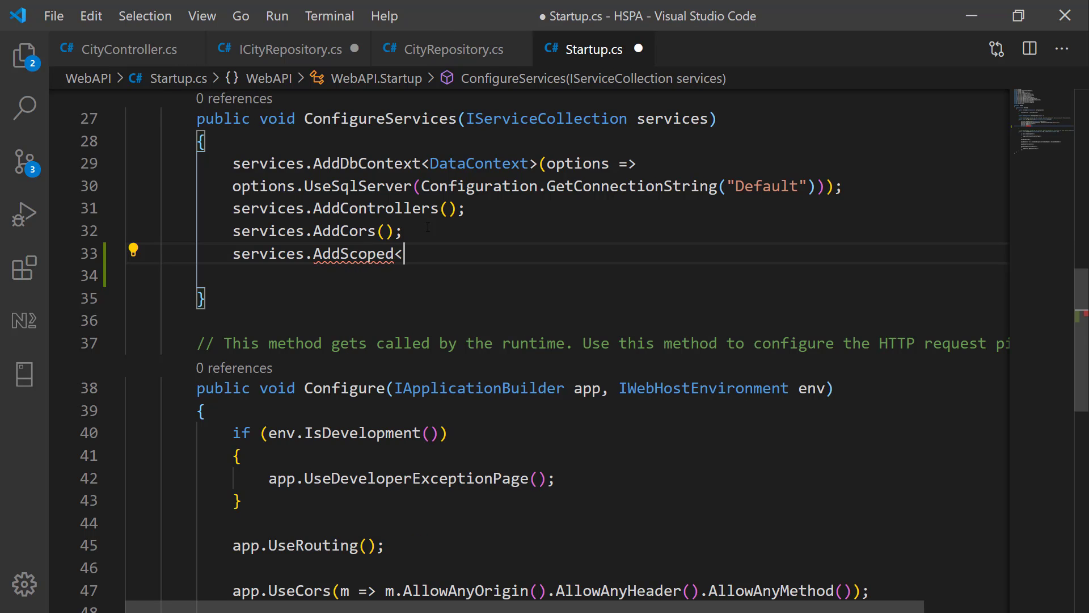
{"action": "type", "text": ">"}
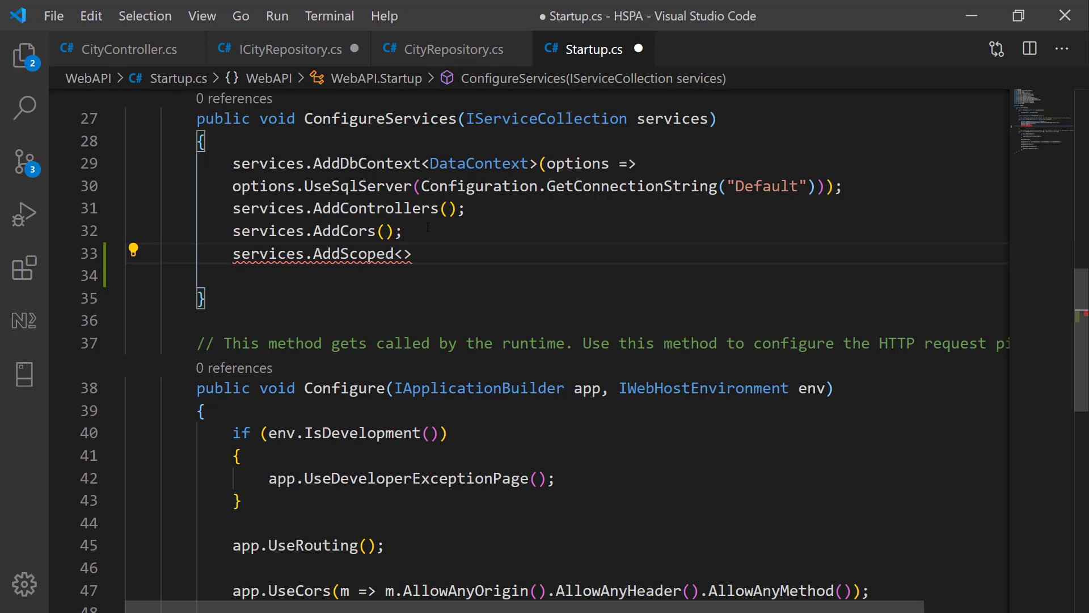
{"action": "type", "text": "ICityRep"}
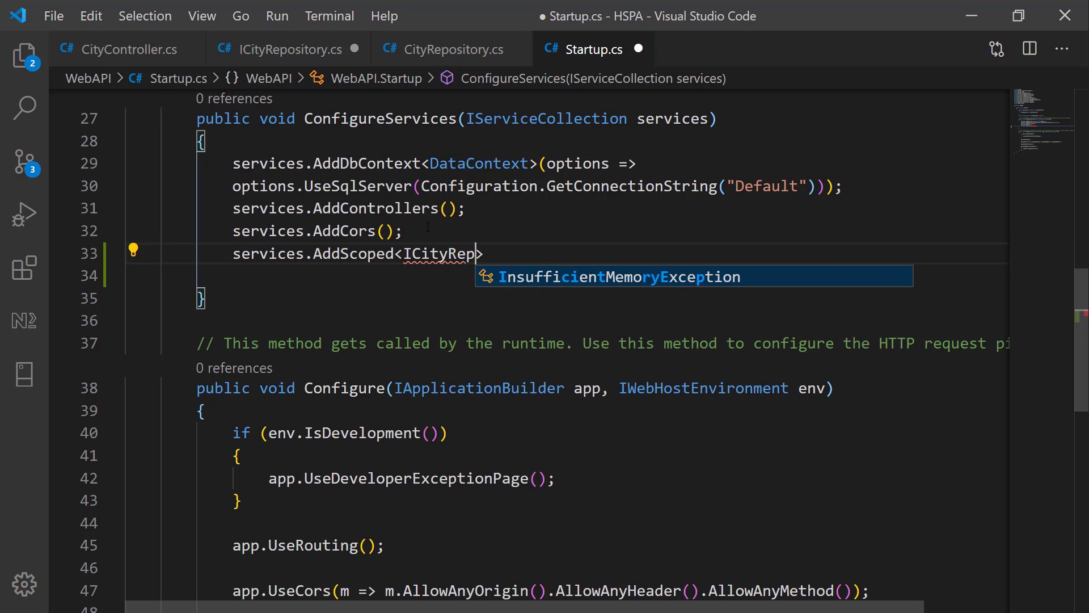
{"action": "type", "text": "ository>"}
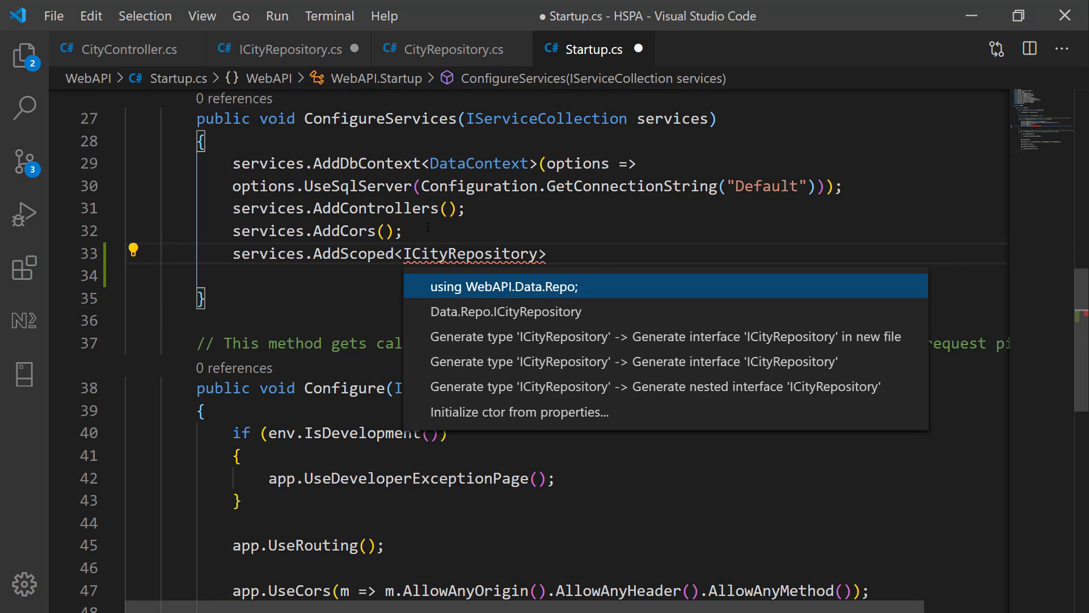
{"action": "type", "text": ", cit"}
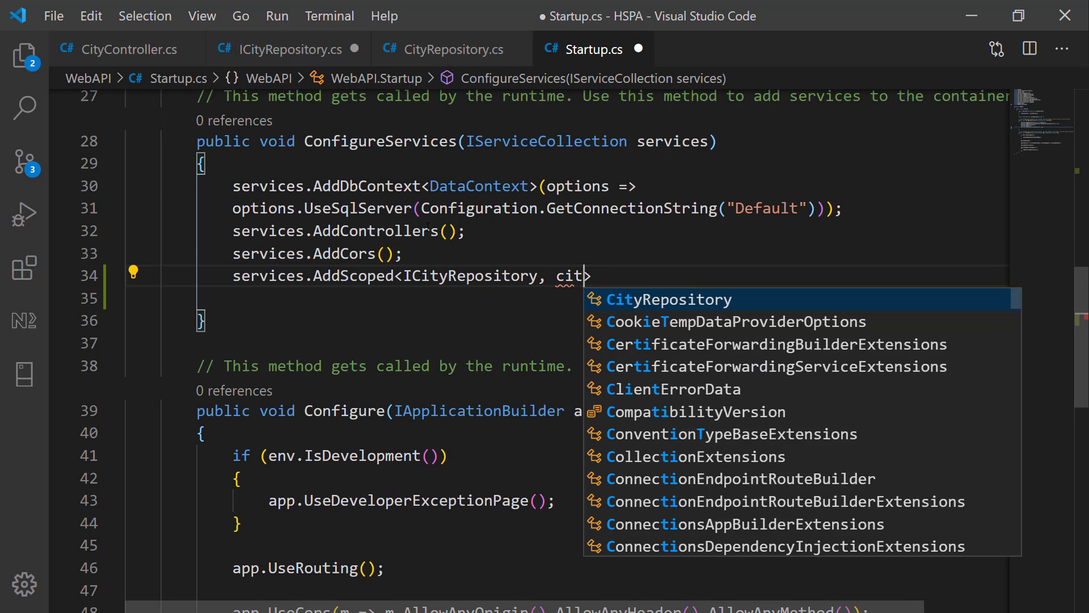
{"action": "left_click", "coordinate": [667, 298]}
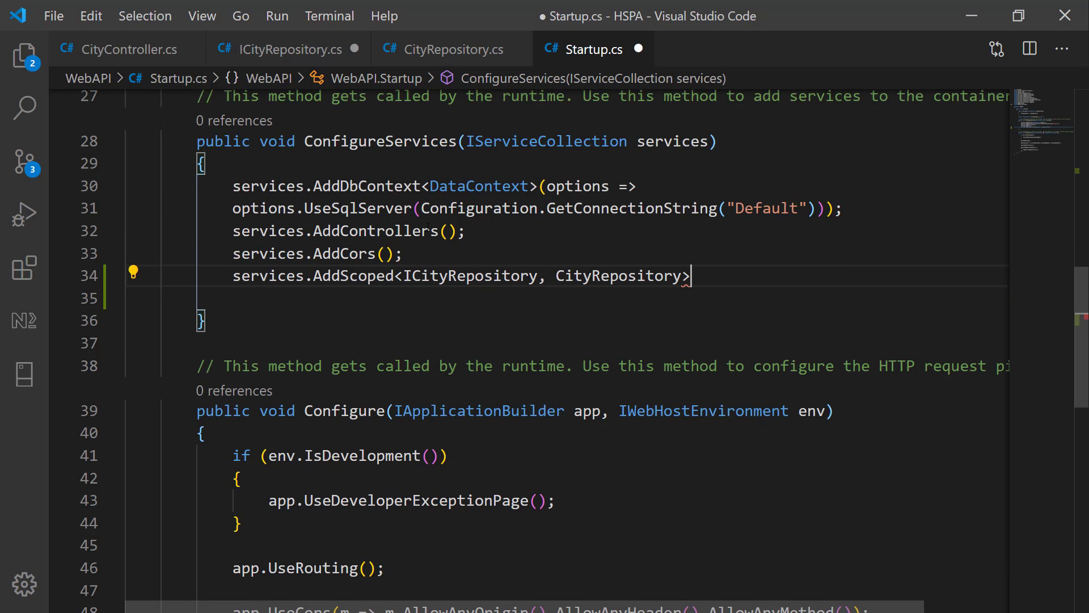
{"action": "type", "text": "()"}
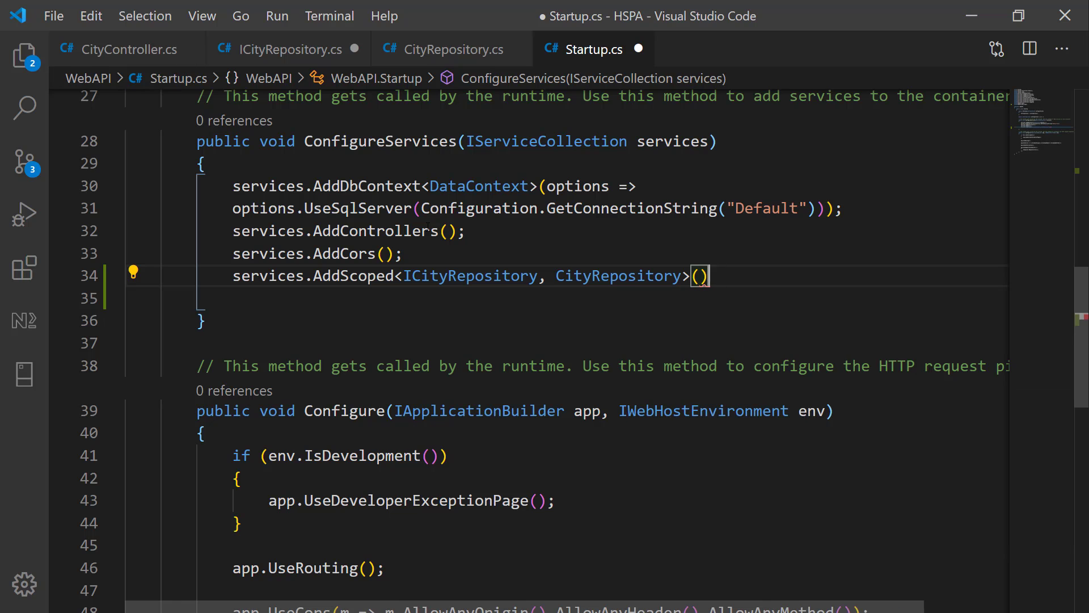
{"action": "type", "text": ";"}
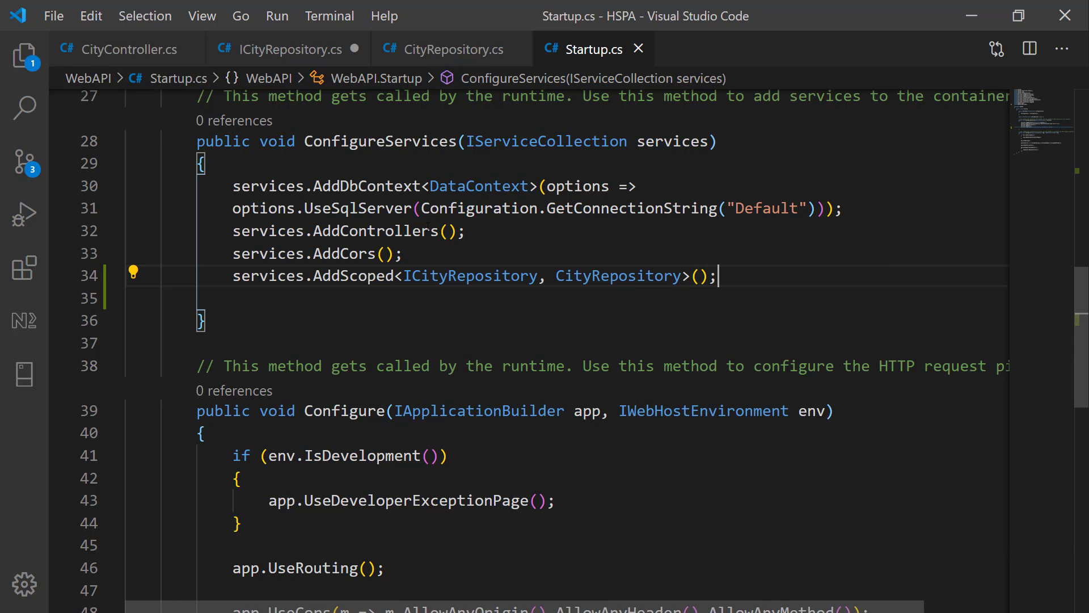
Inject ICityRepository repo into CityController's constructor field and make GetCities call repo.GetCitiesAsync()
{"action": "left_click", "coordinate": [121, 49]}
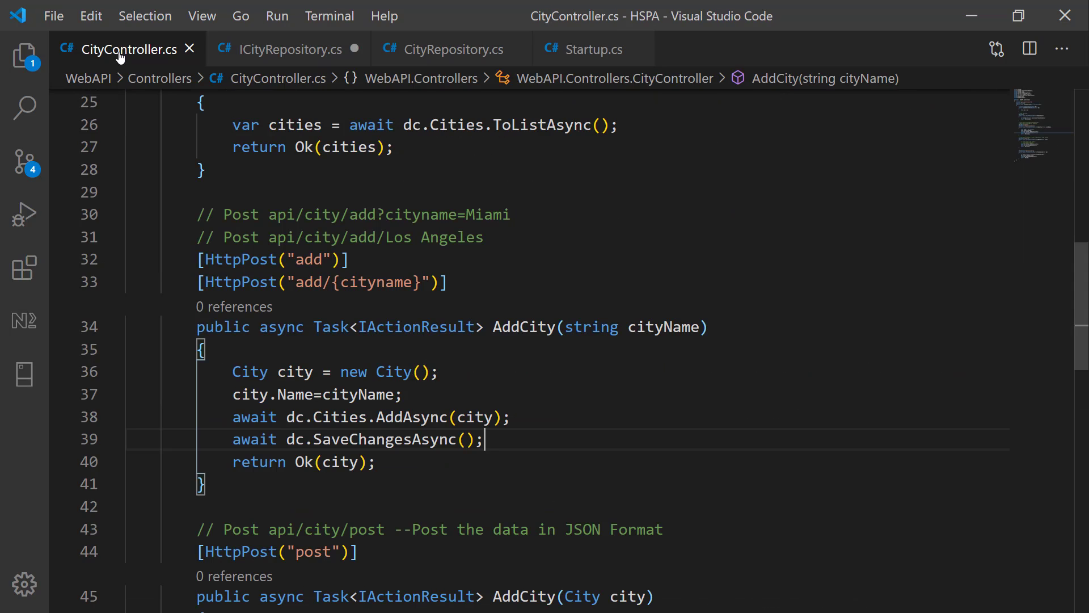
{"action": "scroll", "scroll_direction": "up", "scroll_amount": 3}
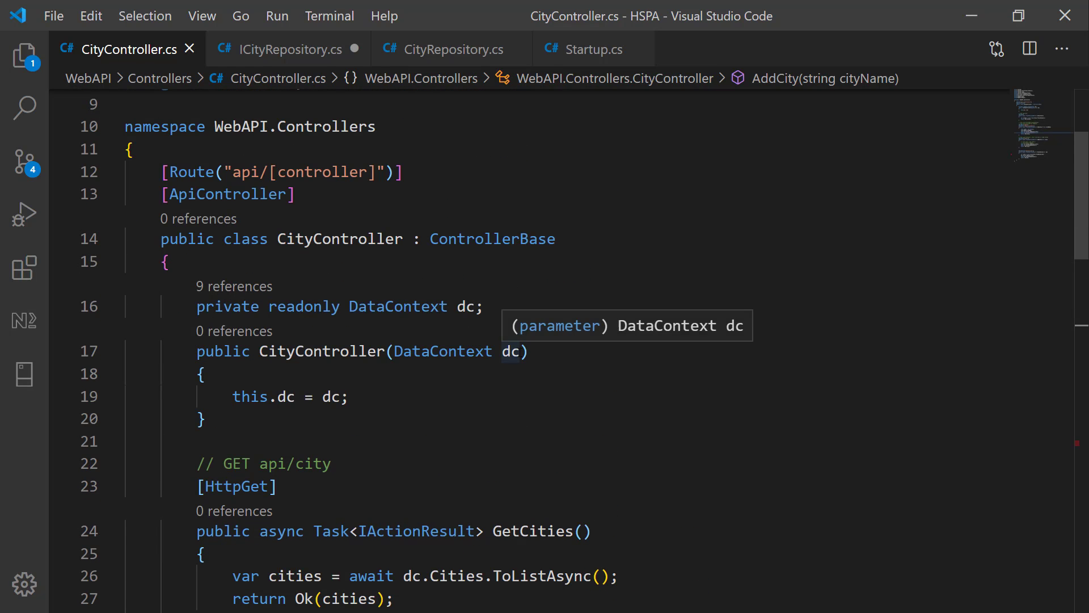
{"action": "type", "text": ","}
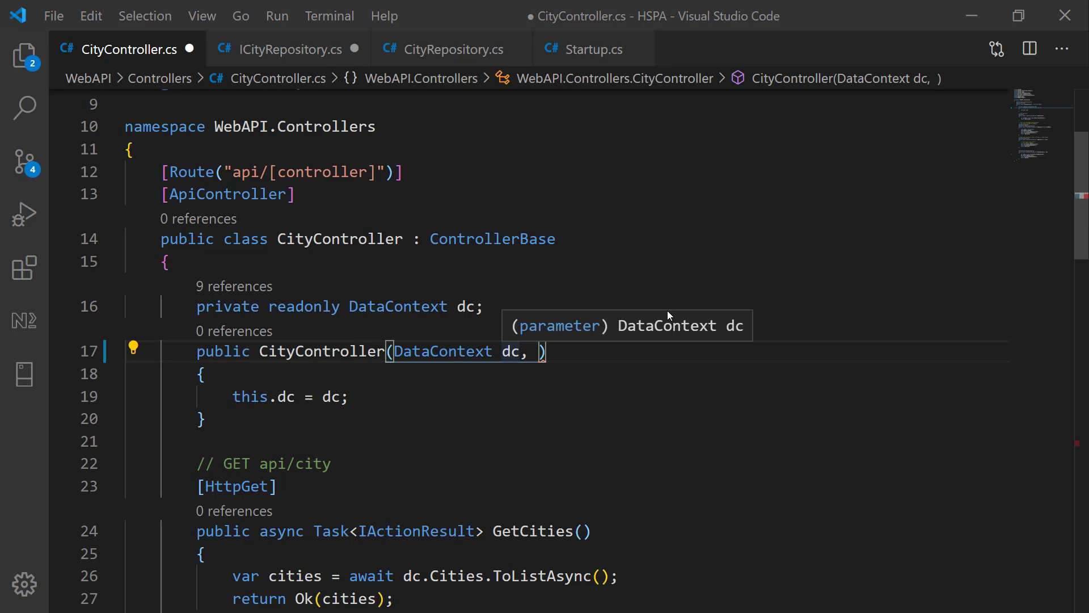
{"action": "type", "text": "ic"}
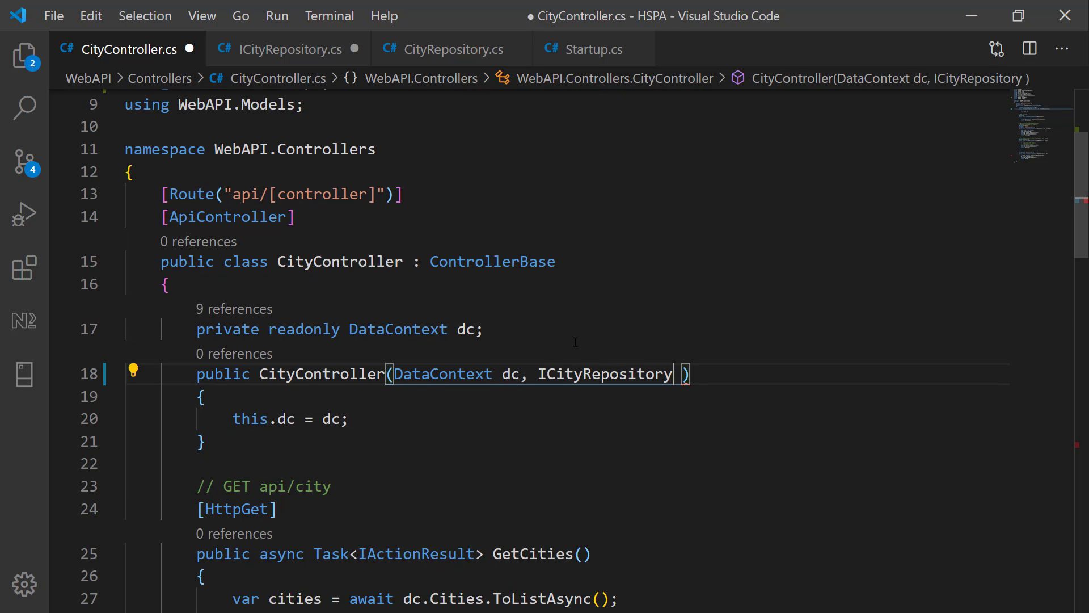
{"action": "type", "text": "repo"}
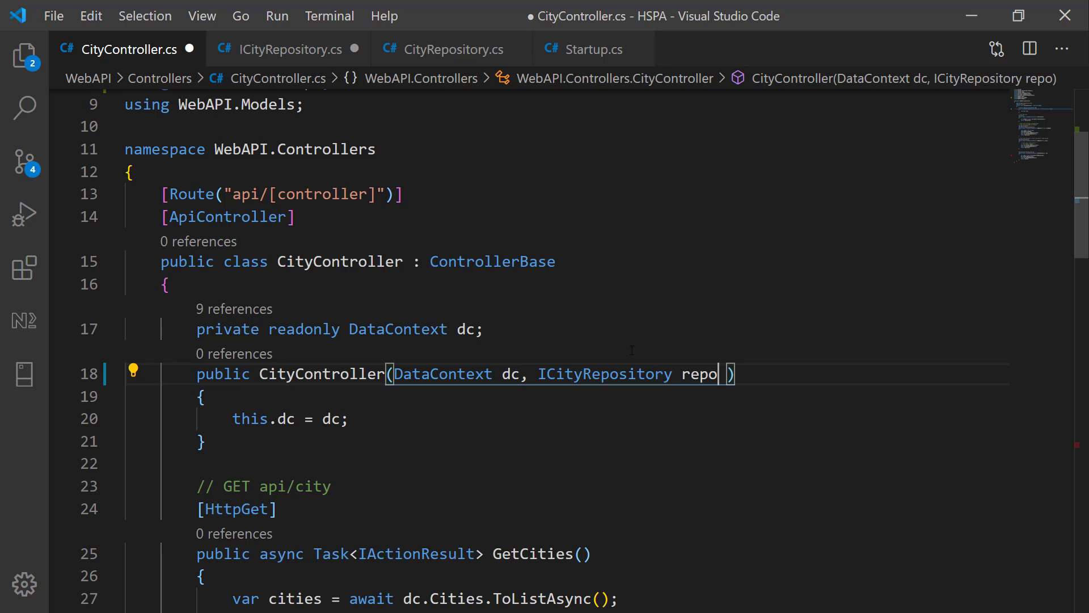
{"action": "left_click", "coordinate": [133, 369]}
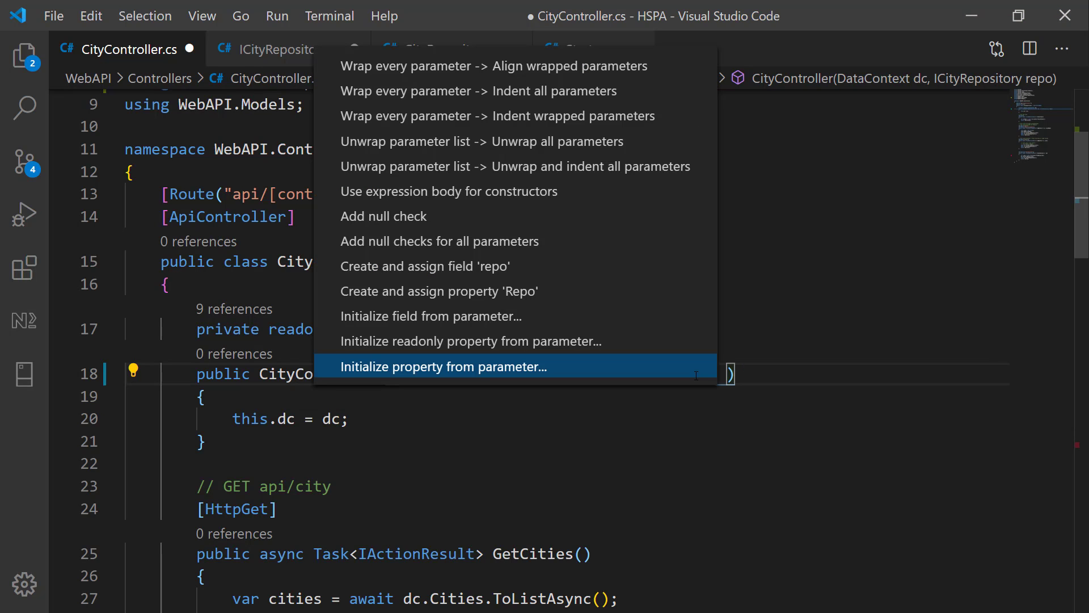
{"action": "left_click", "coordinate": [443, 366]}
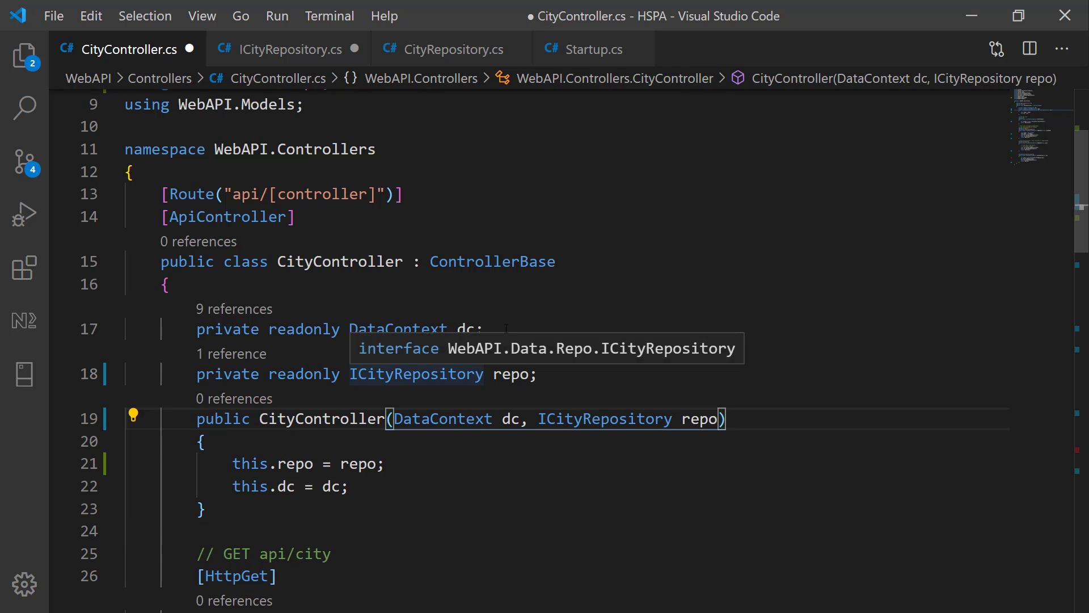
{"action": "mouse_move", "coordinate": [367, 481]}
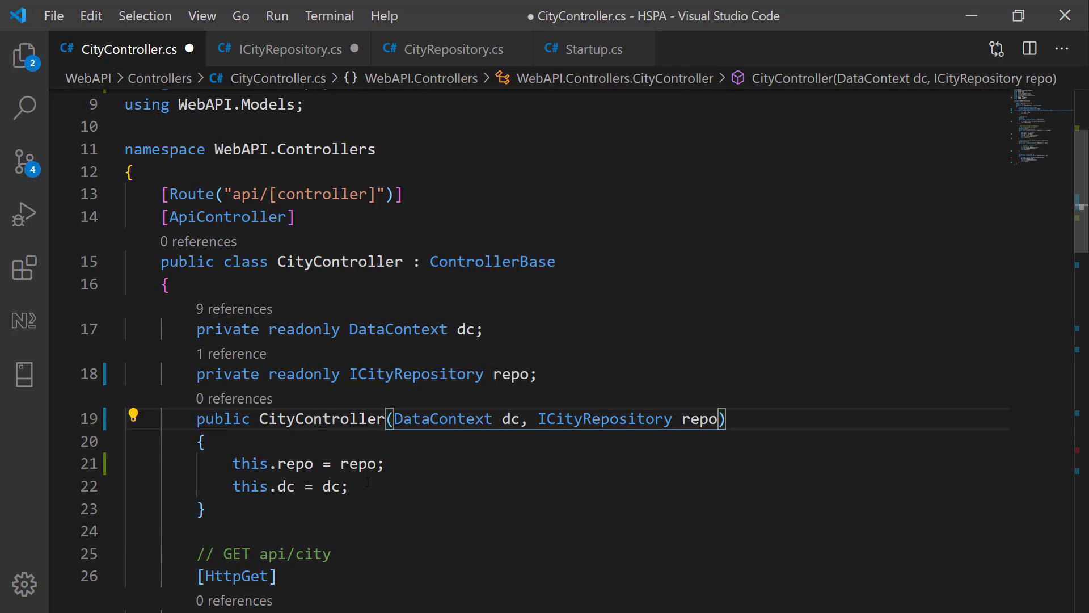
{"action": "scroll", "scroll_direction": "down", "scroll_amount": 3}
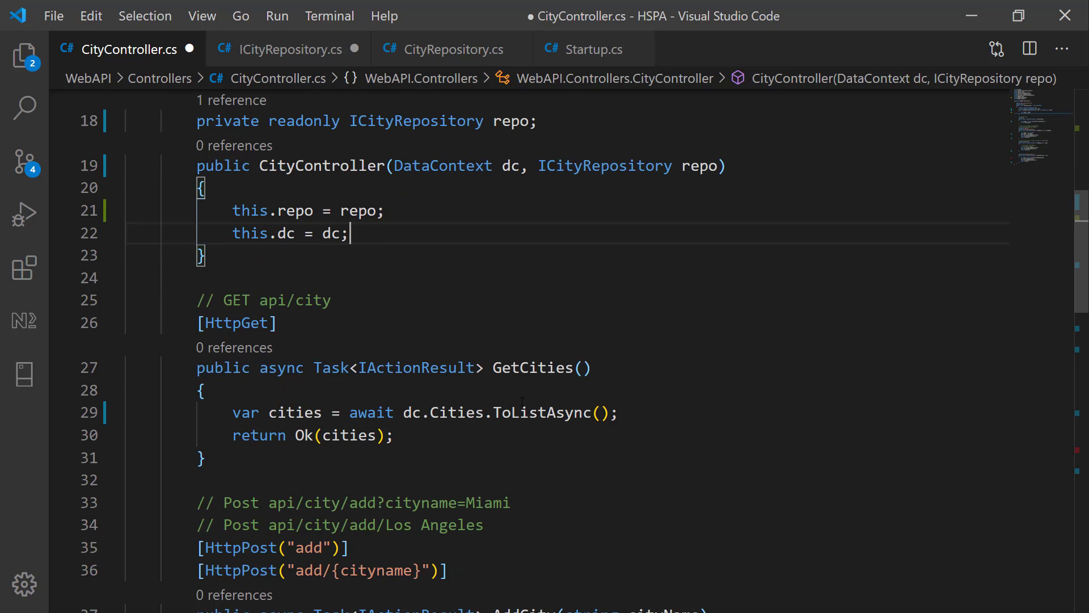
{"action": "type", "text": "Re"}
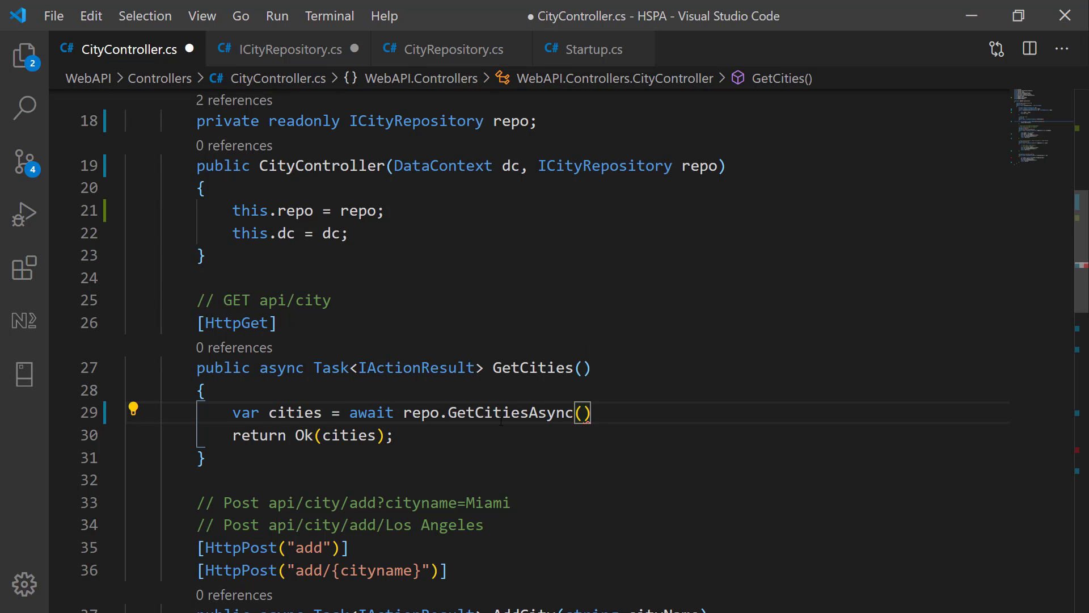
Point the Postman request at localhost:5000/api/city with the GET method
{"action": "type", "text": ";"}
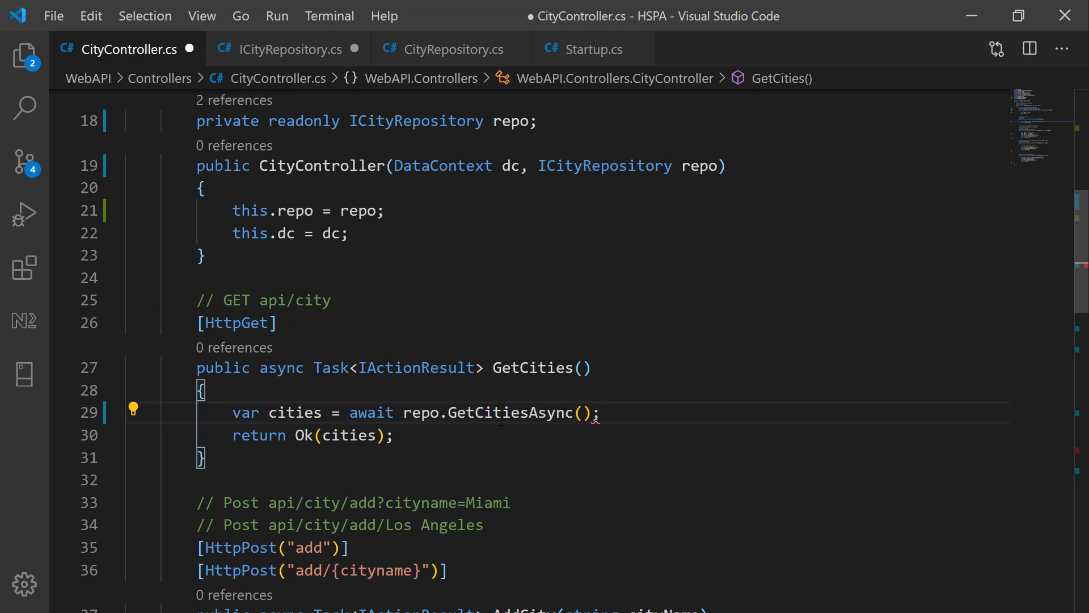
{"action": "left_click", "coordinate": [396, 434]}
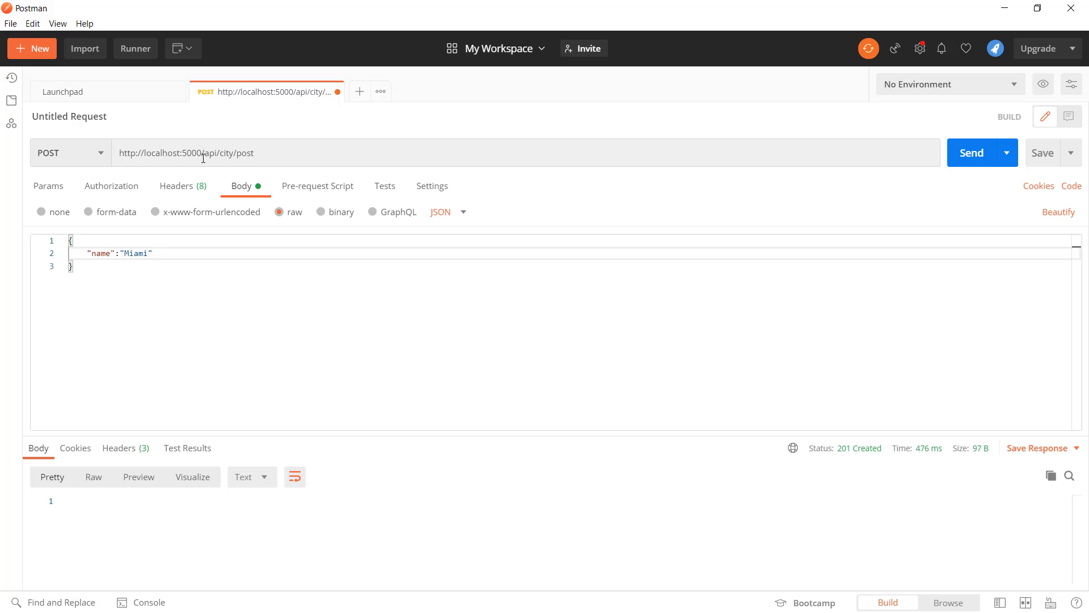
{"action": "double_click", "coordinate": [243, 153]}
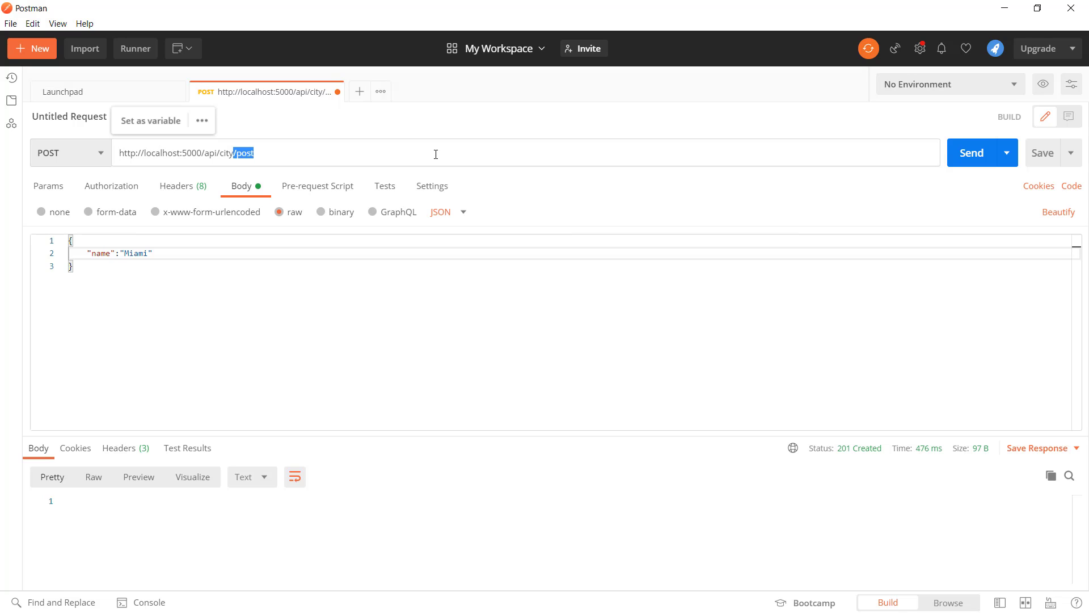
{"action": "left_click", "coordinate": [69, 153]}
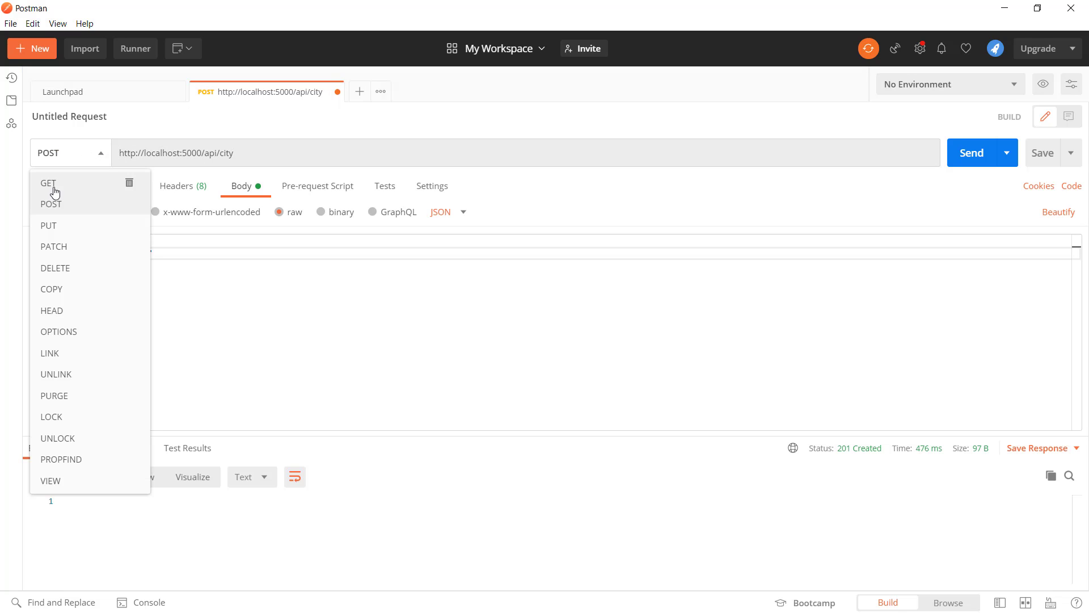
{"action": "left_click", "coordinate": [48, 183]}
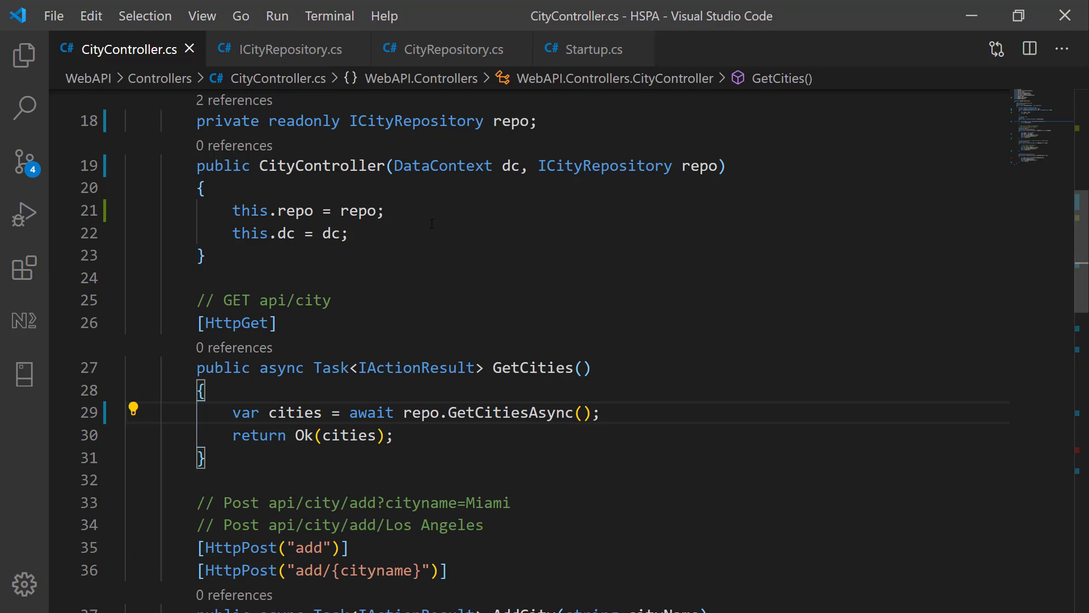
Comment out the AddCity(string cityName) action with Ctrl+/ and relocate it below DeleteCity
{"action": "scroll", "scroll_direction": "down", "scroll_amount": 3}
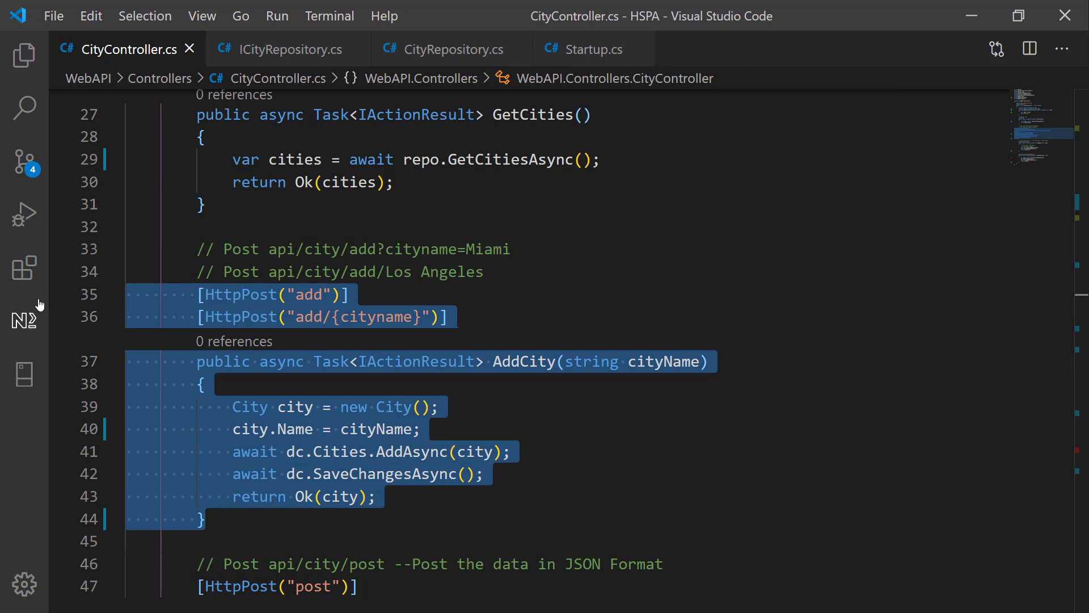
{"action": "key", "text": "ctrl+/"}
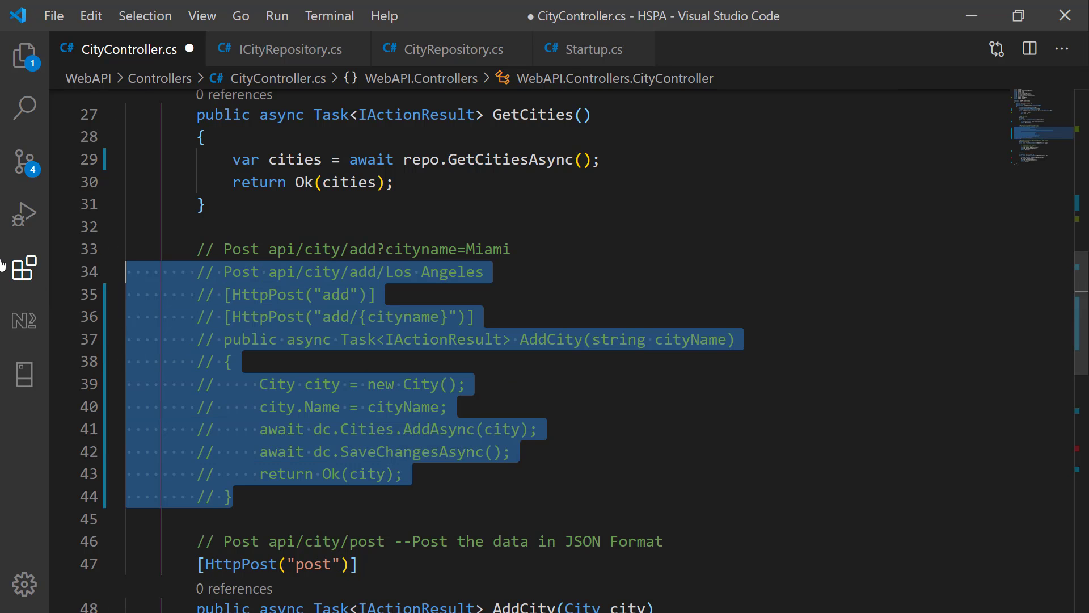
{"action": "scroll", "scroll_direction": "down", "scroll_amount": 3}
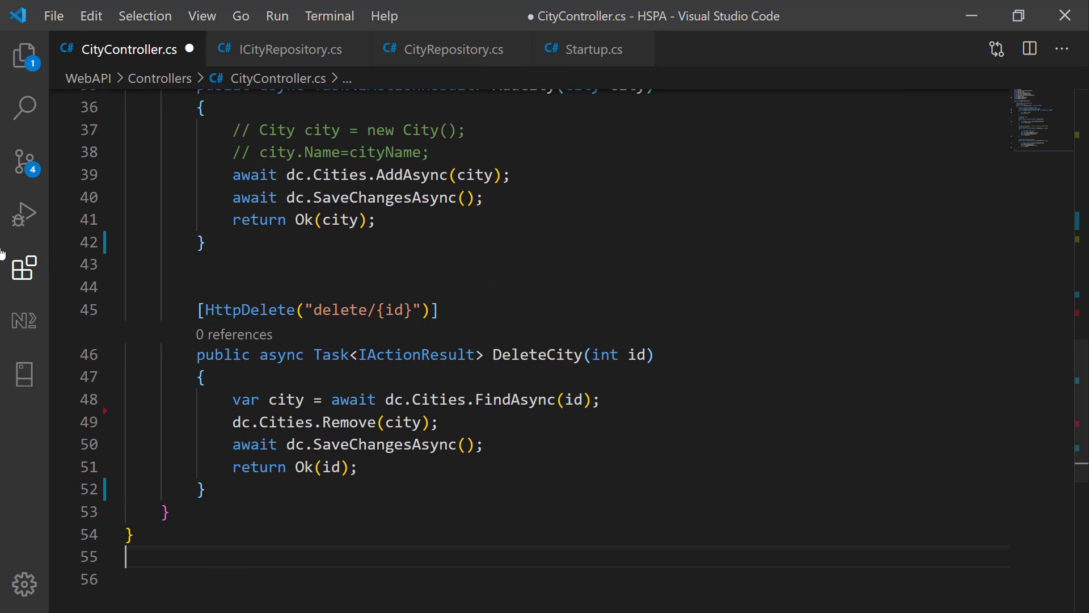
{"action": "scroll", "scroll_direction": "down", "scroll_amount": 3}
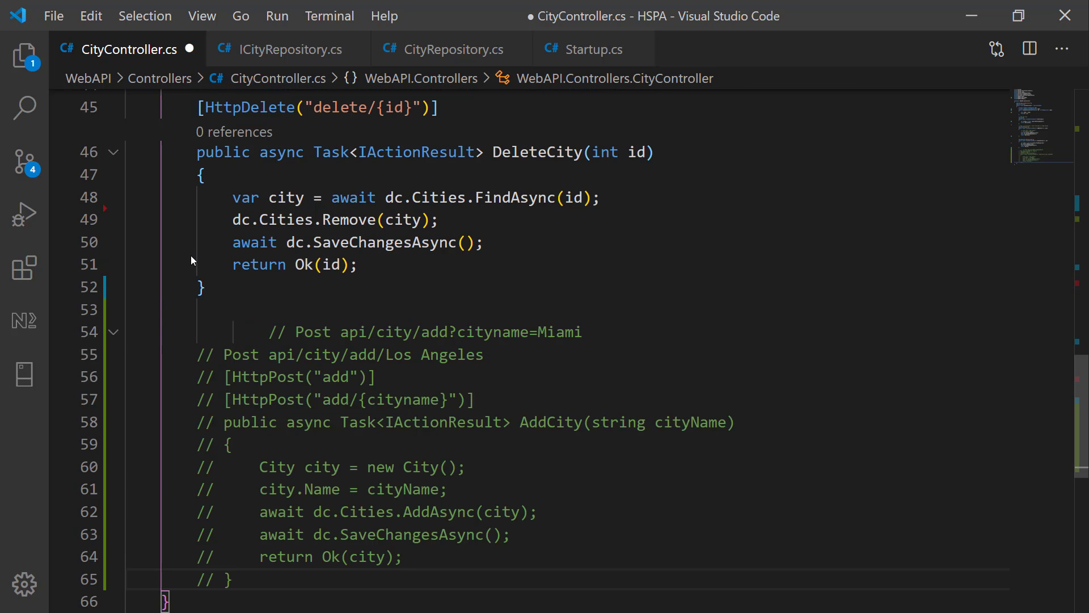
{"action": "scroll", "scroll_direction": "up", "scroll_amount": 3}
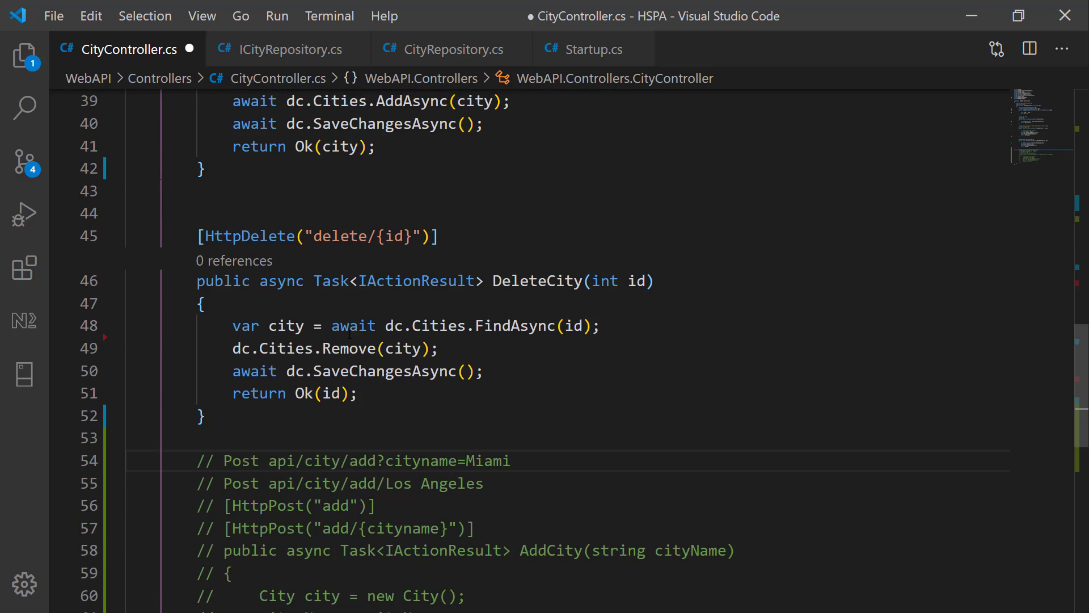
{"action": "scroll", "scroll_direction": "up", "scroll_amount": 3}
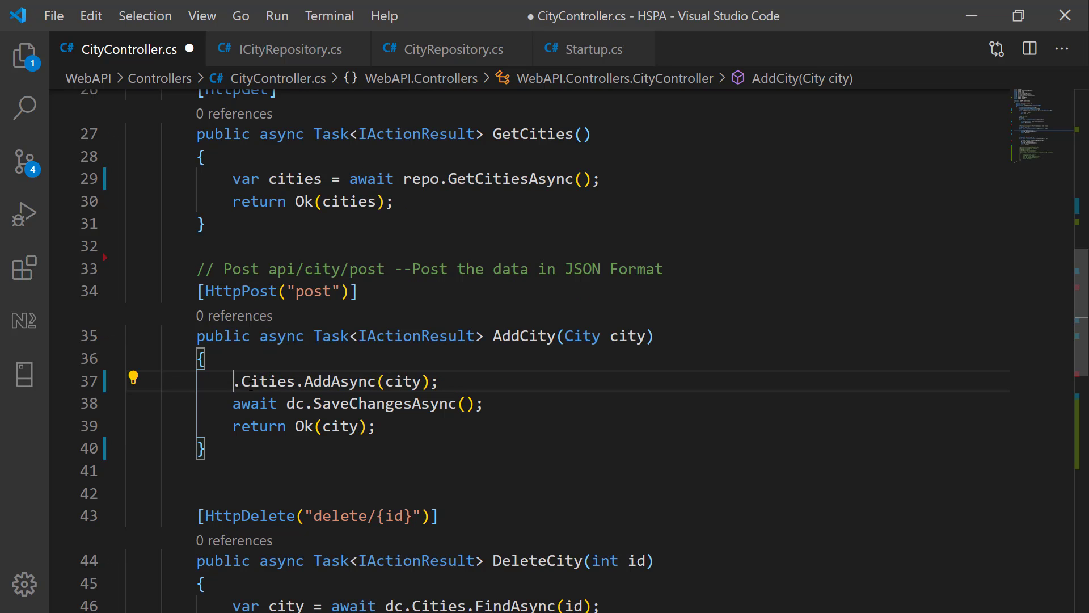
Have AddCity call repo.AddCity and repo.SaveAsync instead of the DataContext
{"action": "type", "text": "repo"}
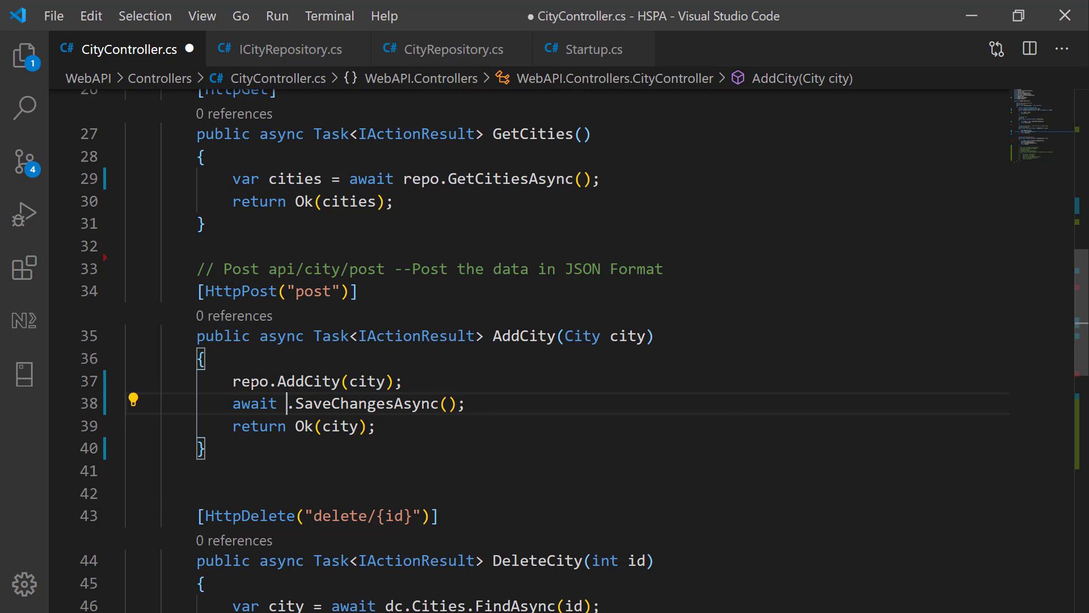
{"action": "type", "text": "repo.sav"}
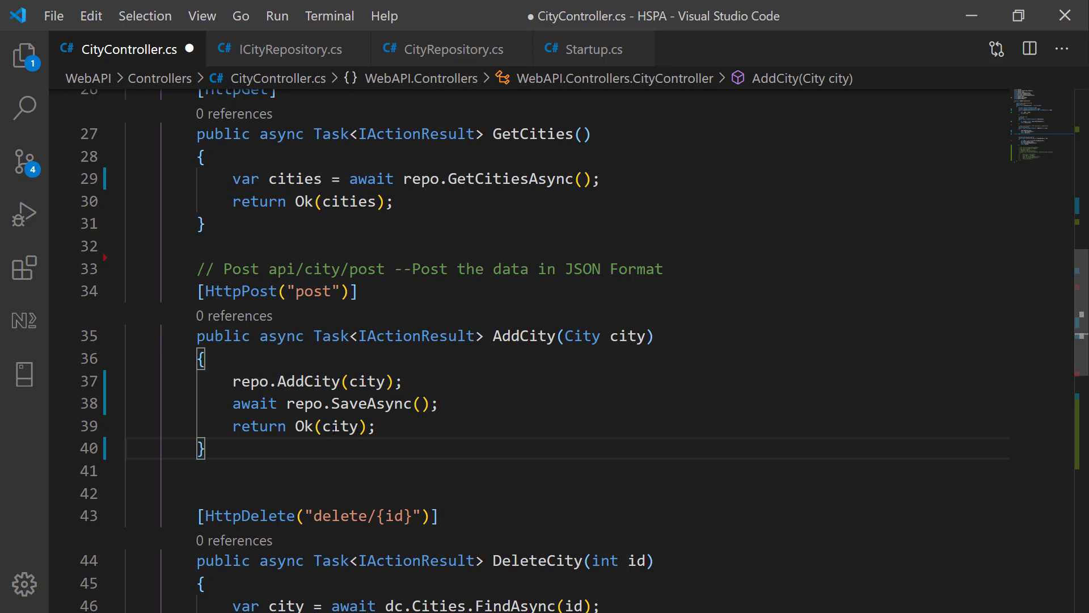
{"action": "left_click", "coordinate": [375, 426]}
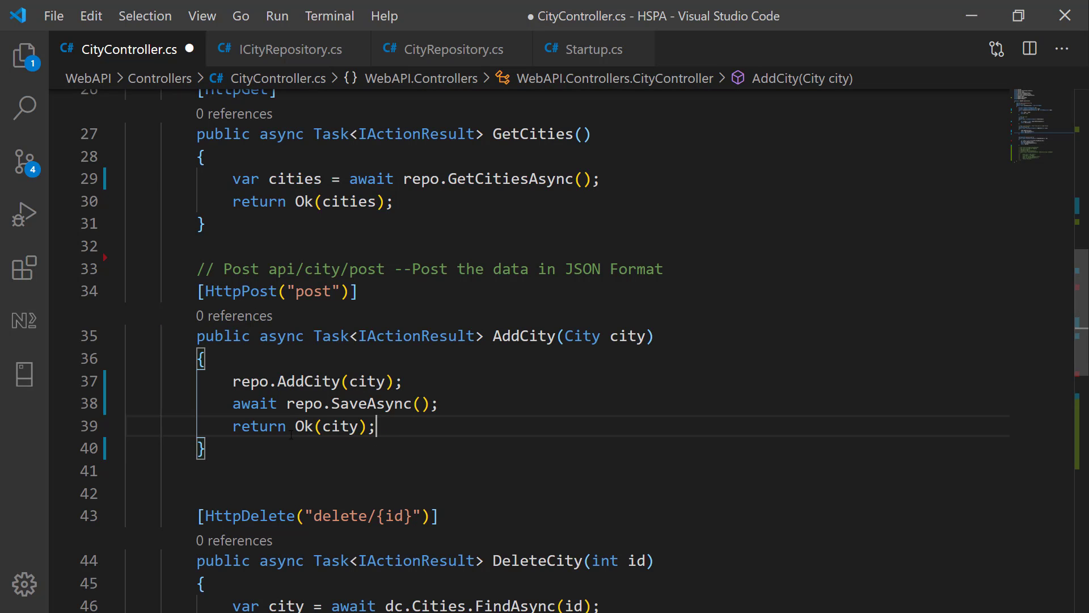
{"action": "double_click", "coordinate": [333, 425]}
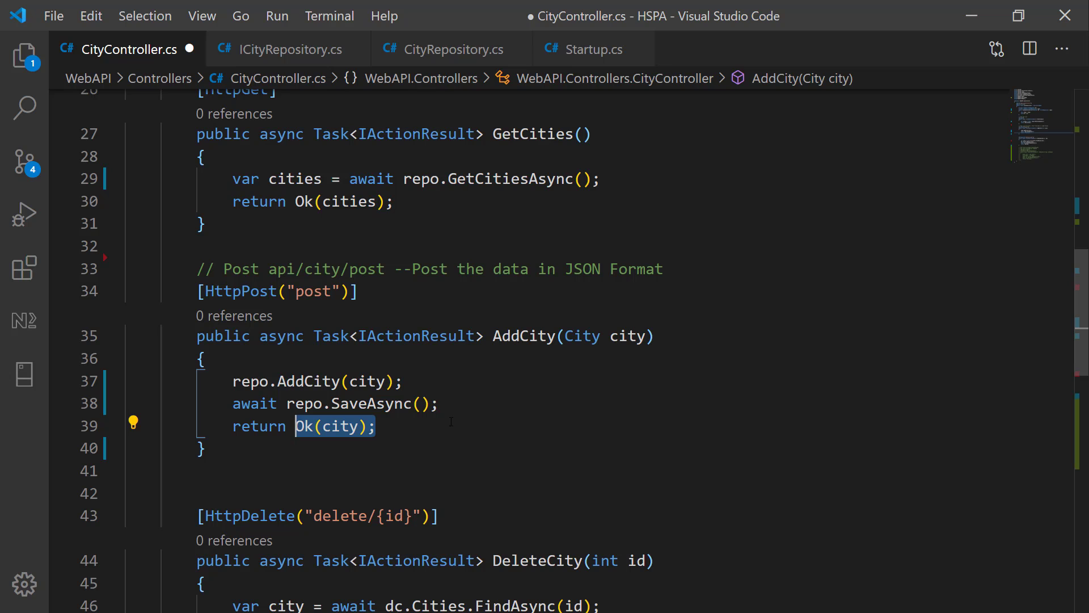
Replace Ok(city) with return StatusCode(201) after checking the CreatedAtRoute overloads
{"action": "type", "text": "CreatedAtRoute"}
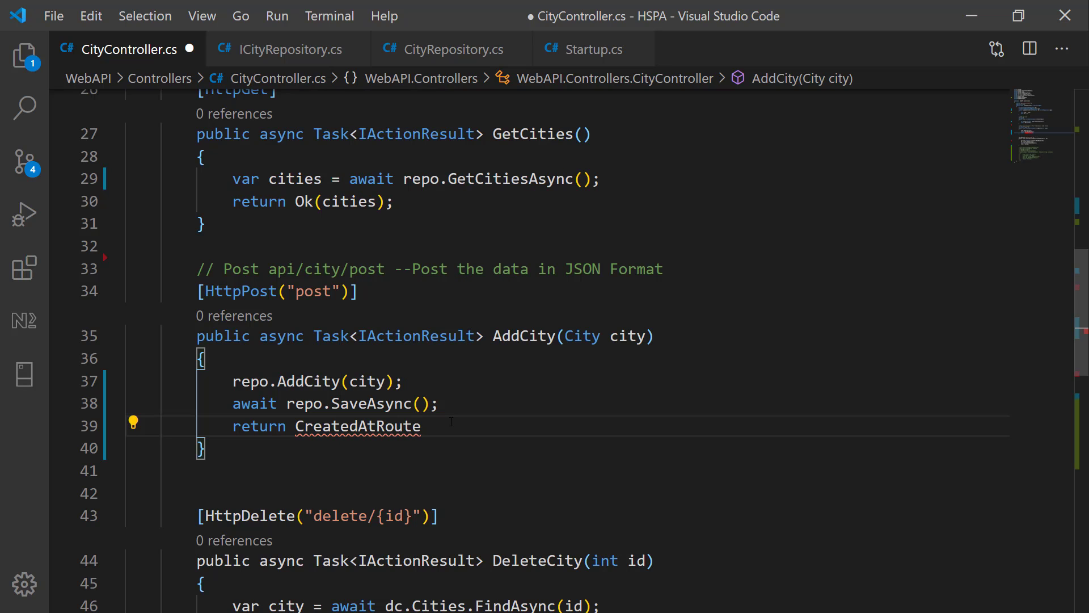
{"action": "type", "text": "()"}
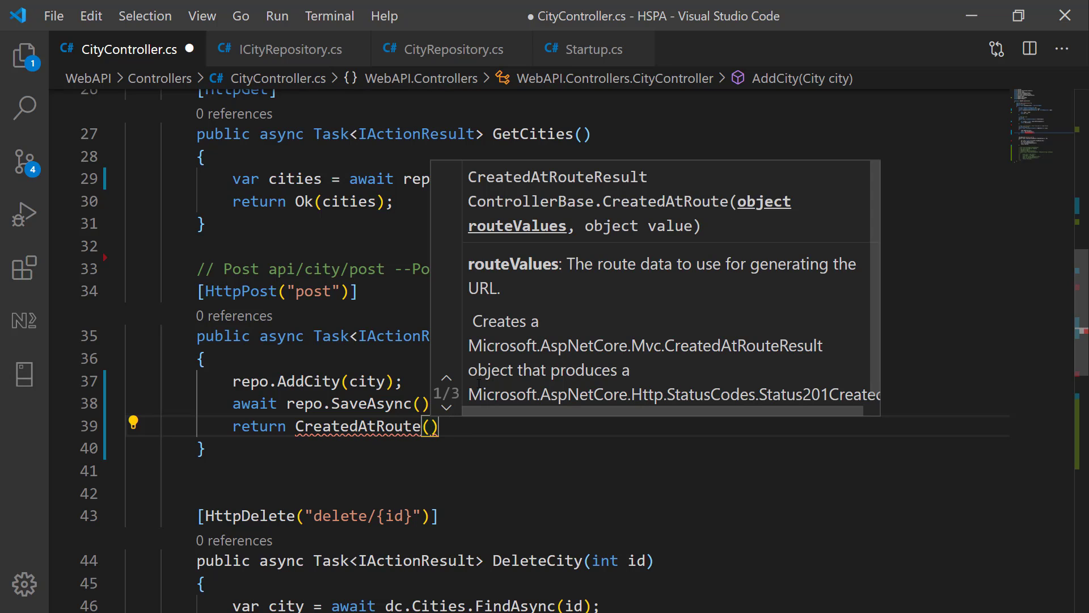
{"action": "left_click", "coordinate": [447, 408]}
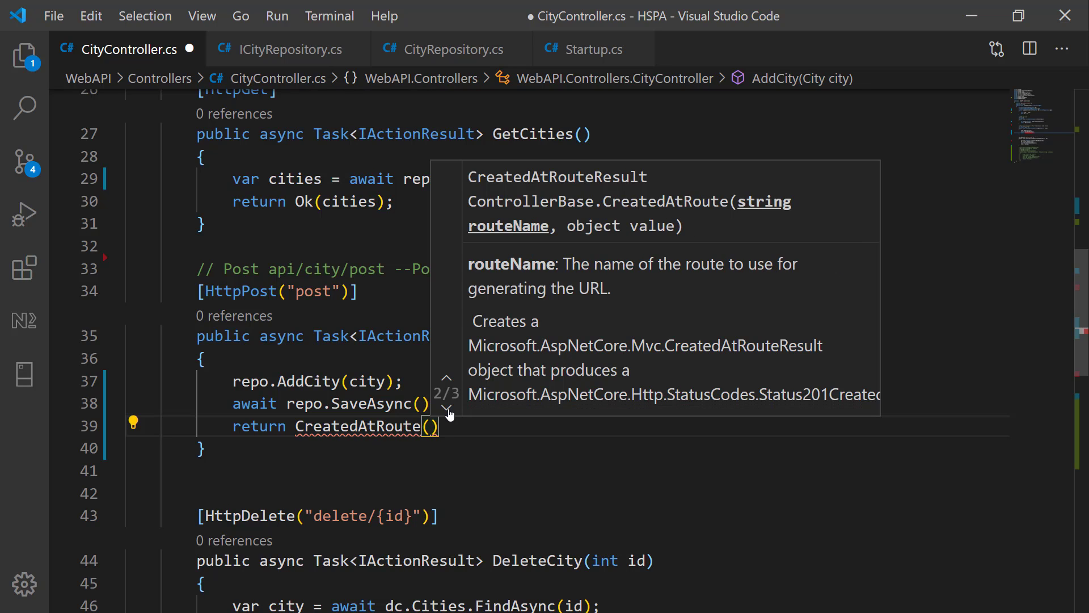
{"action": "left_click", "coordinate": [449, 408]}
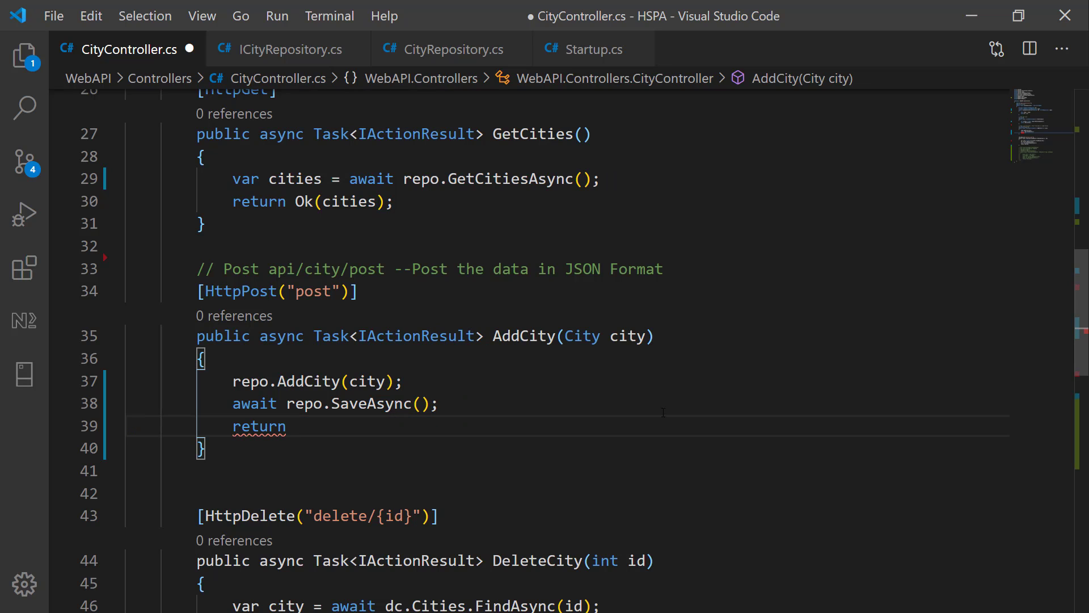
{"action": "type", "text": "StatusCode(201)"}
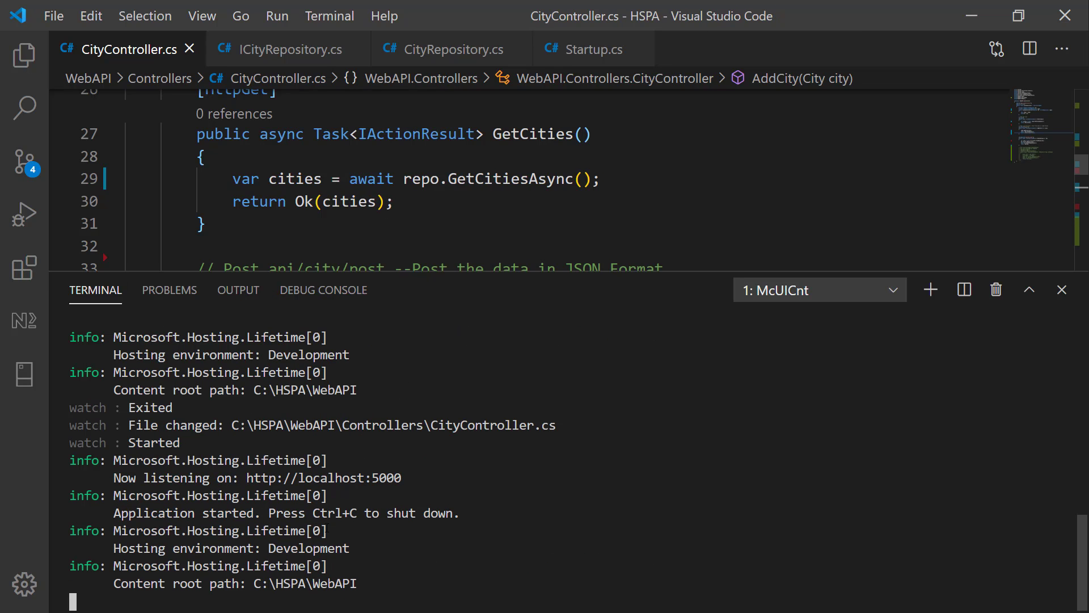
{"action": "left_click", "coordinate": [1062, 289]}
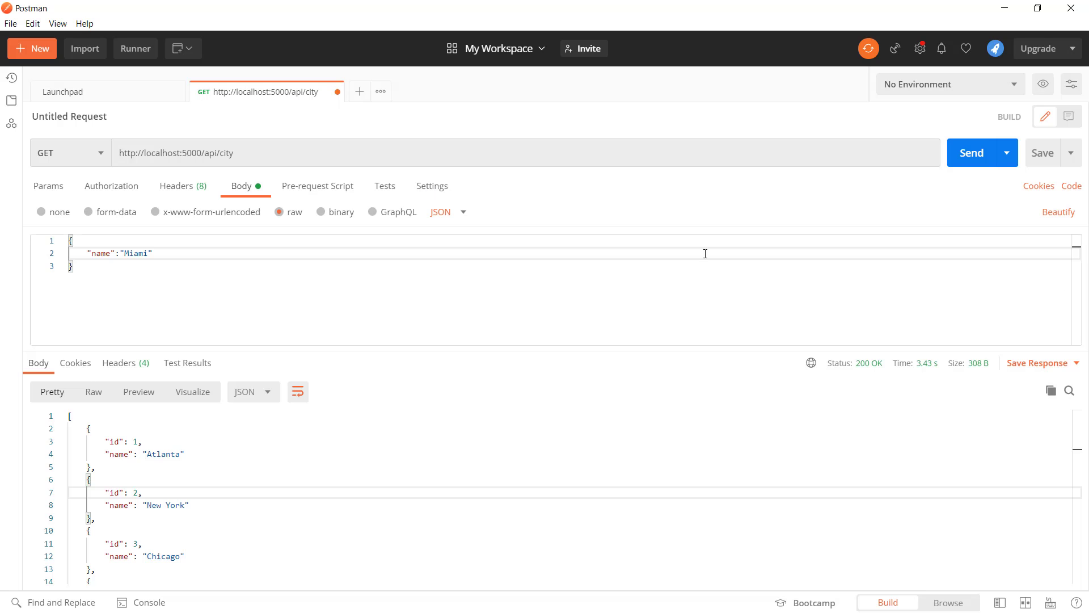
Send a POST to api/city/post with the new city name and get 201 Created
{"action": "left_click", "coordinate": [66, 153]}
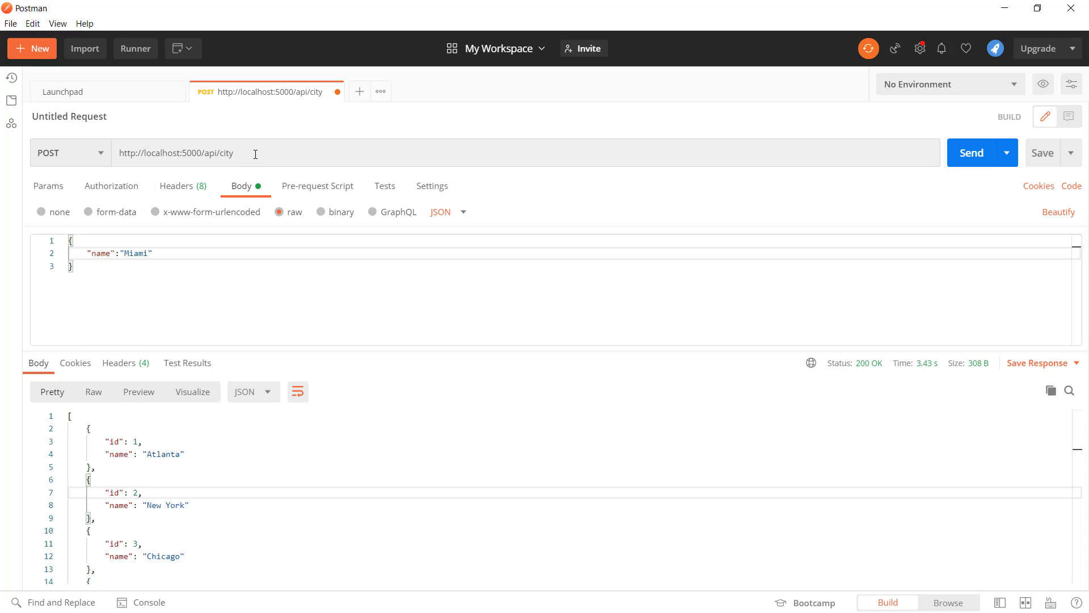
{"action": "type", "text": "/post"}
{"action": "type", "text": "Los Ve"}
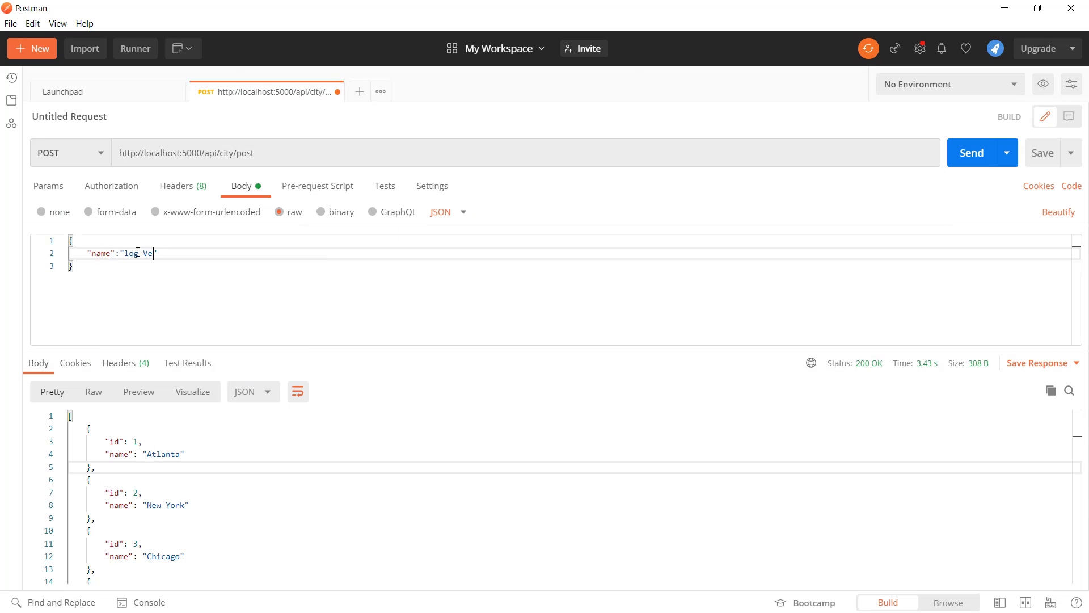
{"action": "left_click", "coordinate": [972, 152]}
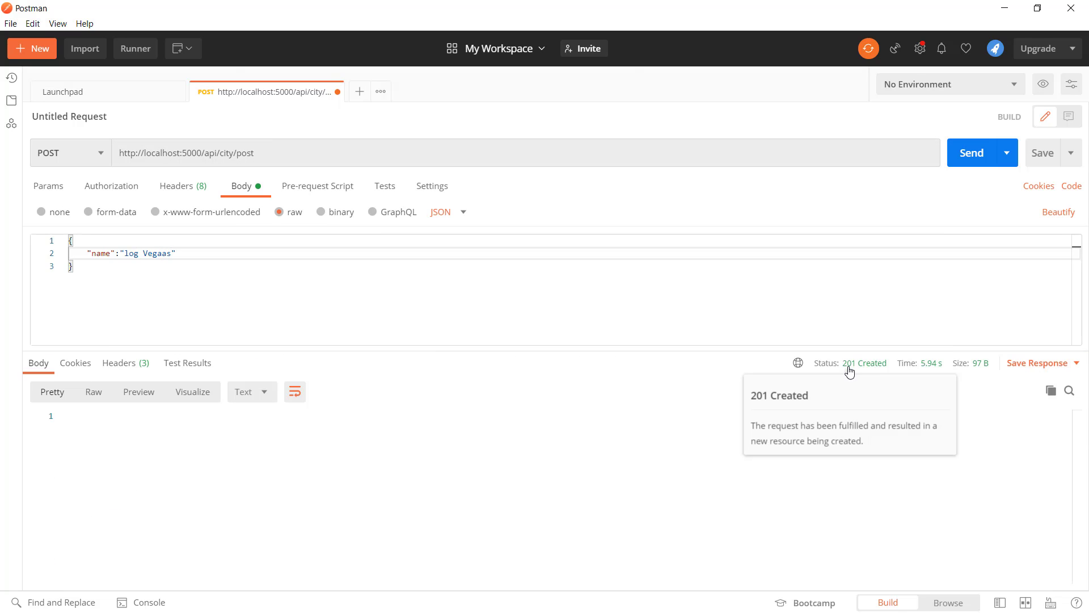
{"action": "mouse_move", "coordinate": [873, 369]}
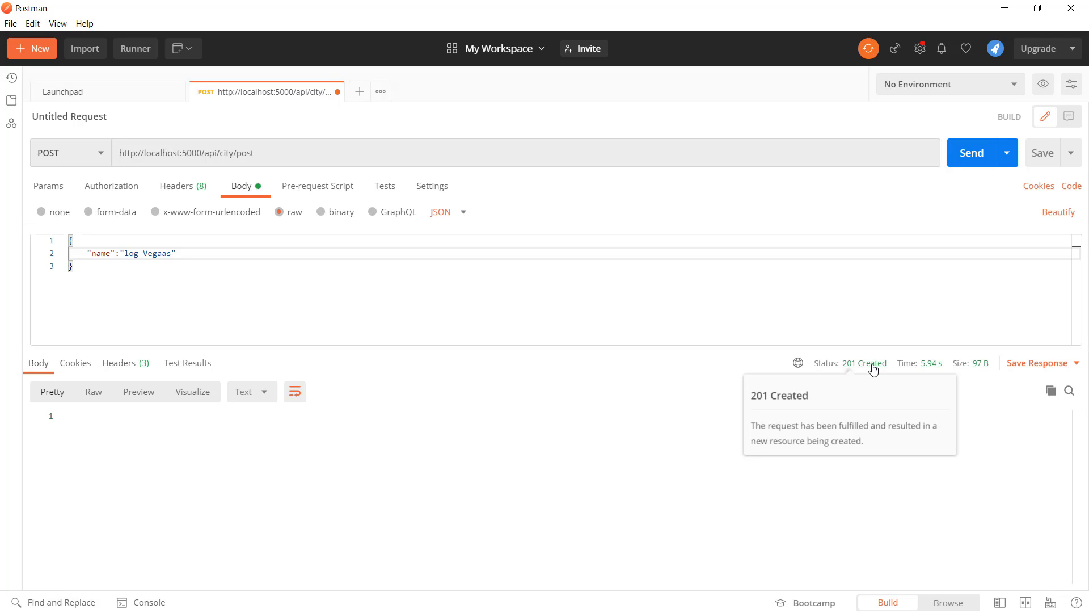
{"action": "mouse_move", "coordinate": [824, 453]}
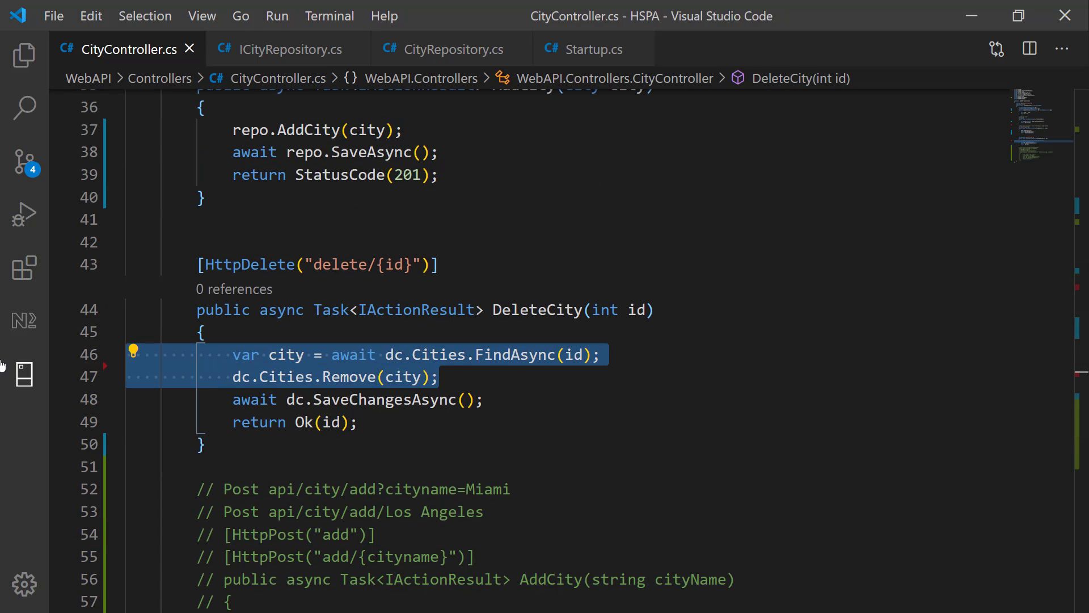
Replace the dc.Cities lookup and removal with repo.DeleteCity(id) and begin repo.SaveAsync
{"action": "key", "text": "Delete"}
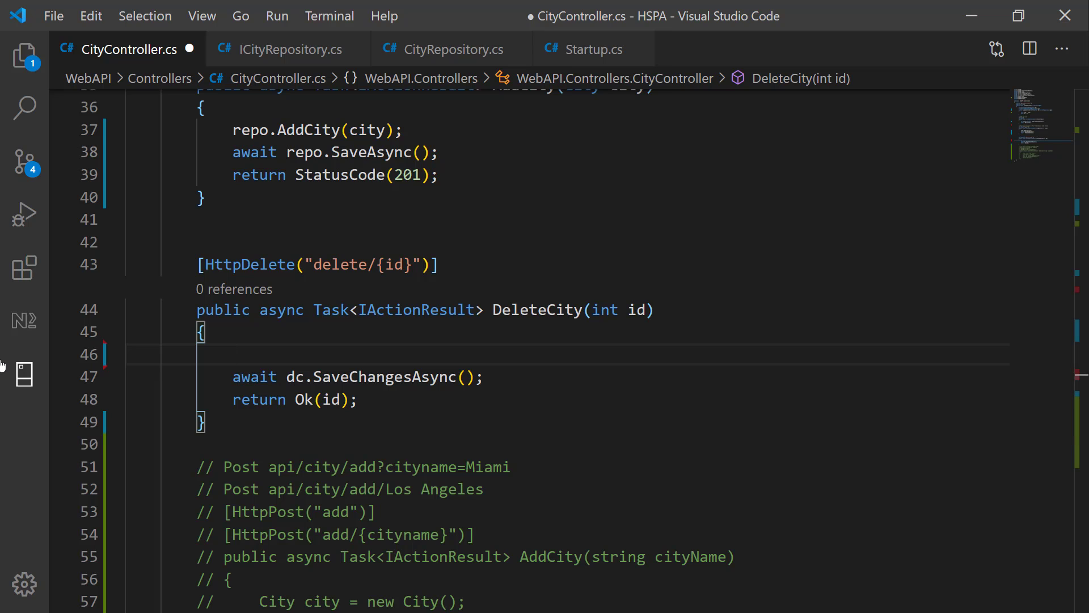
{"action": "type", "text": "repo.DeleteCity"}
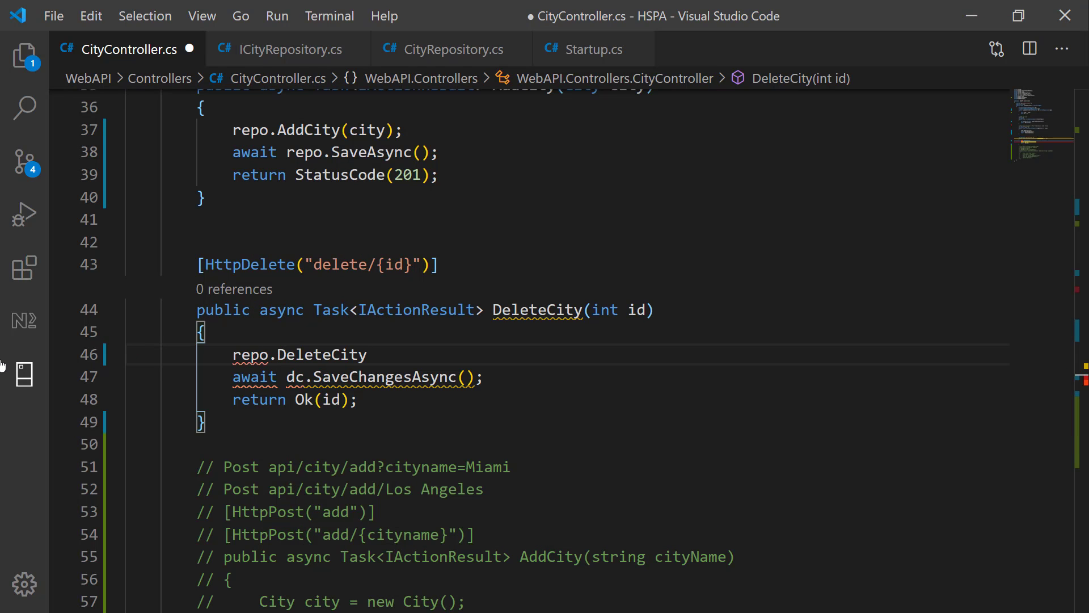
{"action": "type", "text": "()"}
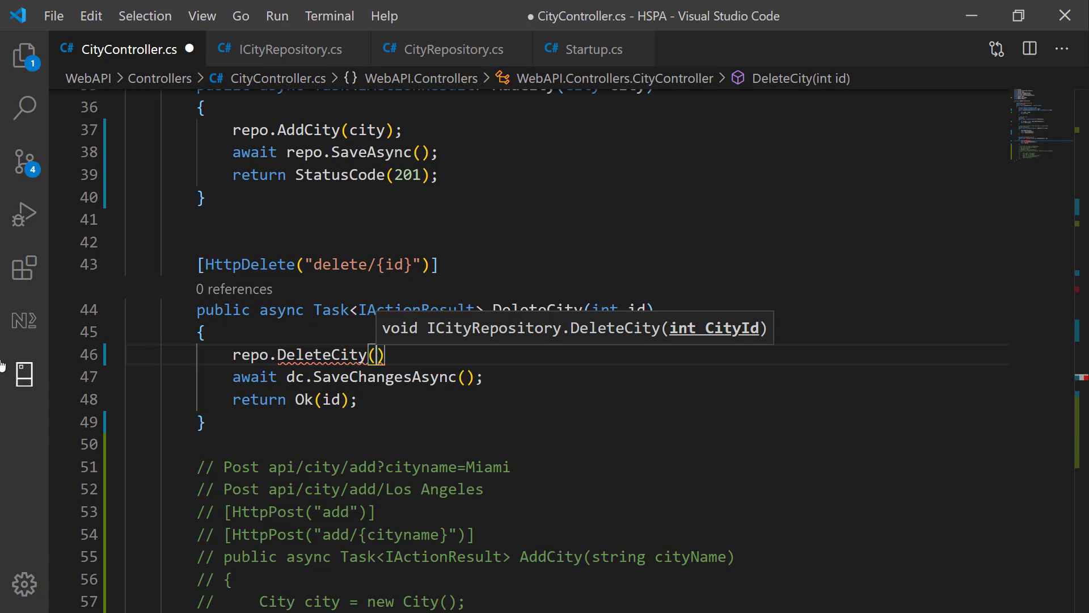
{"action": "type", "text": "id"}
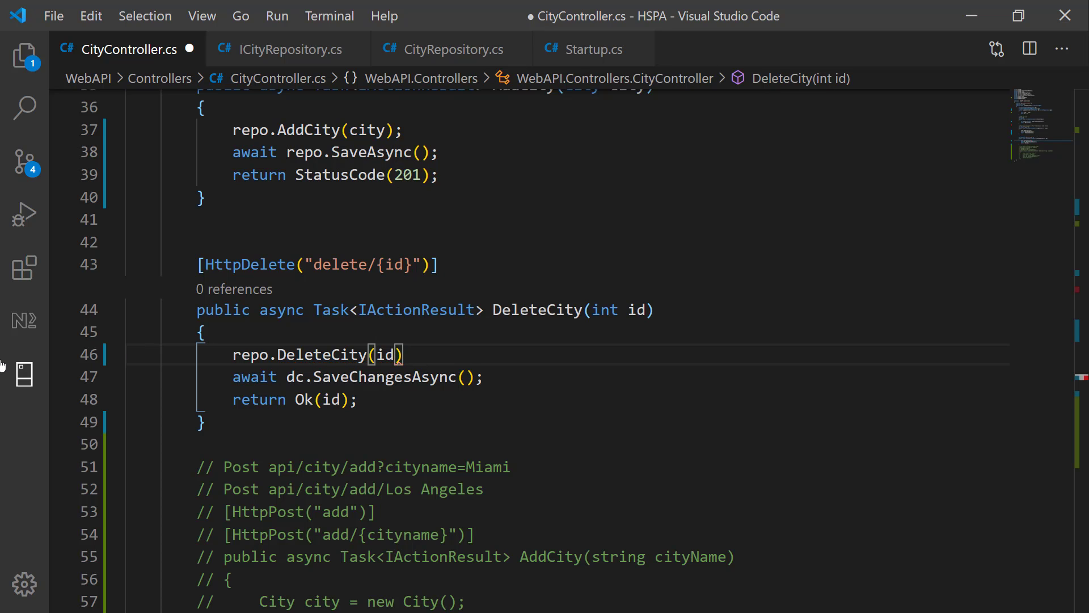
{"action": "type", "text": "repo.sa"}
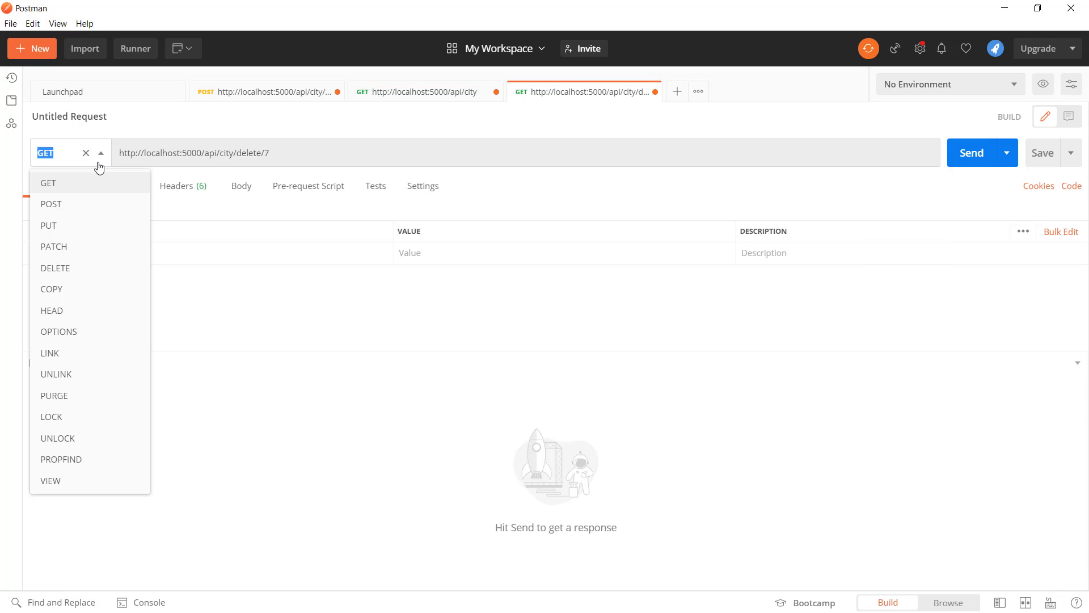
Send a DELETE to api/city/delete/7 and receive 200 OK with 7
{"action": "left_click", "coordinate": [55, 268]}
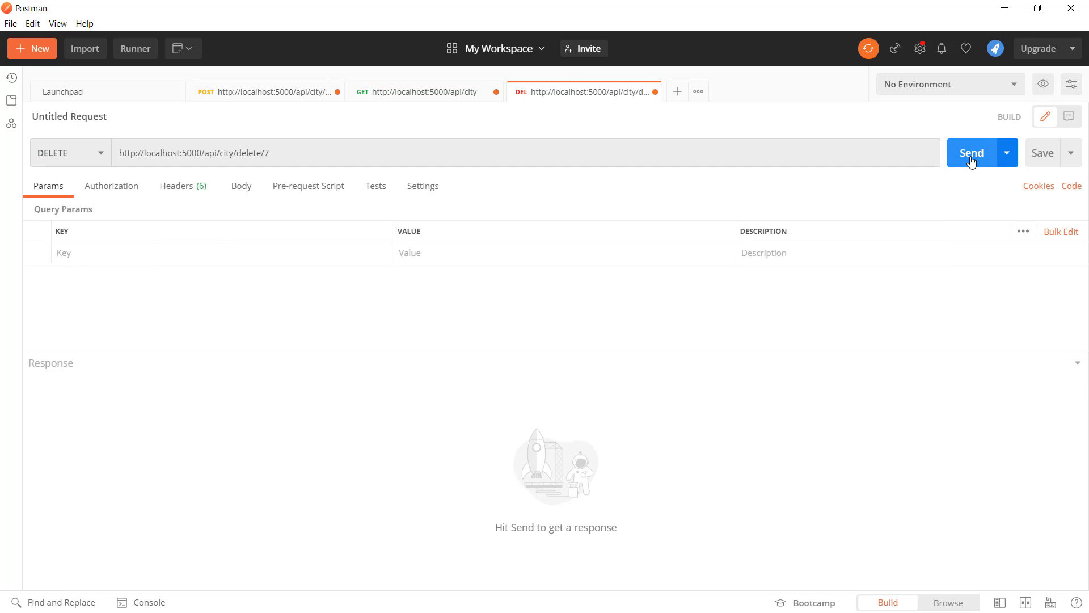
{"action": "left_click", "coordinate": [971, 152]}
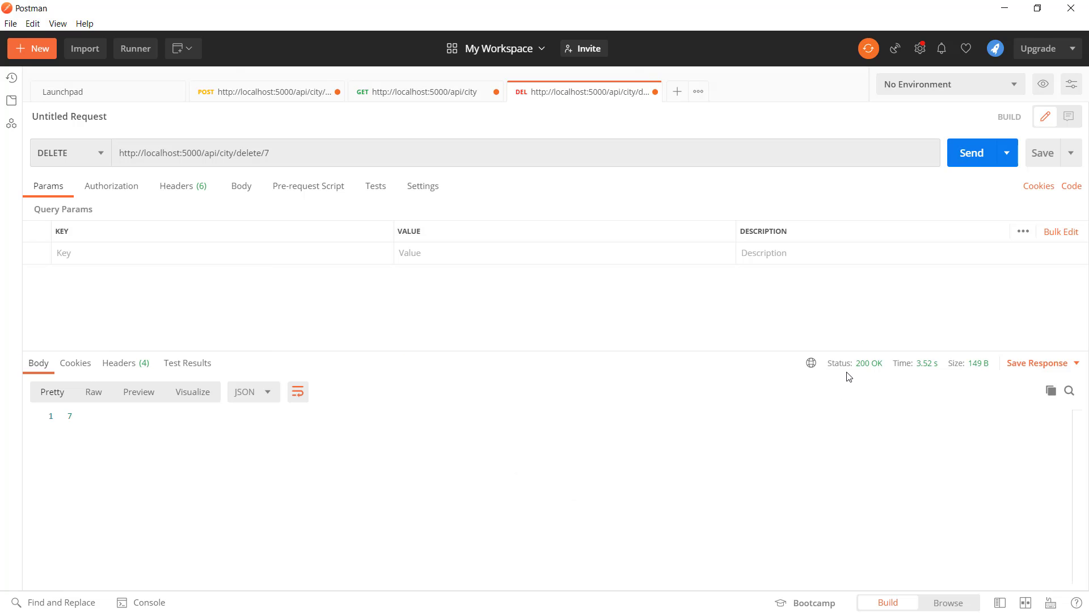
{"action": "mouse_move", "coordinate": [866, 363]}
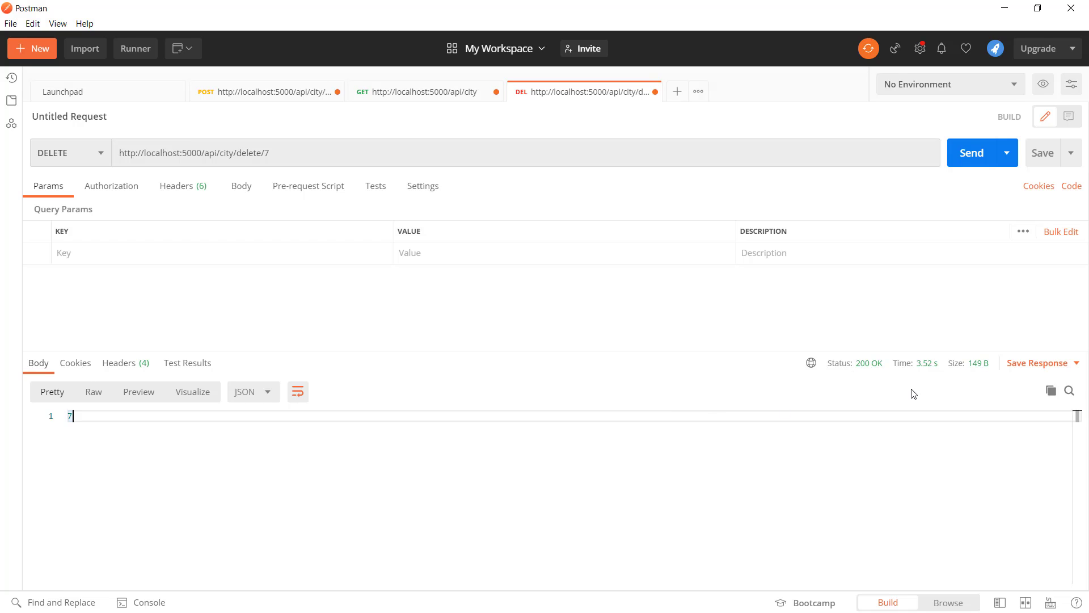
{"action": "mouse_move", "coordinate": [818, 477]}
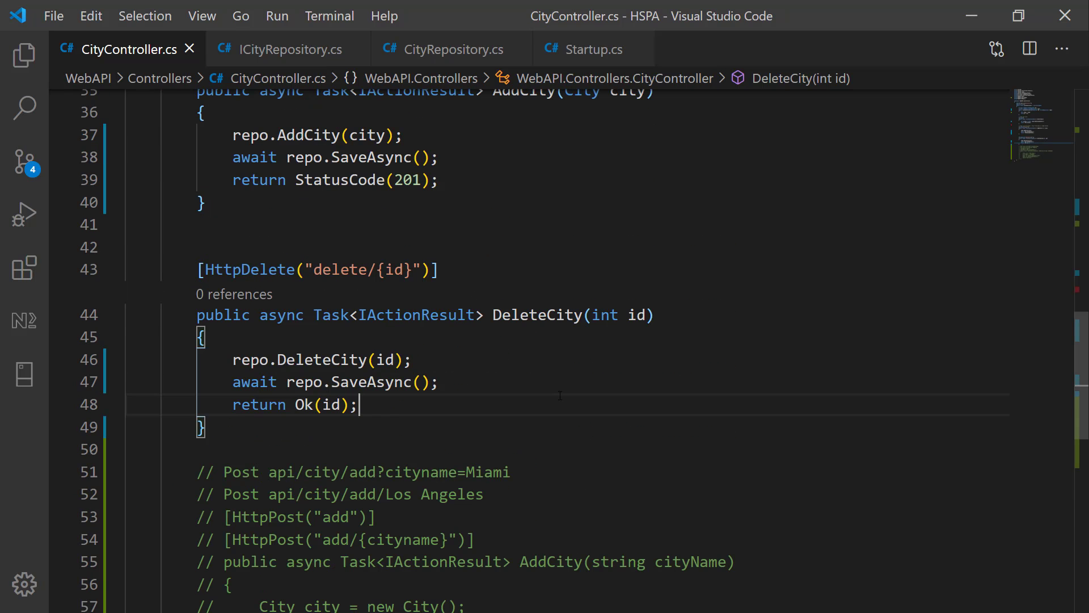
Remove the DataContext field, its assignment and the unused using directives, then save
{"action": "scroll", "scroll_direction": "up", "scroll_amount": 3}
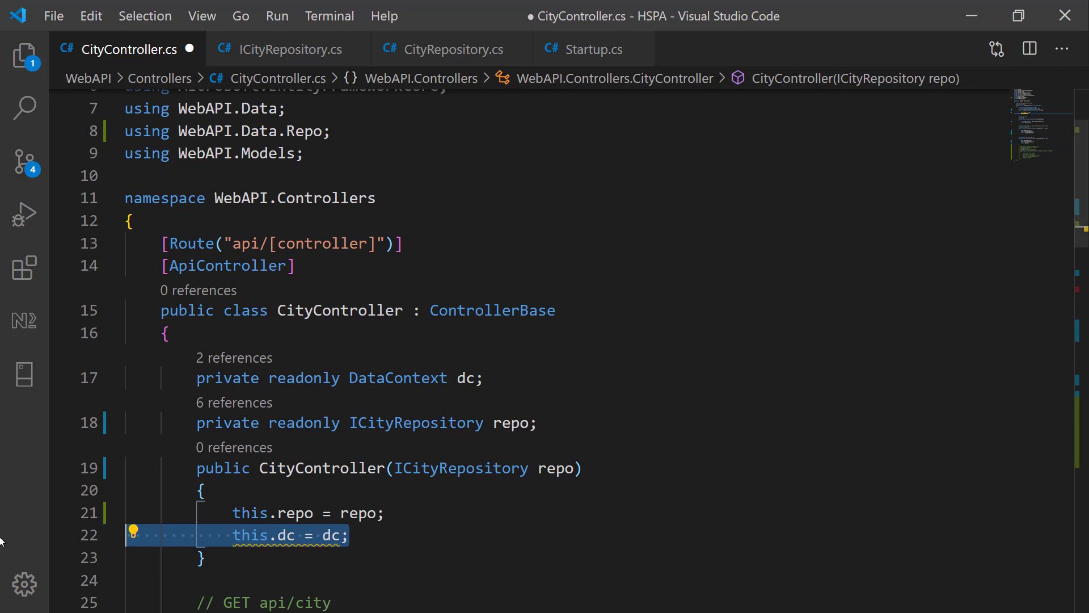
{"action": "key", "text": "Delete"}
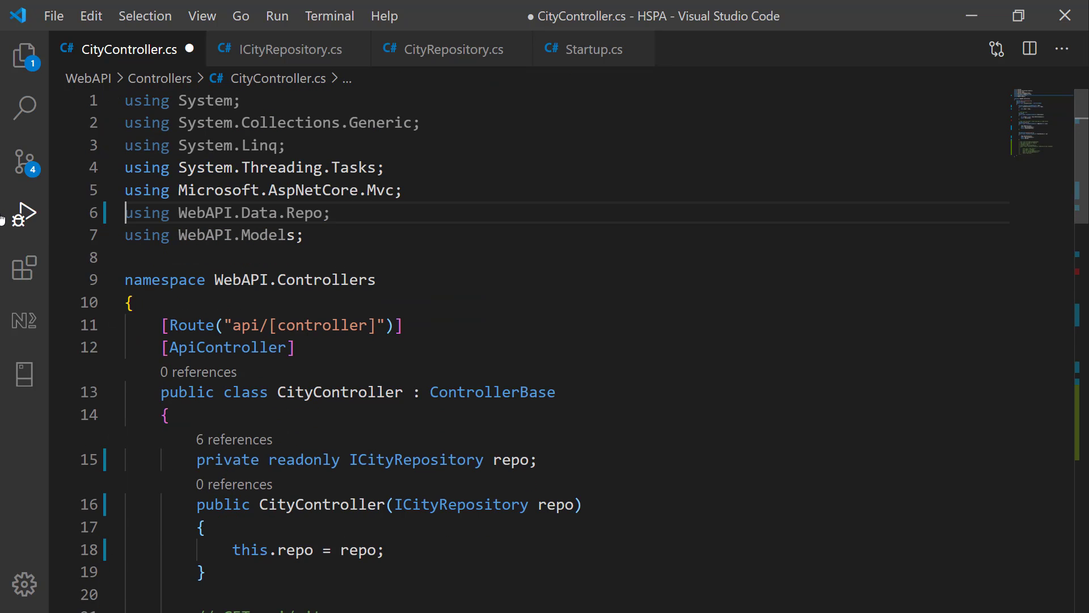
{"action": "left_click", "coordinate": [285, 144]}
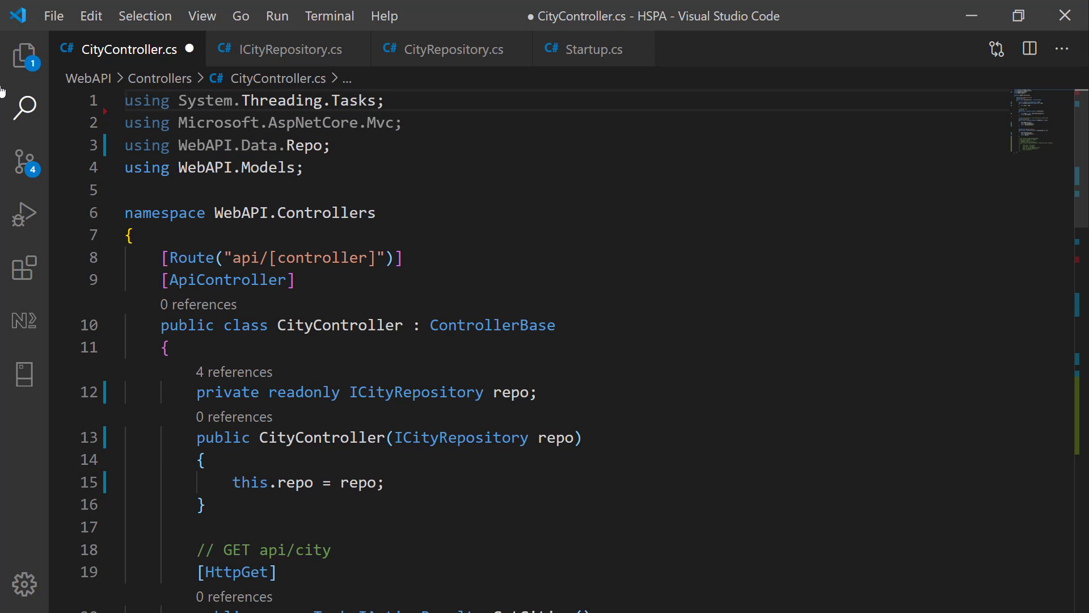
{"action": "scroll", "scroll_direction": "down", "scroll_amount": 3}
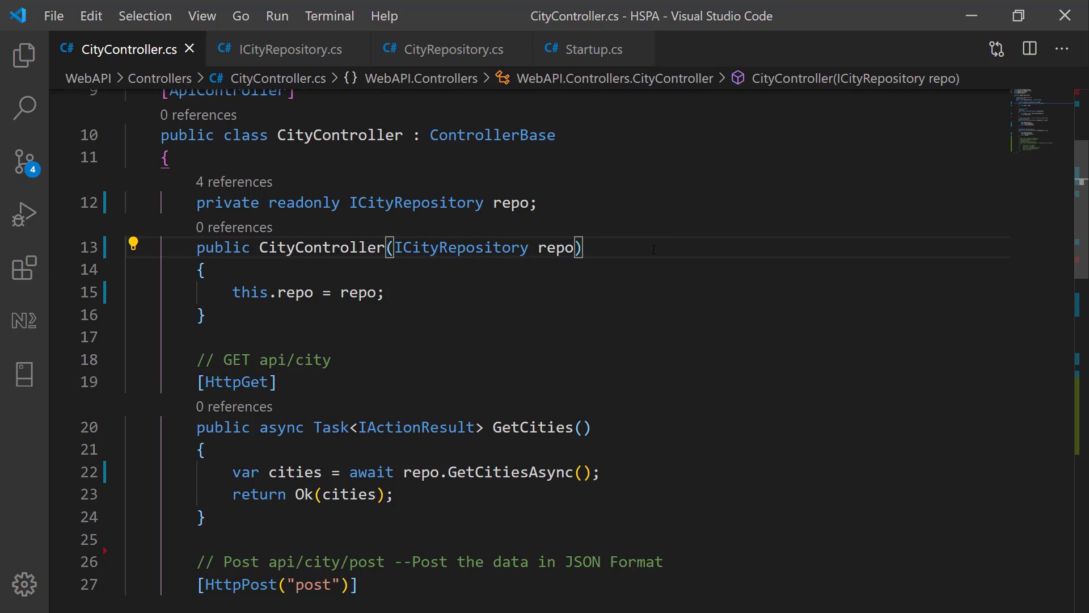
Check the watch rebuild in the terminal and switch to ICityRepository.cs
{"action": "key", "text": "ctrl+`"}
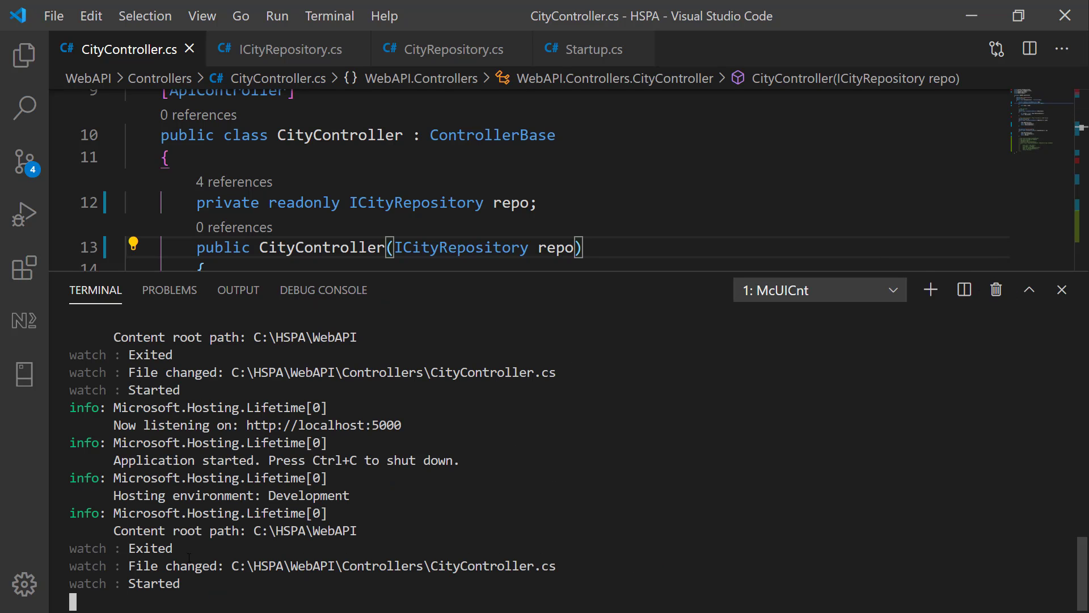
{"action": "scroll", "scroll_direction": "down", "scroll_amount": 3}
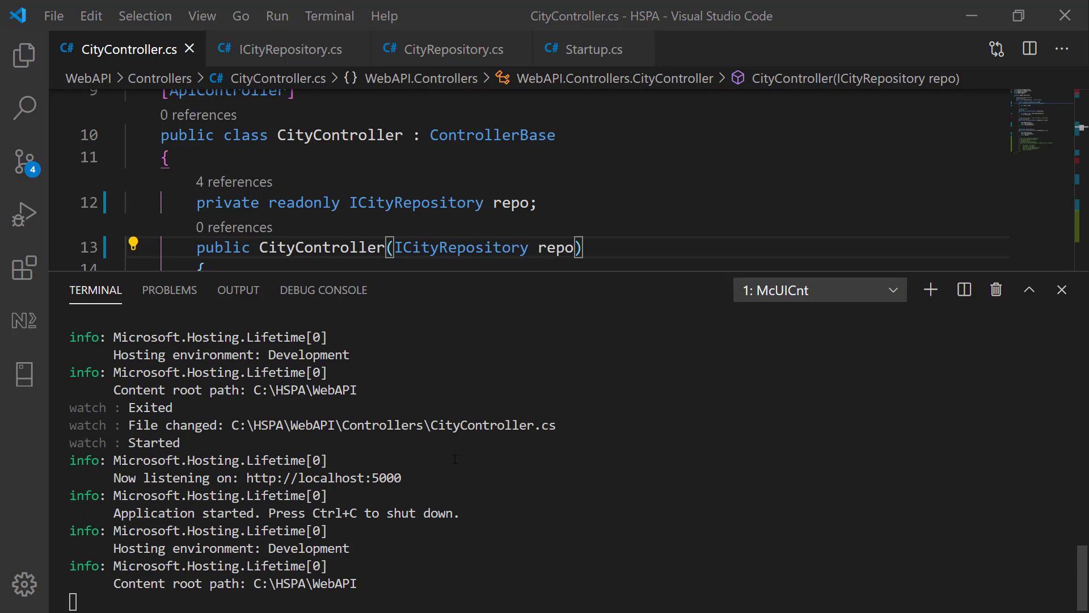
{"action": "left_click", "coordinate": [284, 49]}
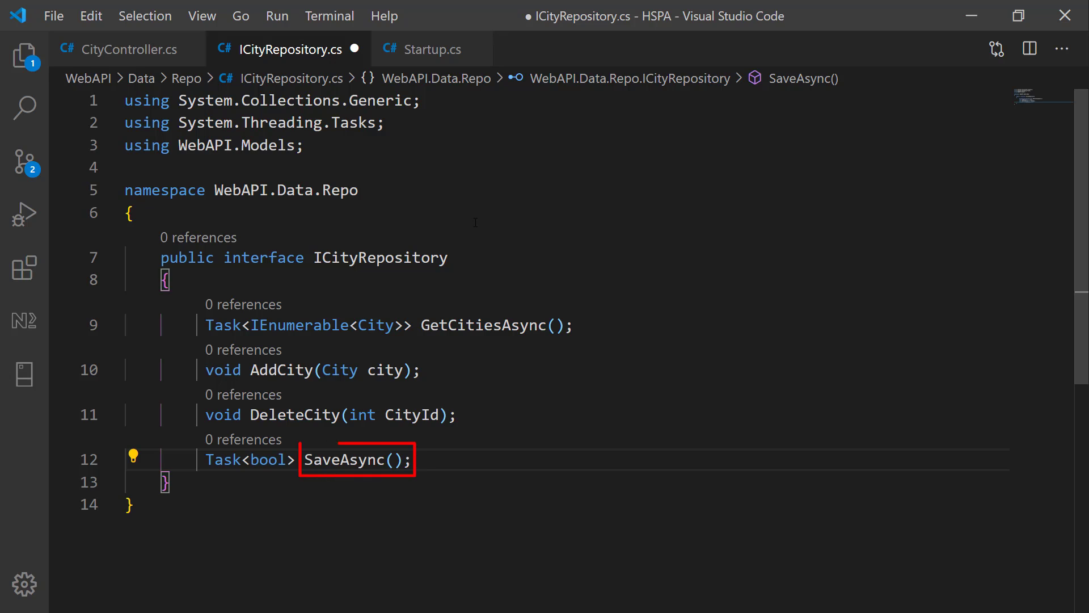